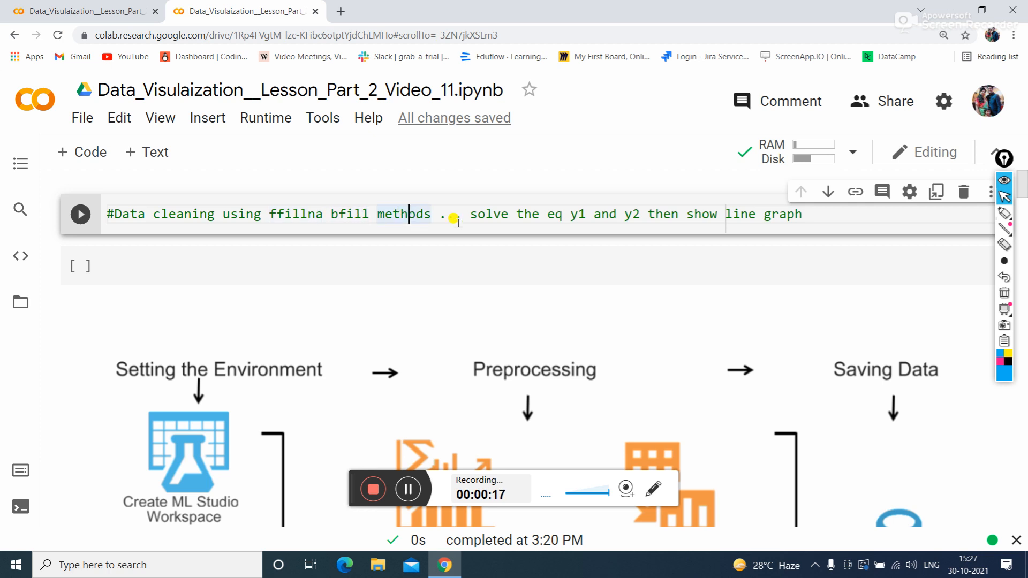
- Scroll through the notebook and place the caret below the first comment in the unique-values cell
{"action": "scroll", "scroll_direction": "down", "scroll_amount": 3}
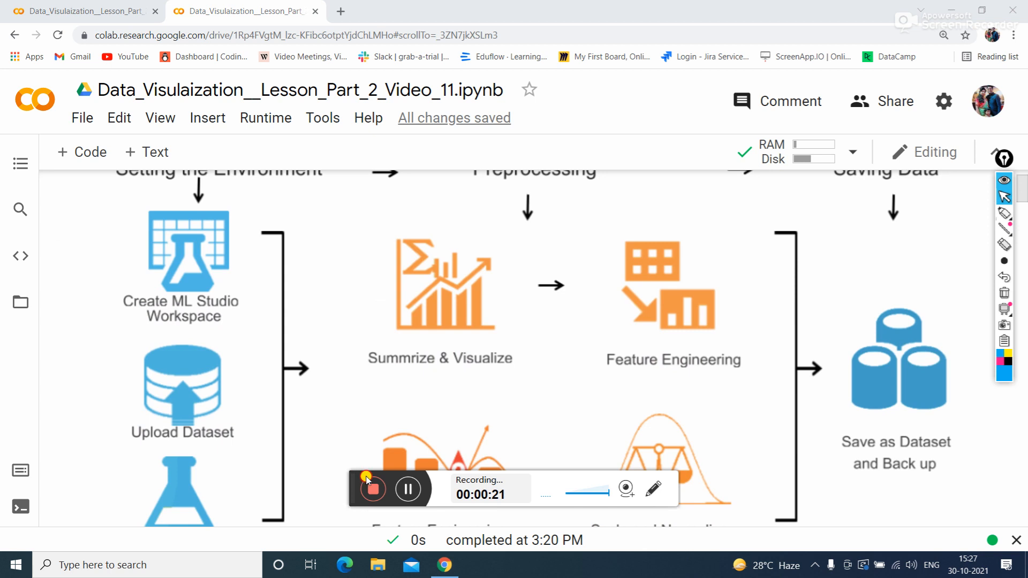
{"action": "mouse_move", "coordinate": [360, 475]}
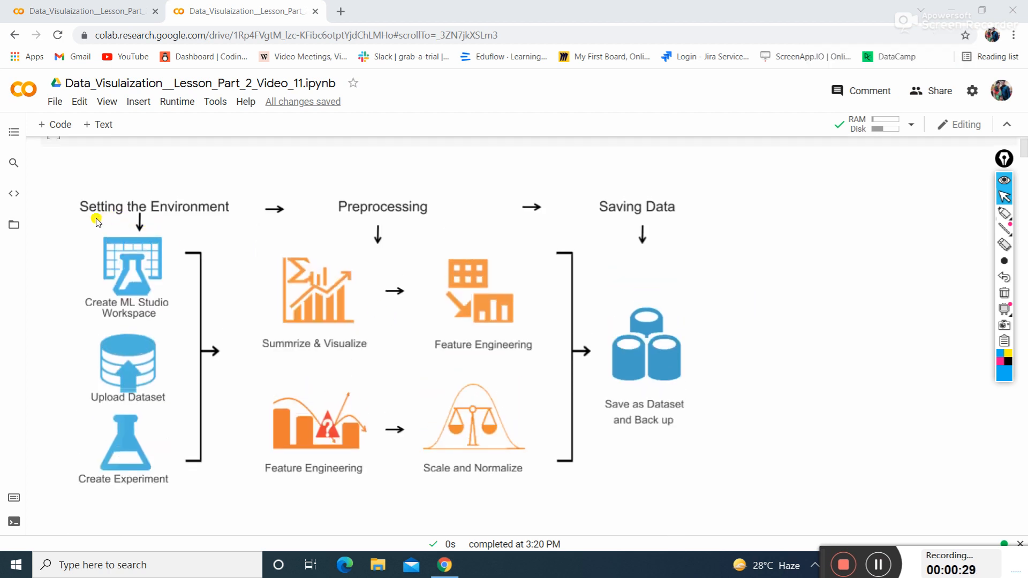
{"action": "mouse_move", "coordinate": [107, 228]}
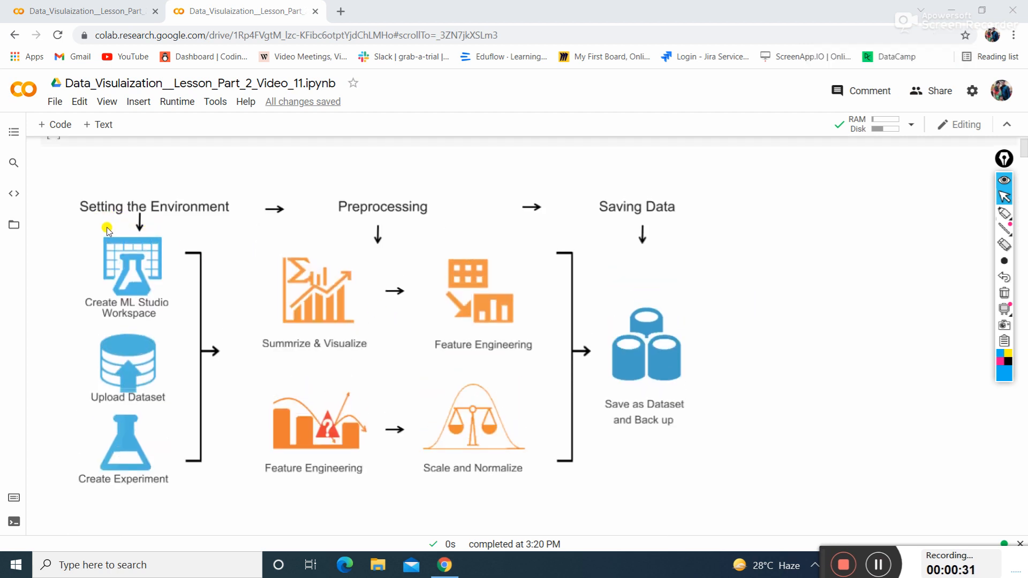
{"action": "mouse_move", "coordinate": [118, 320]}
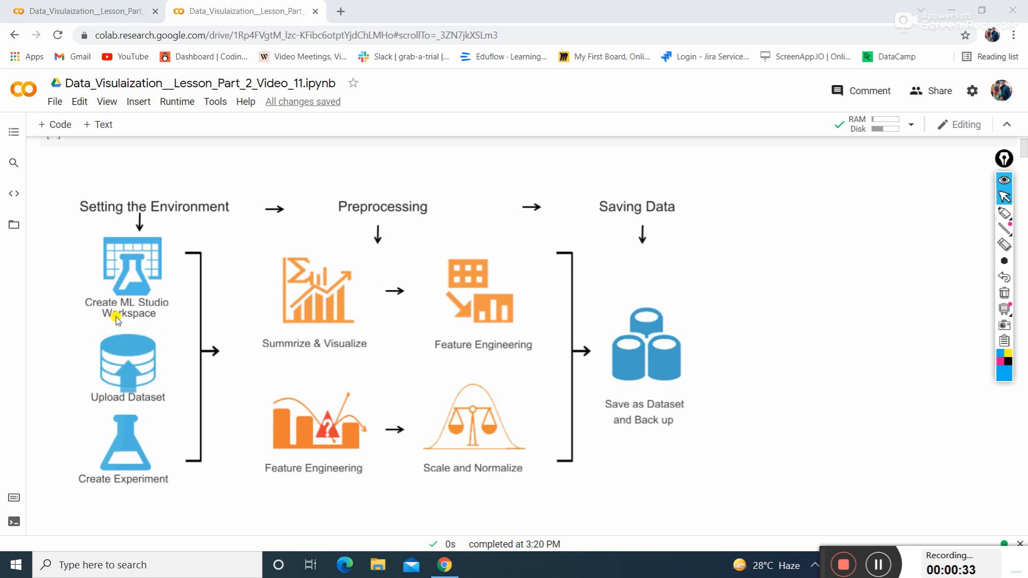
{"action": "mouse_move", "coordinate": [118, 394]}
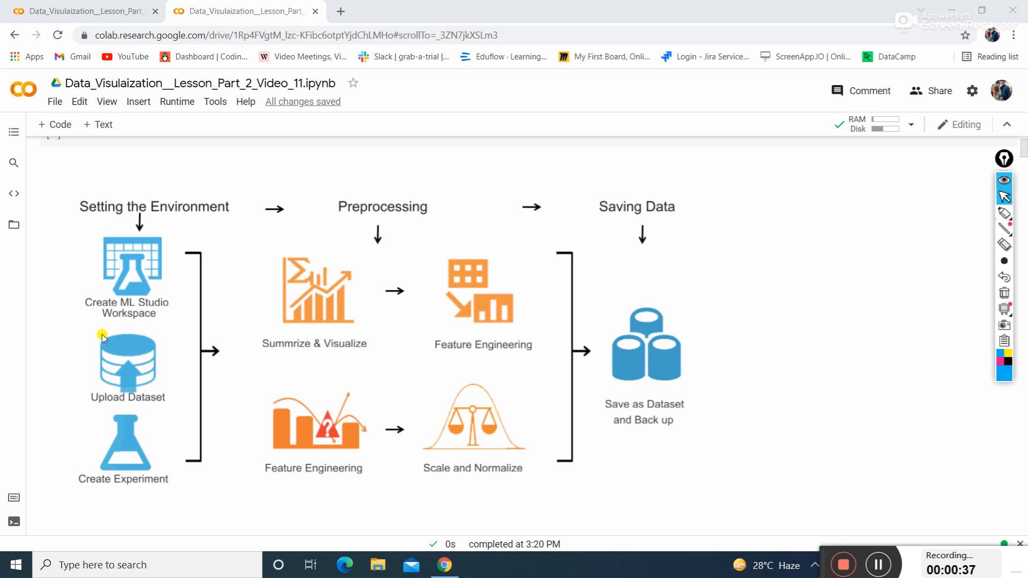
{"action": "mouse_move", "coordinate": [154, 457]}
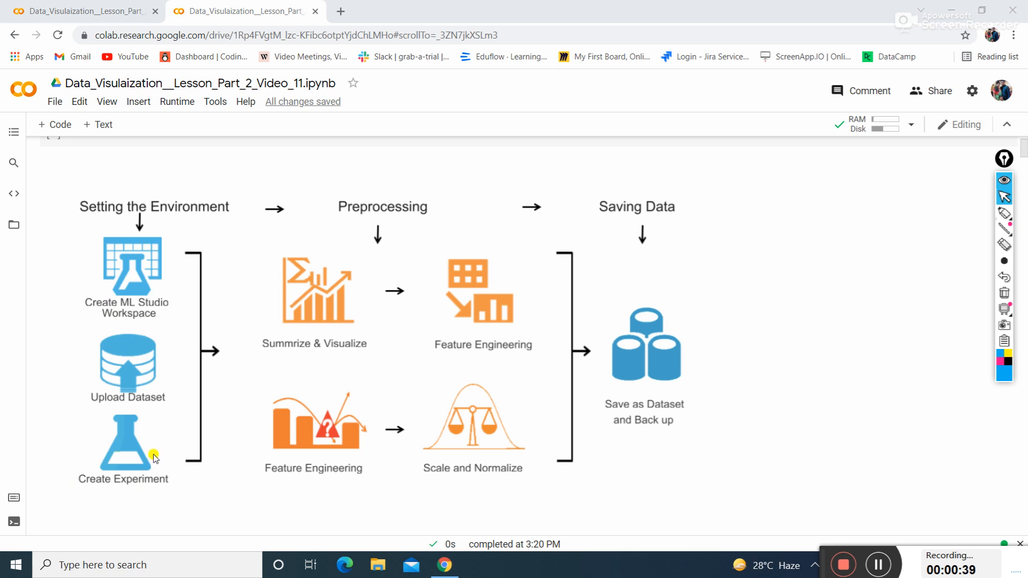
{"action": "mouse_move", "coordinate": [122, 458]}
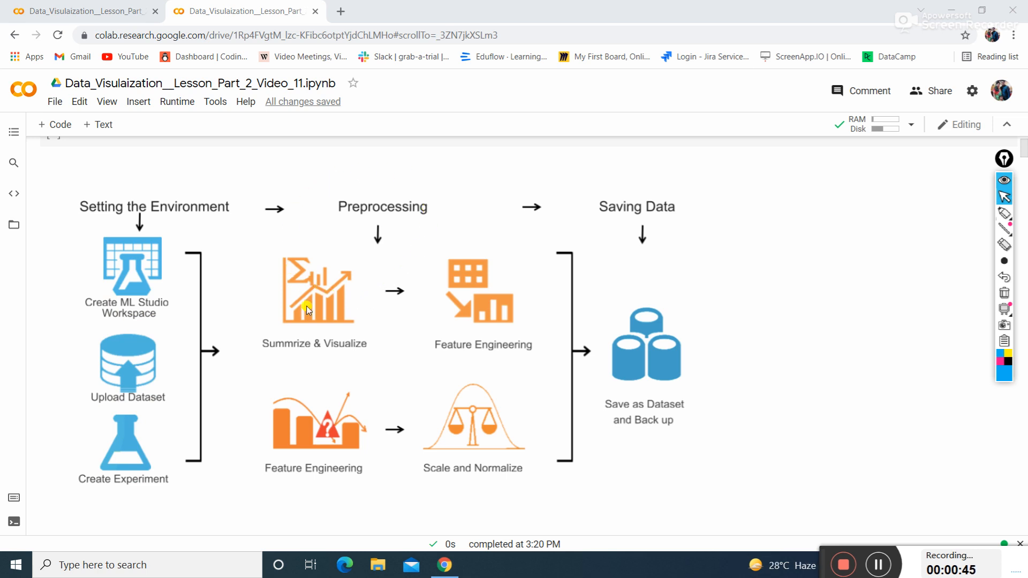
{"action": "mouse_move", "coordinate": [436, 325]}
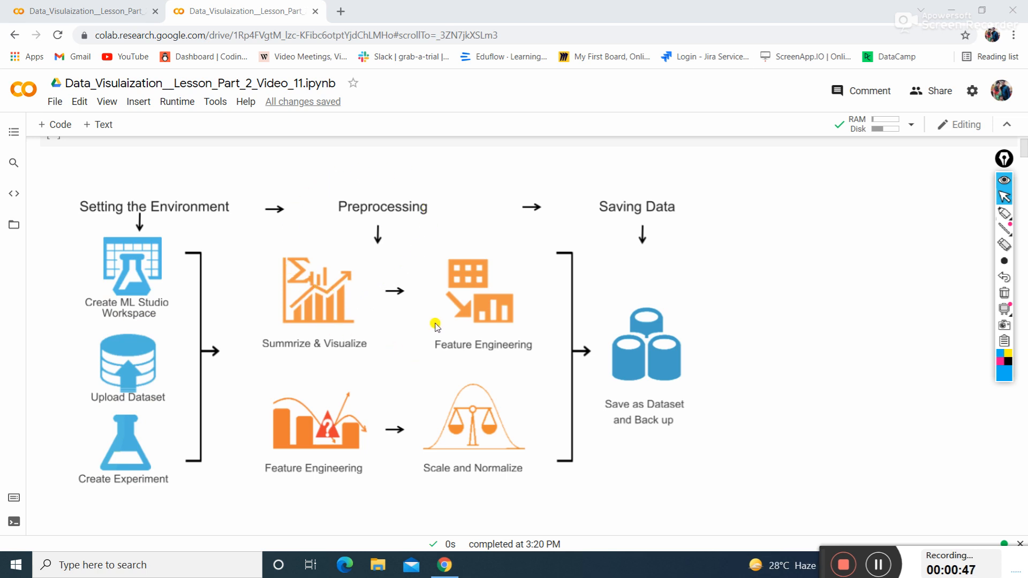
{"action": "mouse_move", "coordinate": [298, 251]}
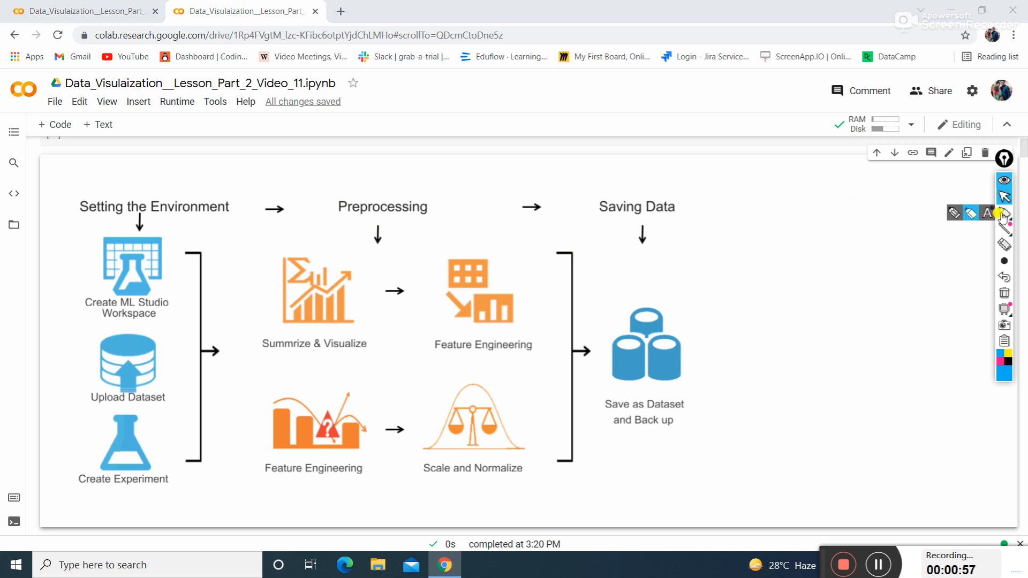
{"action": "left_click", "coordinate": [1005, 213]}
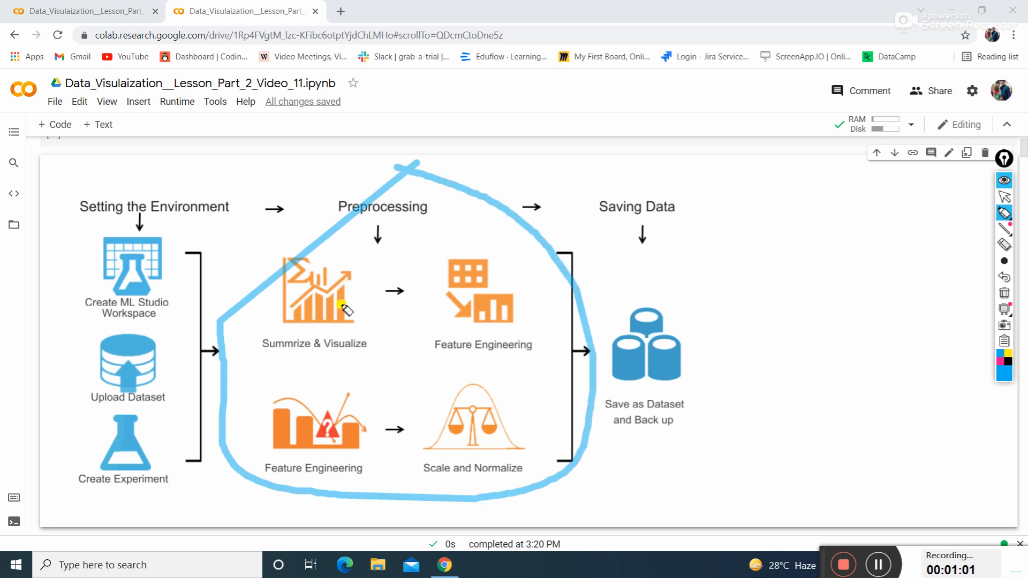
{"action": "mouse_move", "coordinate": [597, 211]}
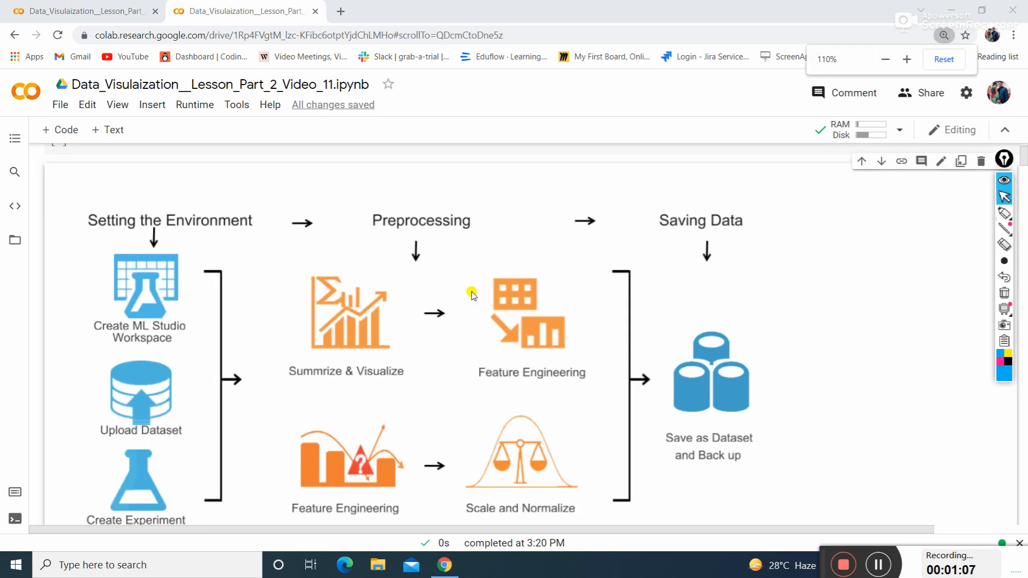
{"action": "scroll", "scroll_direction": "down", "scroll_amount": 3}
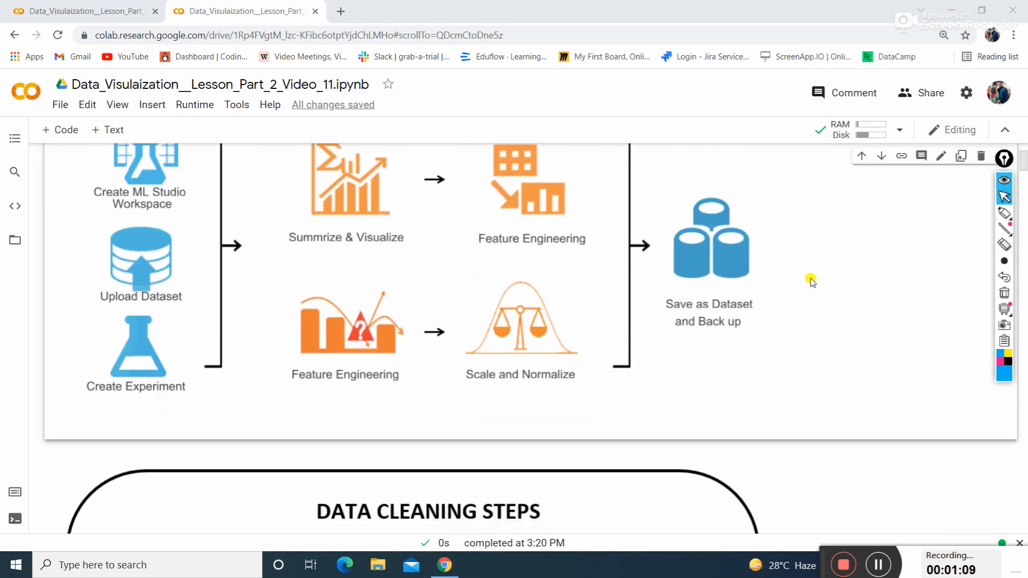
{"action": "scroll", "scroll_direction": "down", "scroll_amount": 3}
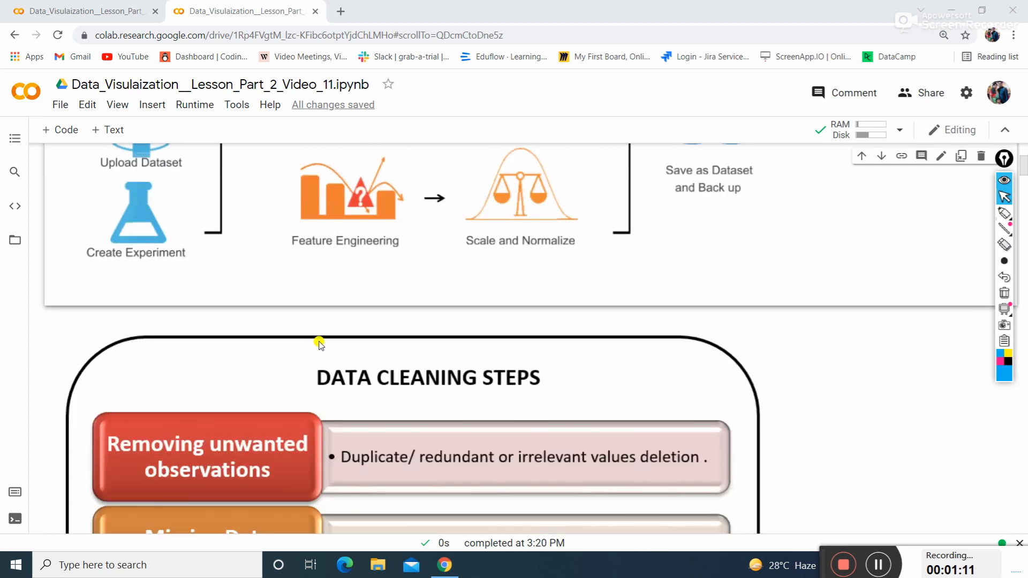
{"action": "scroll", "scroll_direction": "down", "scroll_amount": 3}
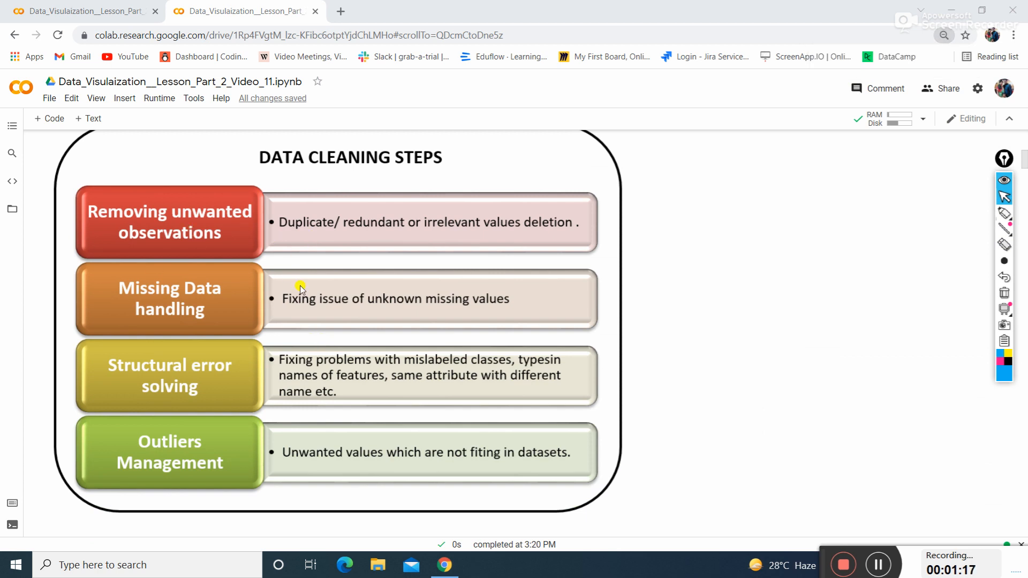
{"action": "mouse_move", "coordinate": [232, 334]}
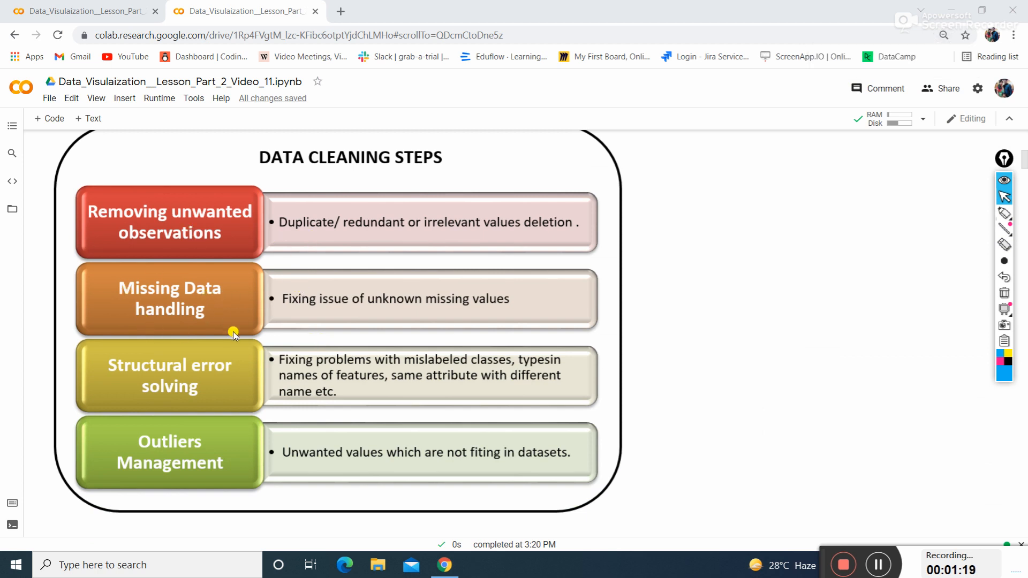
{"action": "mouse_move", "coordinate": [394, 308]}
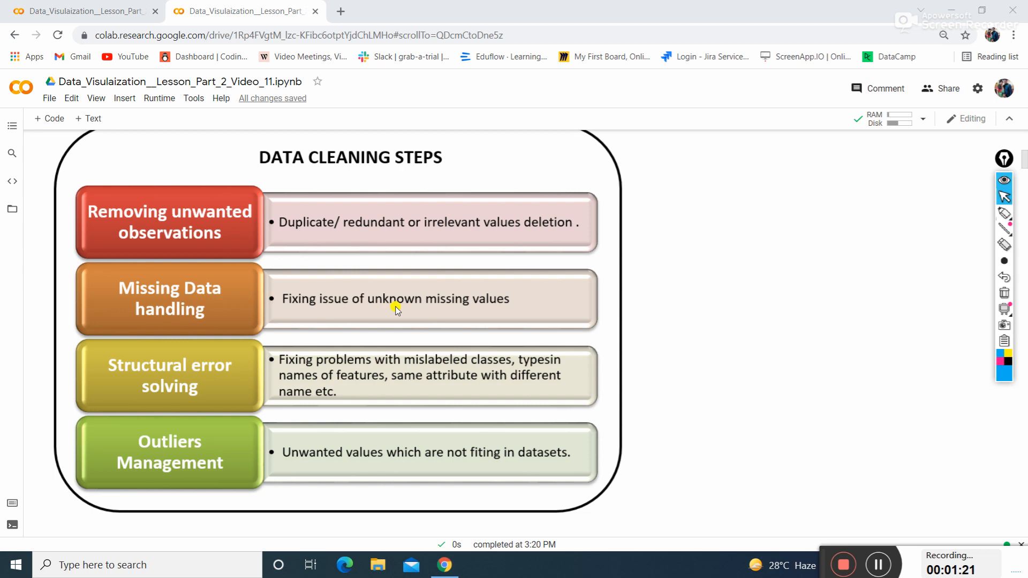
{"action": "mouse_move", "coordinate": [441, 352]}
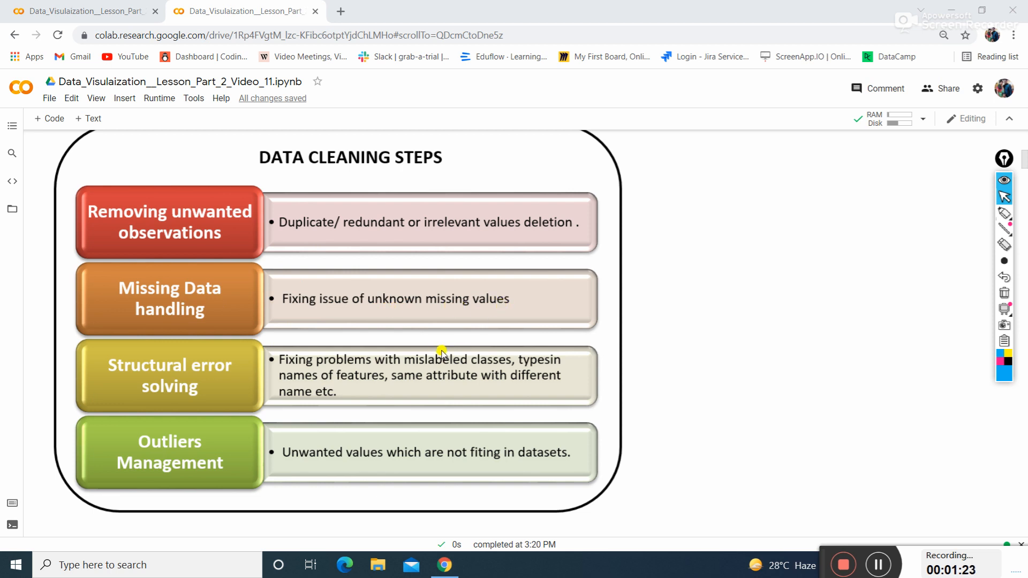
{"action": "mouse_move", "coordinate": [371, 379]}
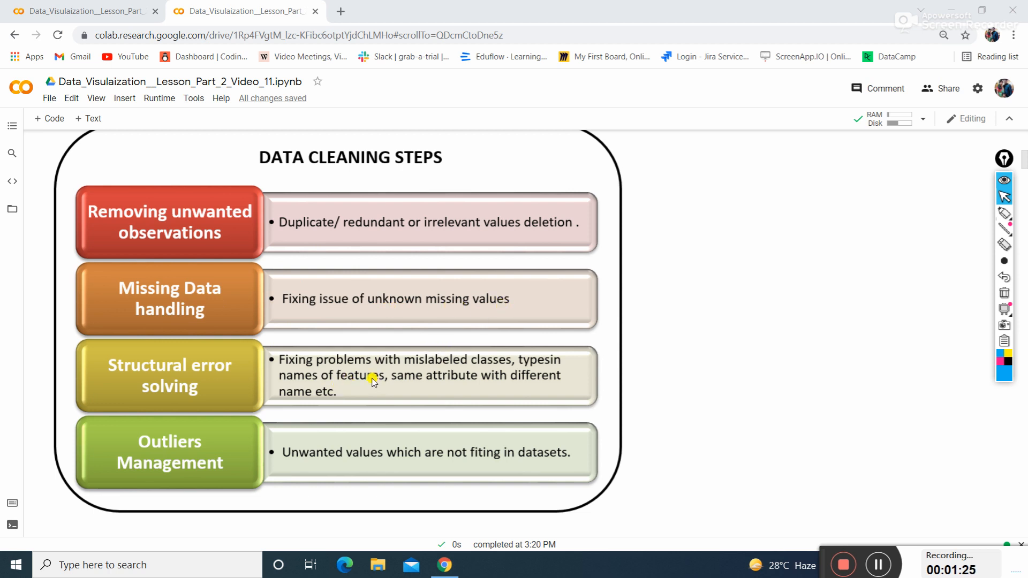
{"action": "scroll", "scroll_direction": "down", "scroll_amount": 3}
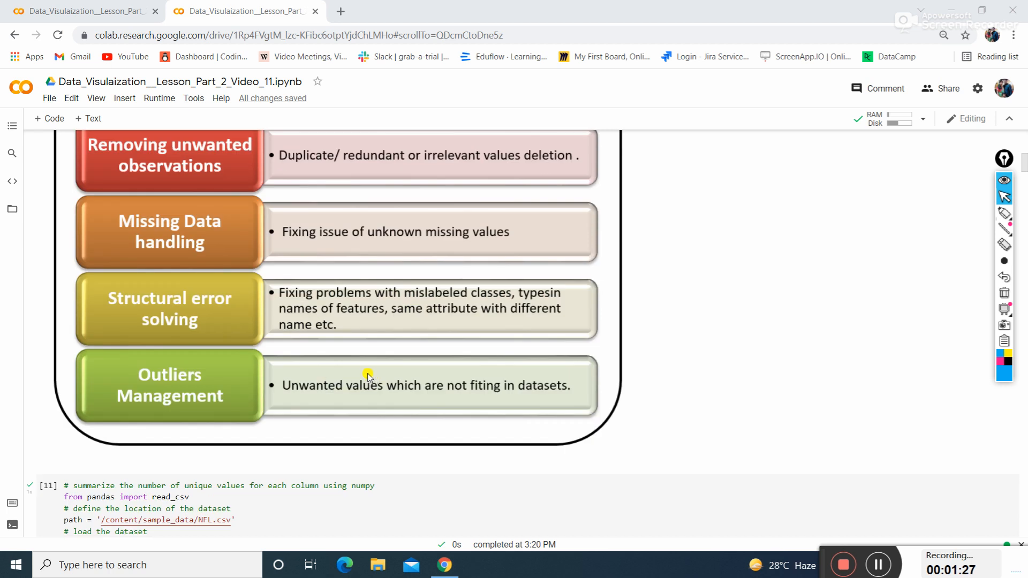
{"action": "mouse_move", "coordinate": [152, 379]}
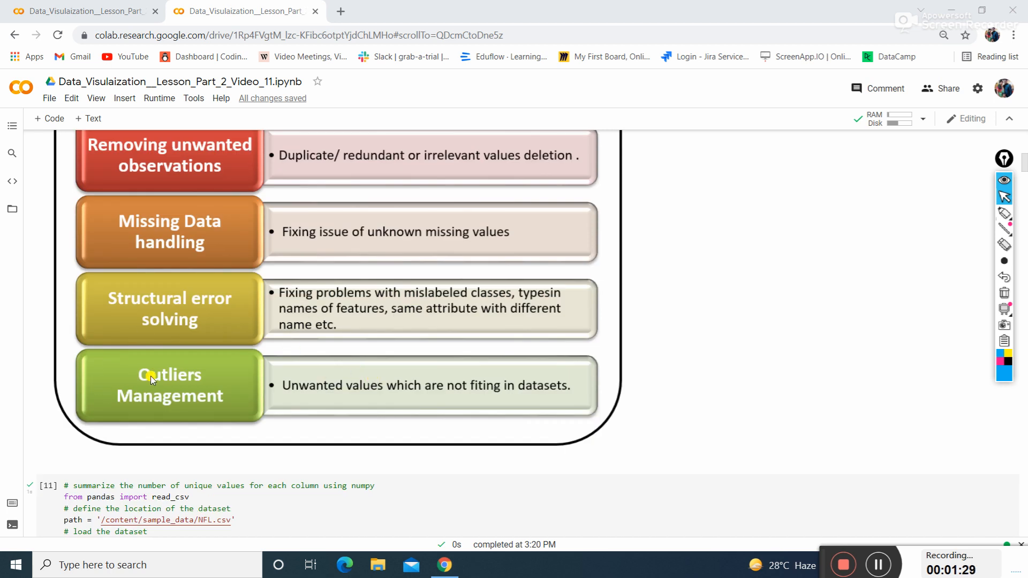
{"action": "mouse_move", "coordinate": [236, 392]}
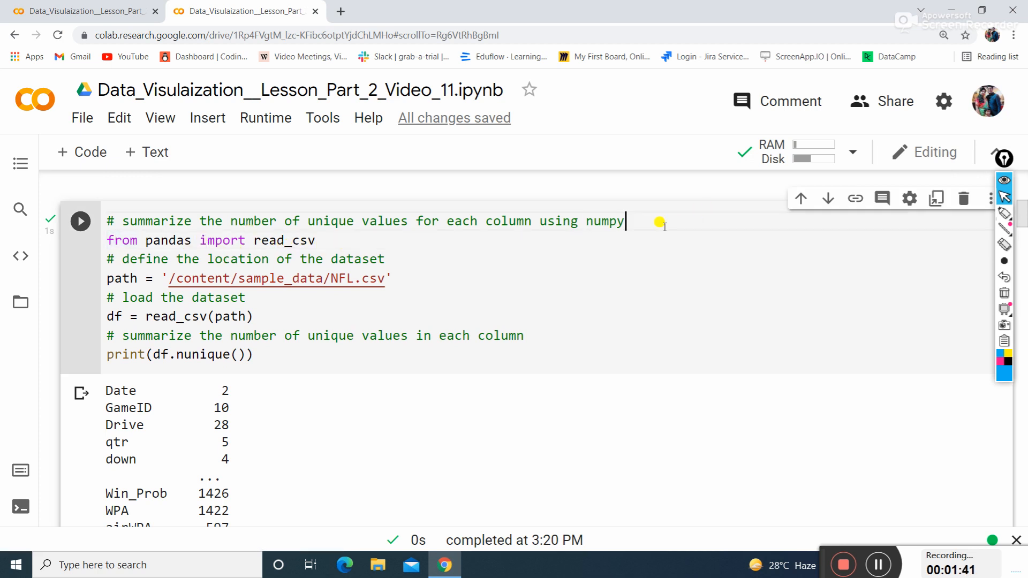
- Add 'import pandas as pd' and 'import numpy as np' above the read_csv code
{"action": "type", "text": "imp"}
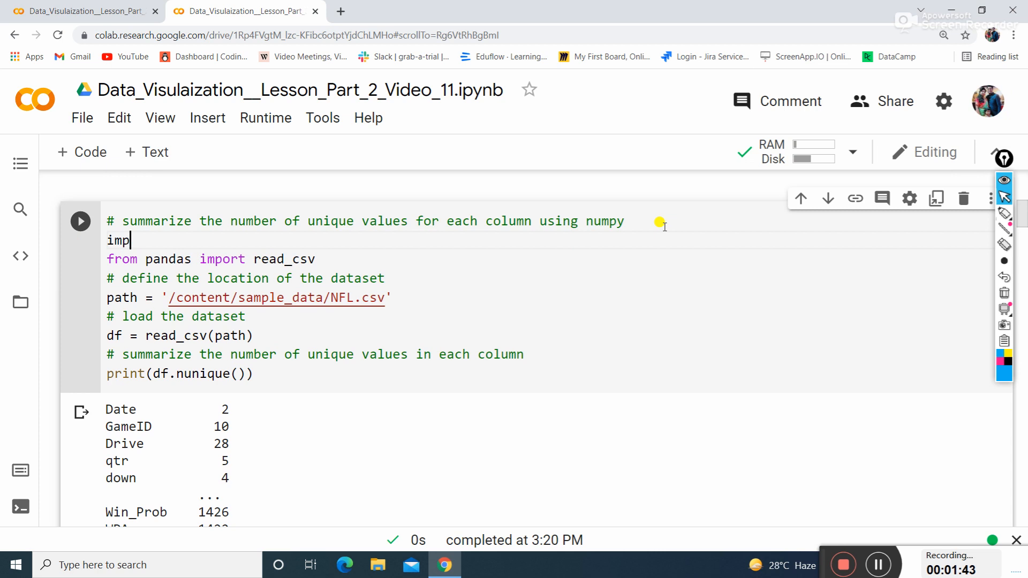
{"action": "type", "text": "ort pandas as"}
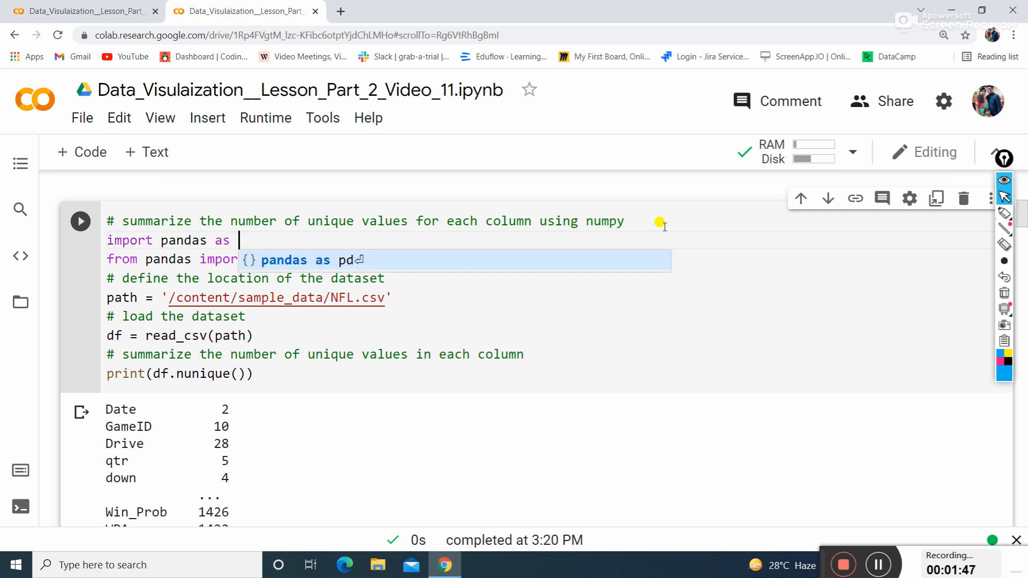
{"action": "type", "text": "pd"}
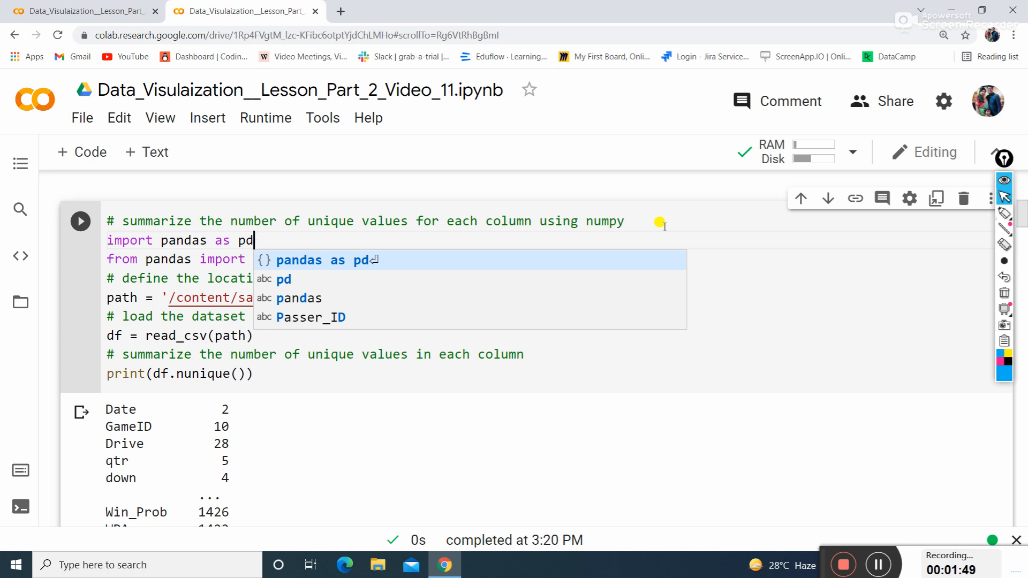
{"action": "type", "text": "import numpy as"}
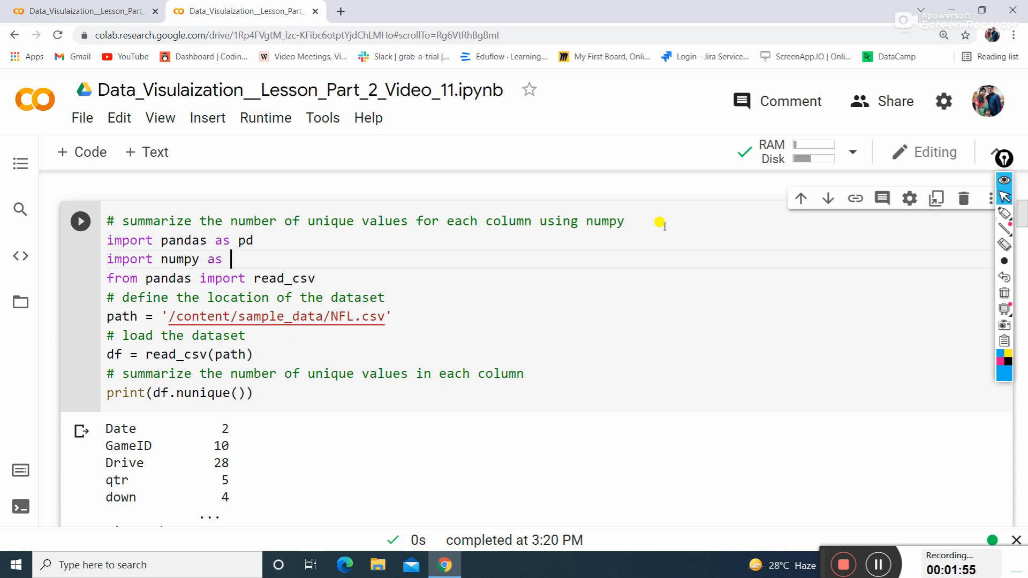
{"action": "type", "text": "np"}
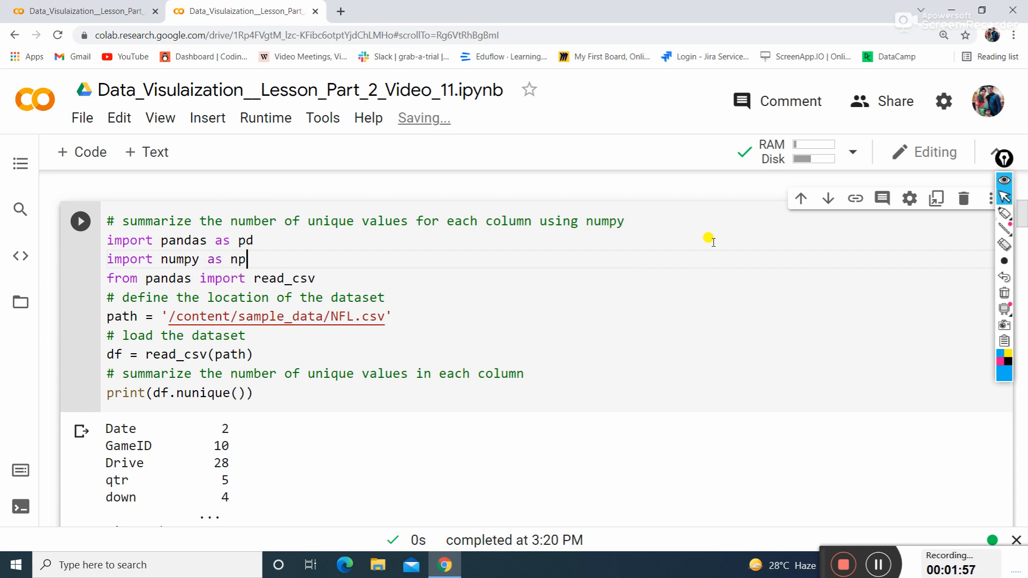
{"action": "left_click", "coordinate": [246, 335]}
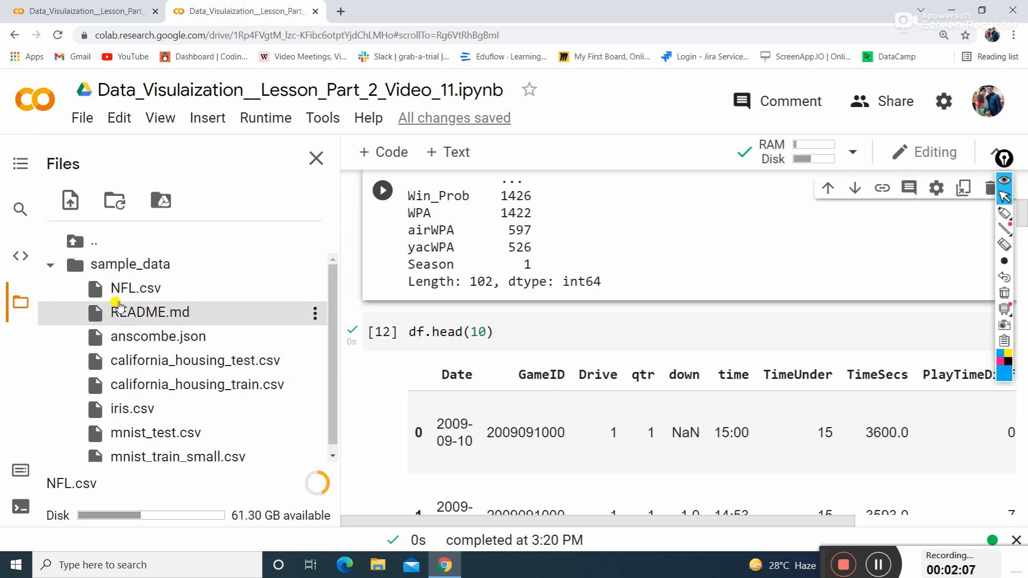
{"action": "mouse_move", "coordinate": [229, 347]}
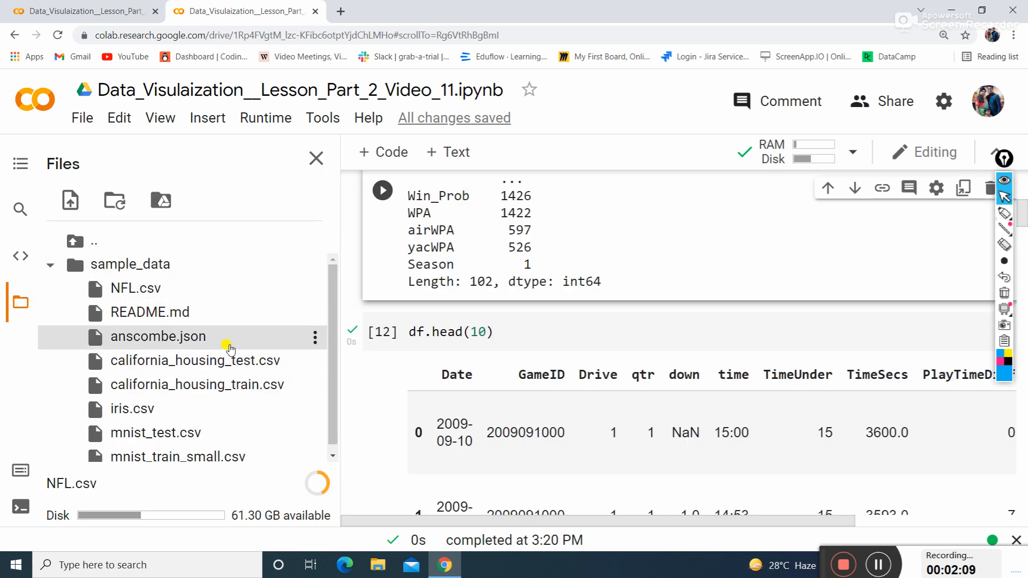
{"action": "left_click", "coordinate": [315, 266]}
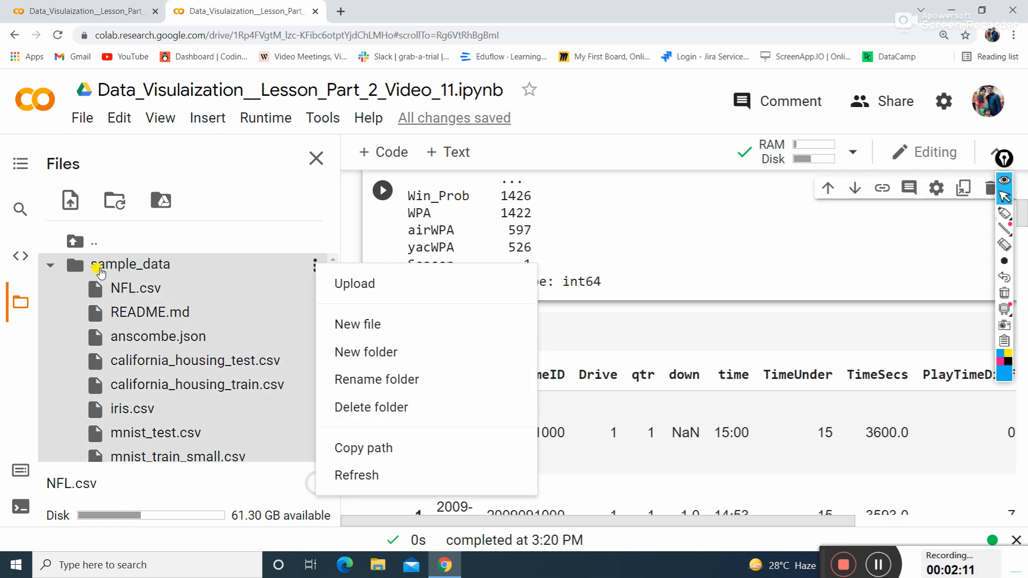
{"action": "left_click", "coordinate": [364, 284]}
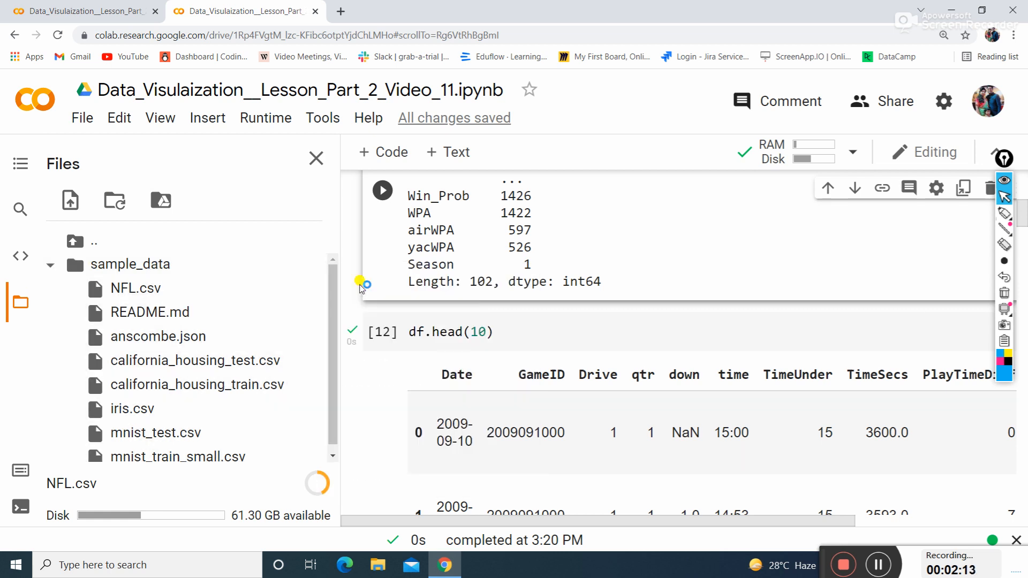
{"action": "mouse_move", "coordinate": [561, 276]}
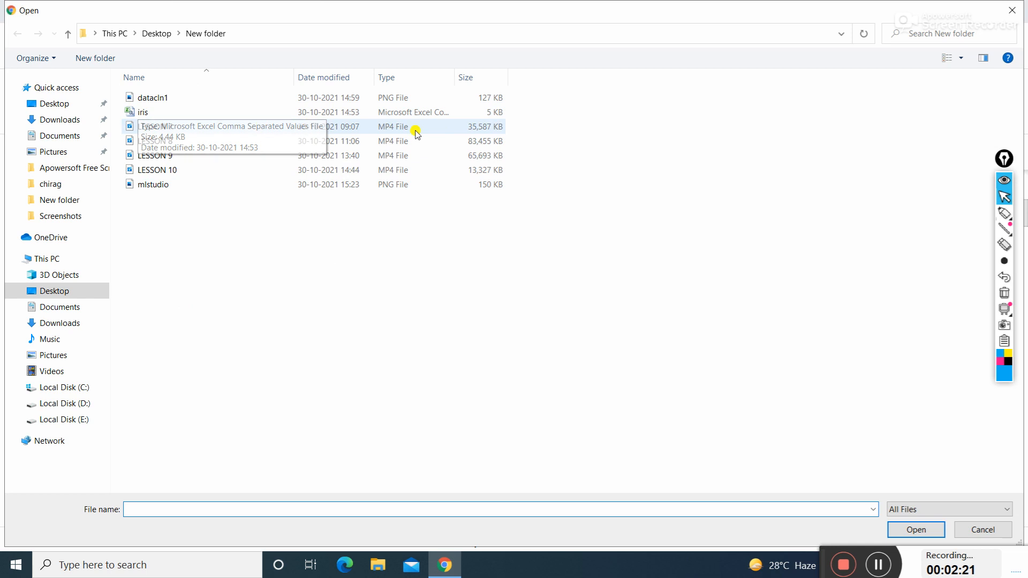
- Confirm via Properties that the iris file in New folder is a CSV
{"action": "left_click", "coordinate": [142, 112]}
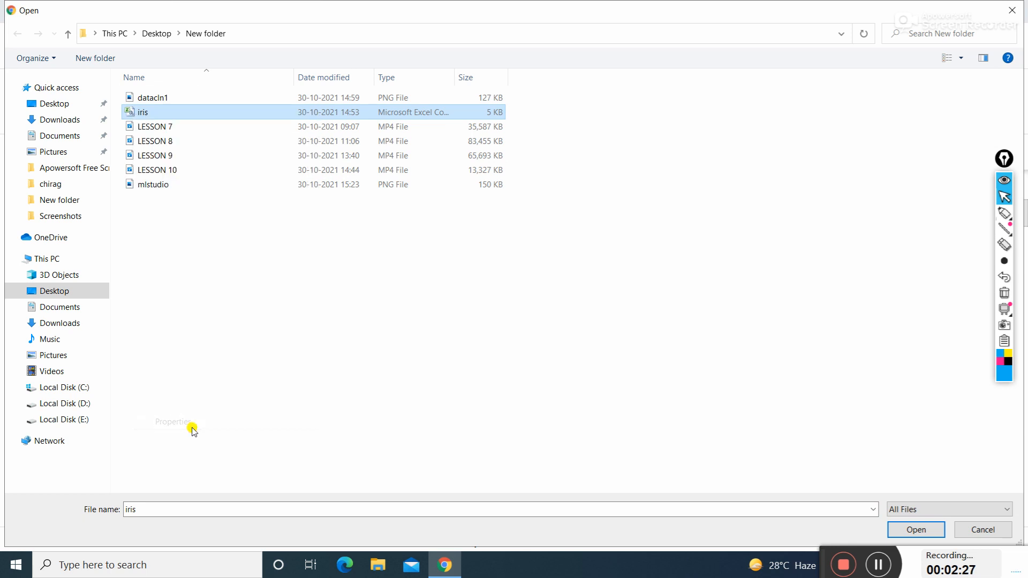
{"action": "left_click", "coordinate": [172, 422]}
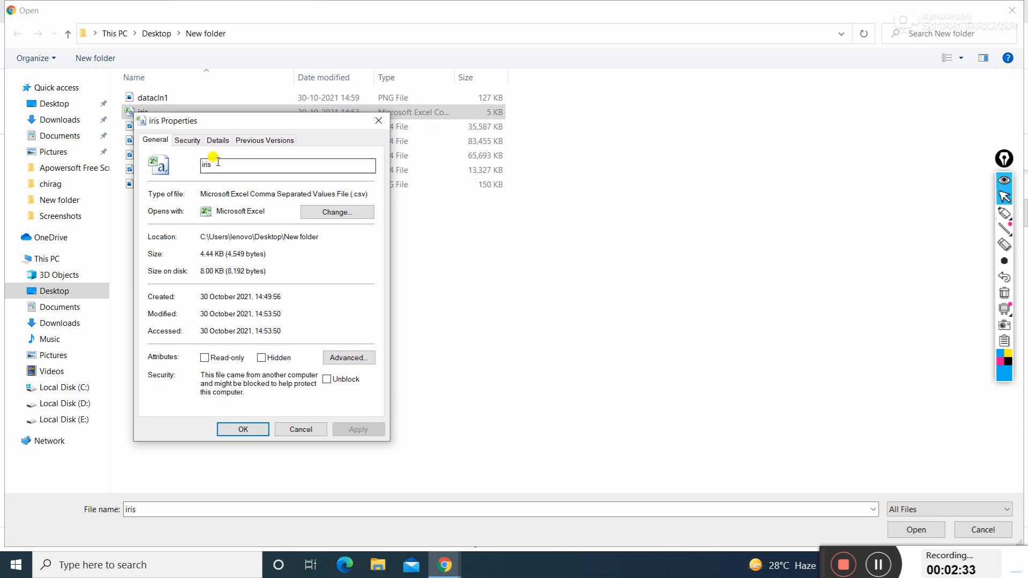
{"action": "left_click", "coordinate": [300, 430]}
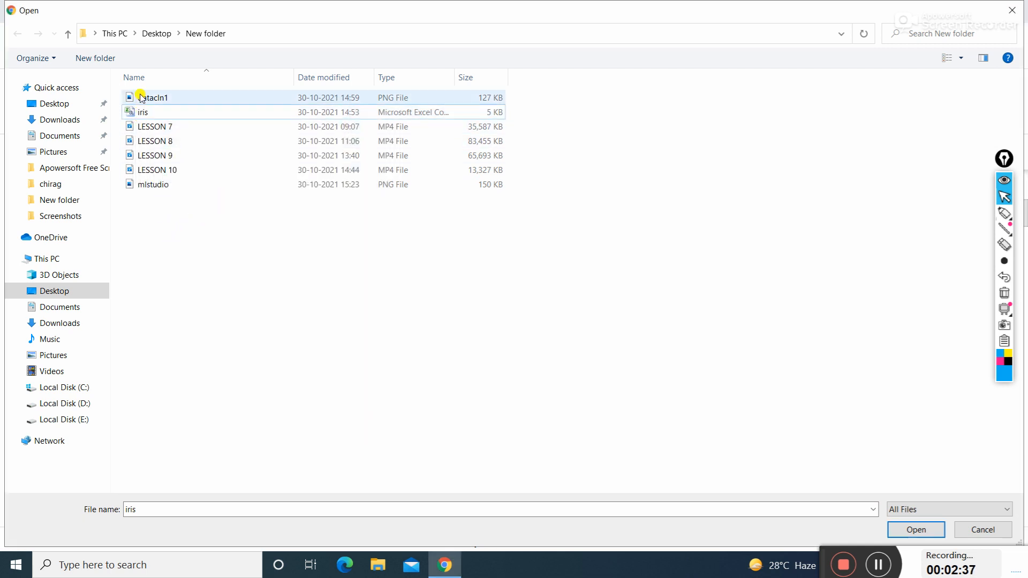
- Select datacln1, then cancel the file picker without uploading anything
{"action": "left_click", "coordinate": [152, 98]}
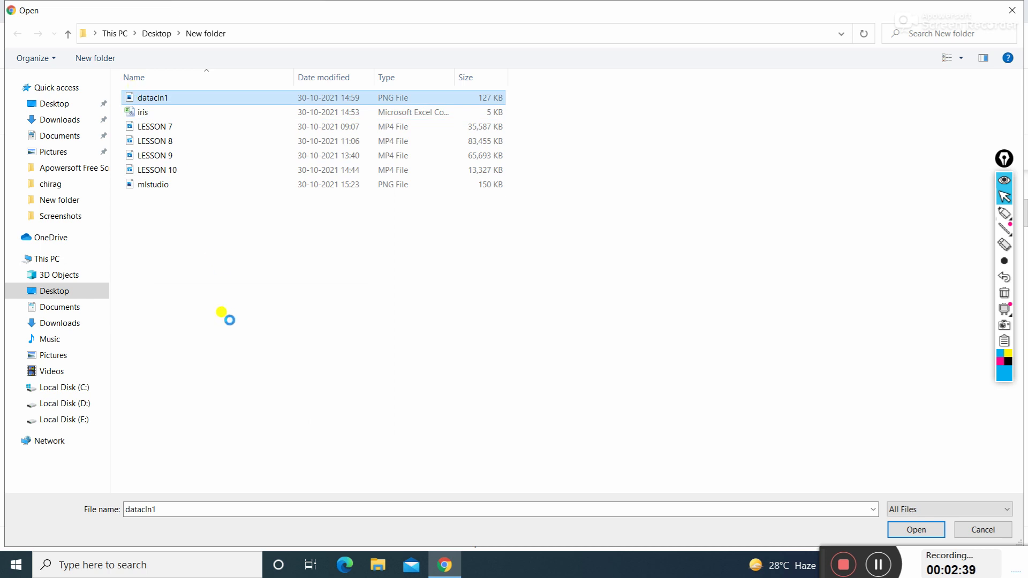
{"action": "mouse_move", "coordinate": [129, 315]}
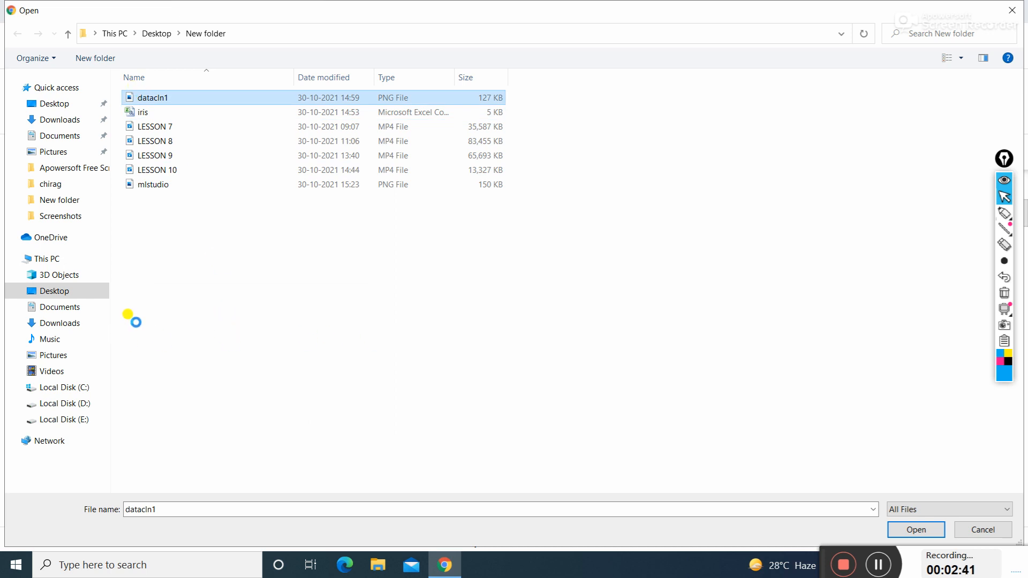
{"action": "right_click", "coordinate": [152, 98]}
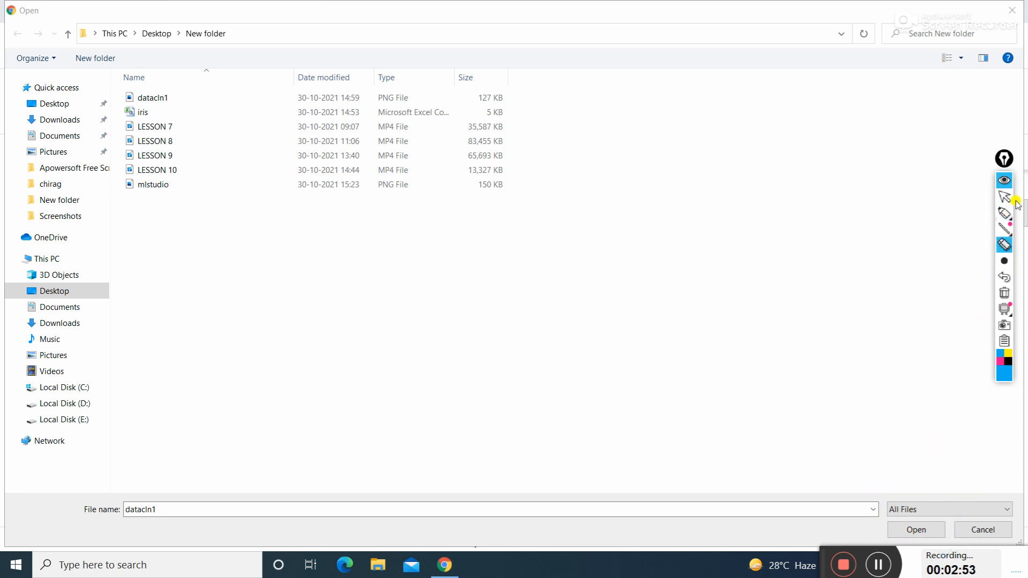
{"action": "left_click", "coordinate": [1005, 260]}
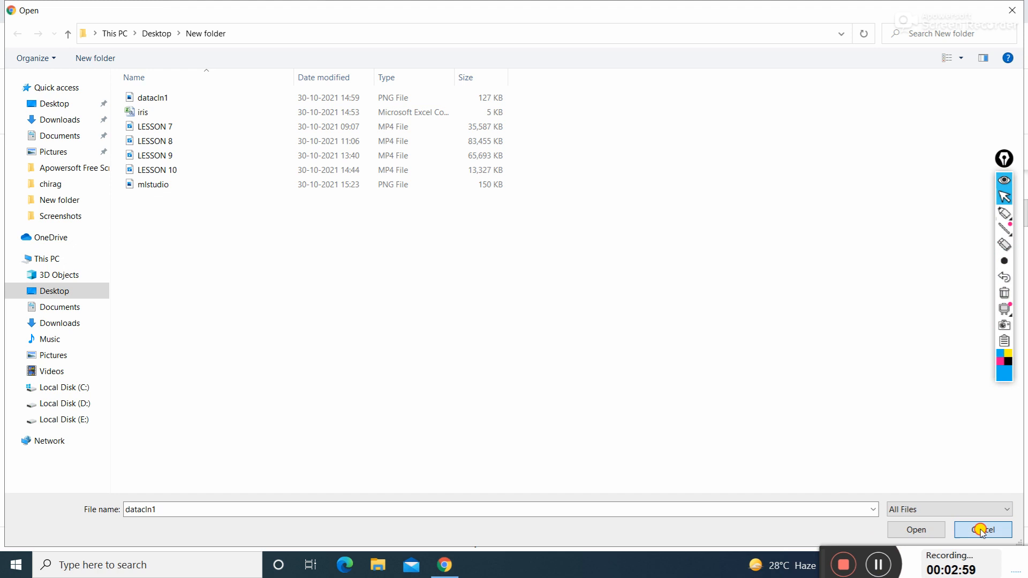
{"action": "left_click", "coordinate": [983, 529]}
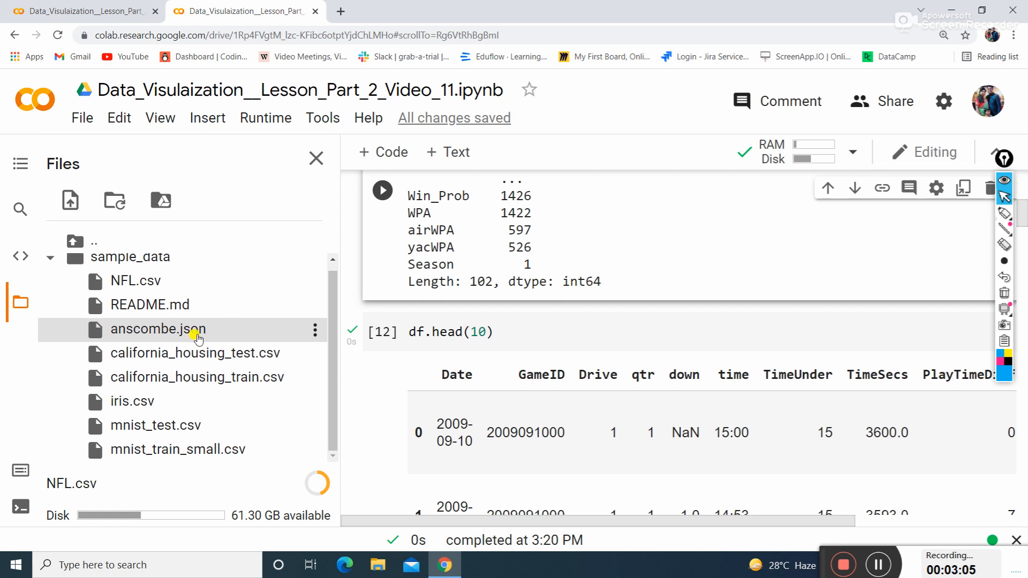
{"action": "mouse_move", "coordinate": [231, 439]}
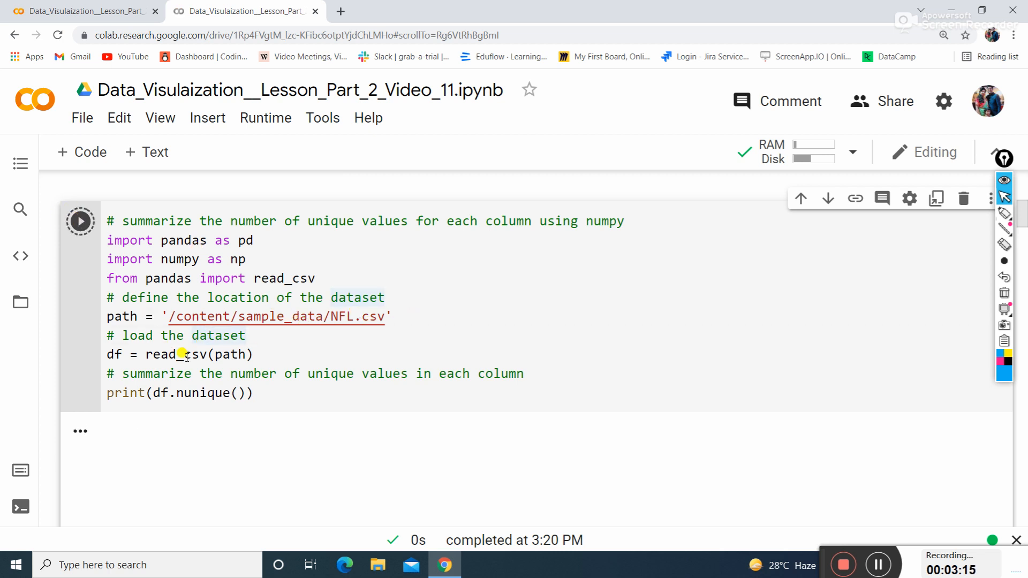
- Run the load cell, then swap the path to mnist_test.csv from the session files and run again
{"action": "left_click", "coordinate": [80, 220]}
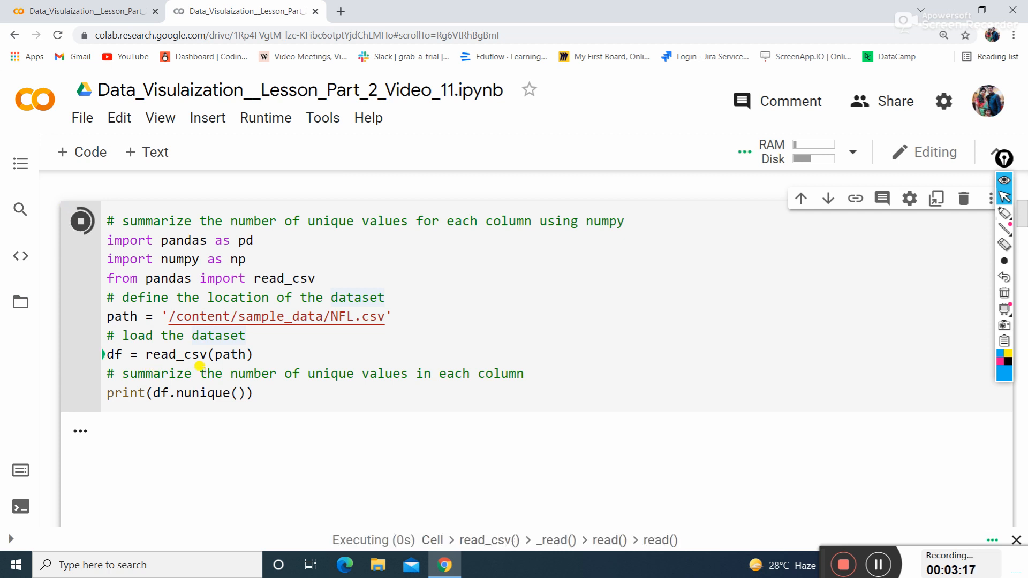
{"action": "scroll", "scroll_direction": "down", "scroll_amount": 3}
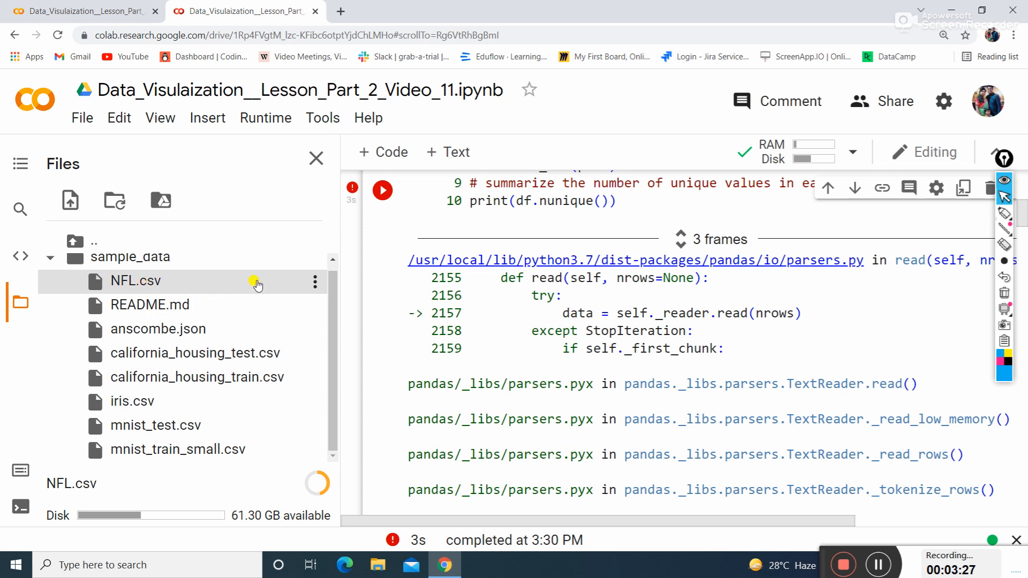
{"action": "mouse_move", "coordinate": [306, 314]}
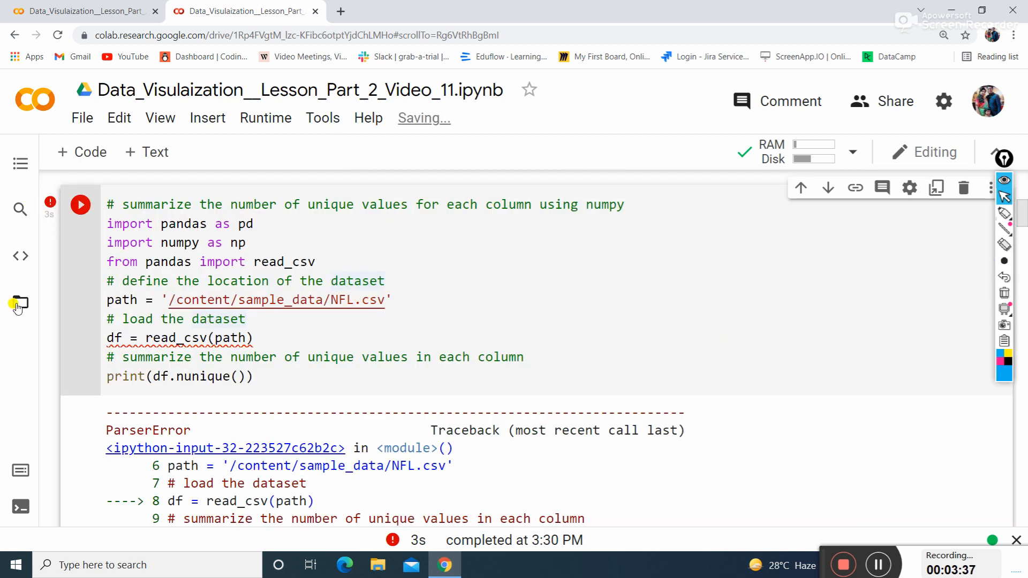
{"action": "left_click", "coordinate": [20, 304]}
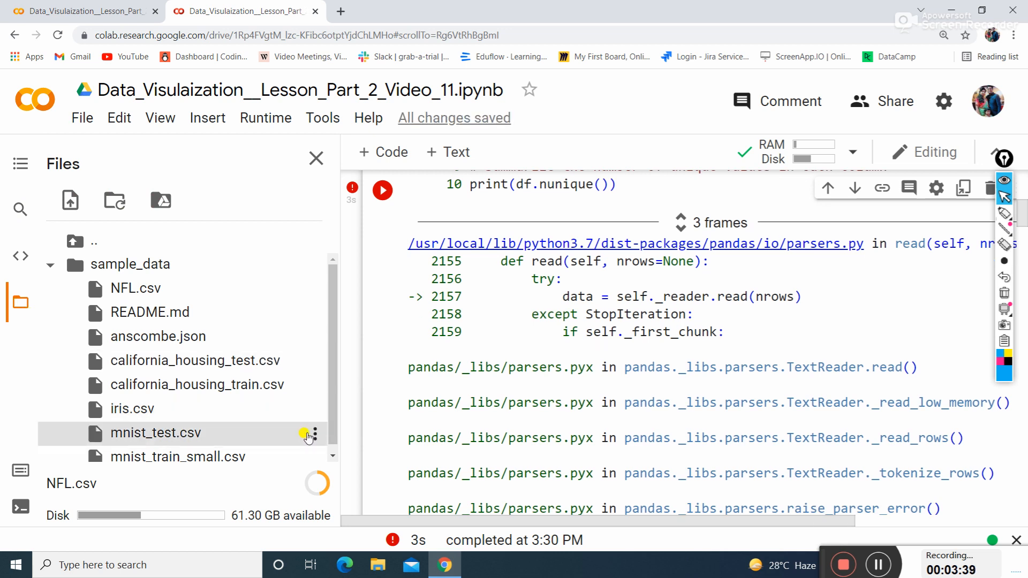
{"action": "left_click", "coordinate": [315, 434]}
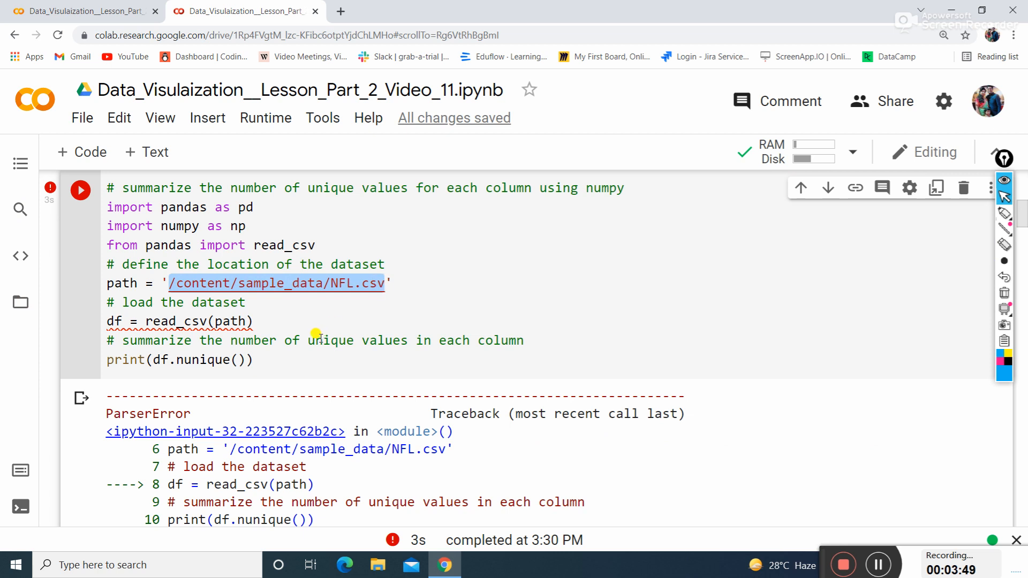
{"action": "type", "text": "mnist_test.csv"}
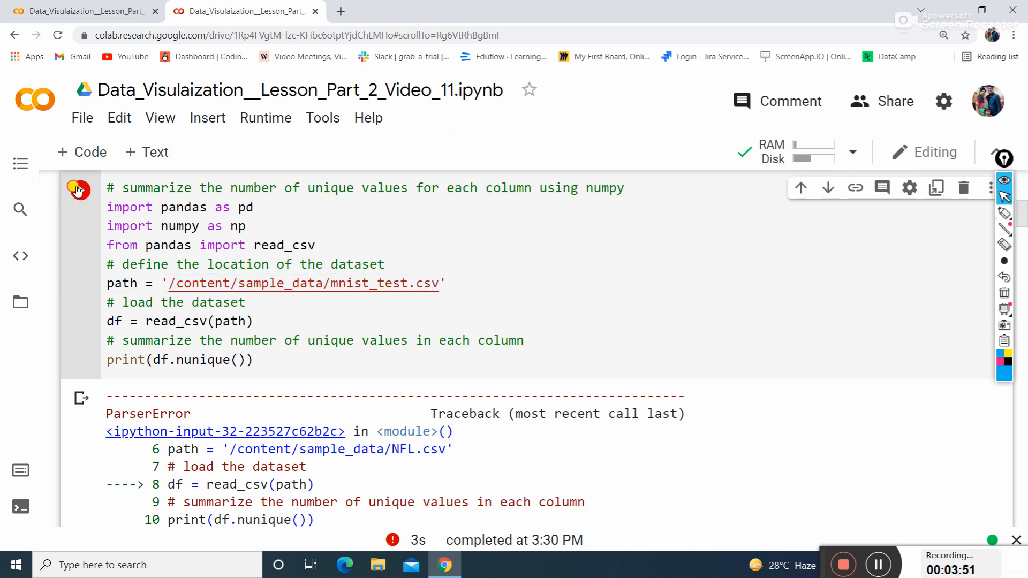
{"action": "left_click", "coordinate": [79, 191]}
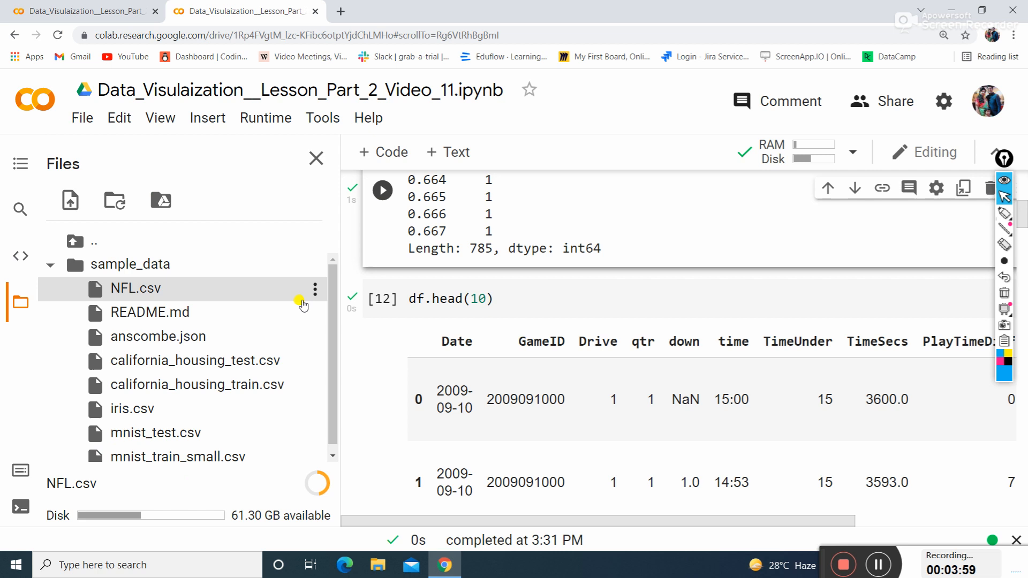
{"action": "mouse_move", "coordinate": [313, 290]}
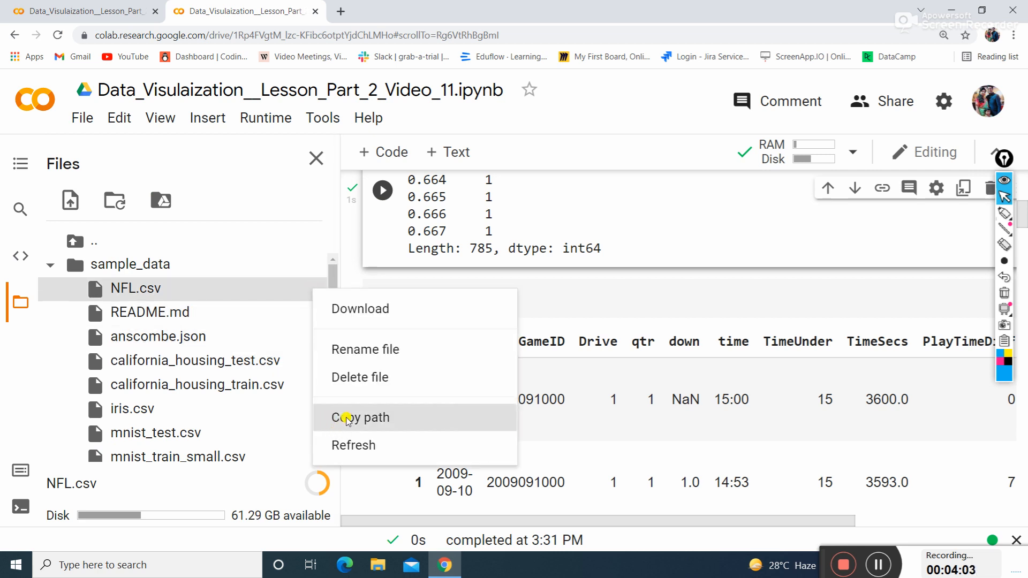
- Paste the copied NFL.csv path back in and run, printing per-column counts like Date 169
{"action": "left_click", "coordinate": [316, 158]}
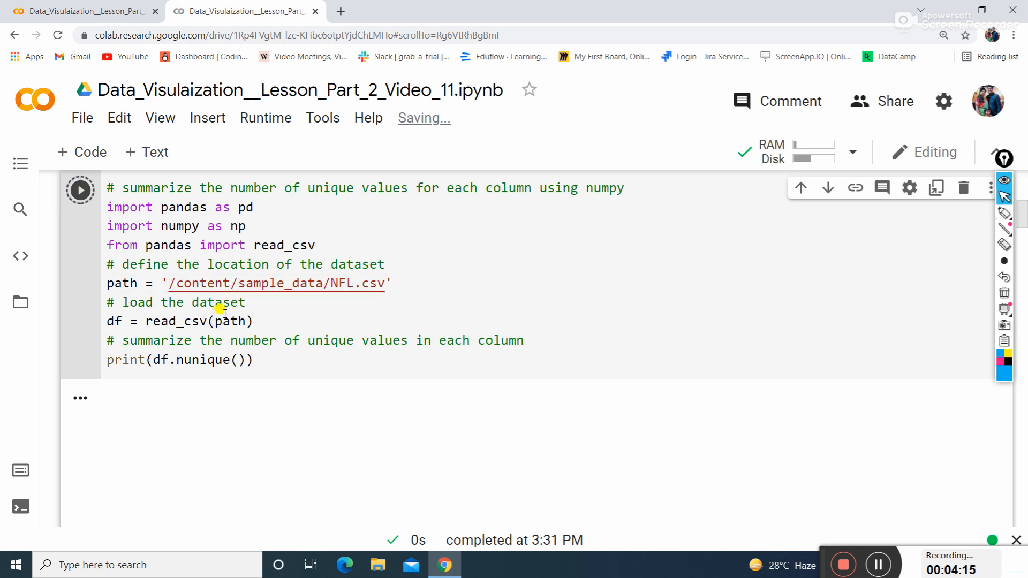
{"action": "left_click", "coordinate": [79, 191]}
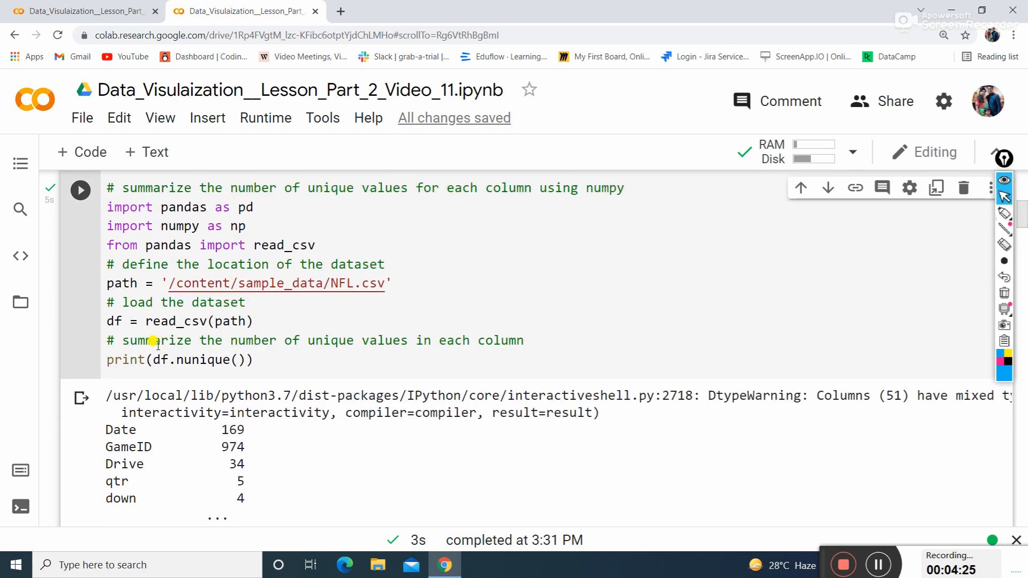
{"action": "scroll", "scroll_direction": "down", "scroll_amount": 3}
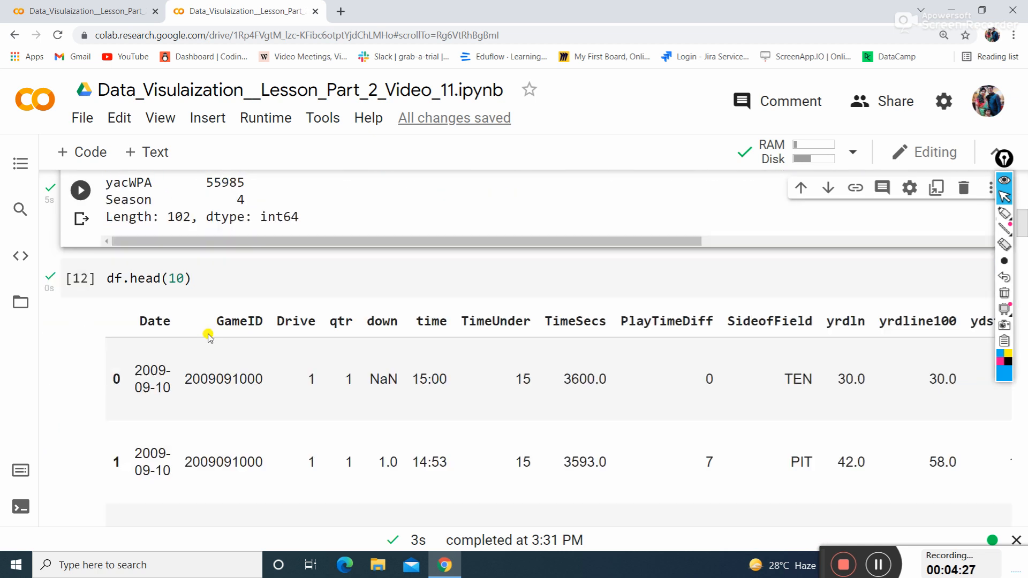
- Rerun df.head(10) and inspect the first ten rows, highlighting the TimeUnder column
{"action": "left_click", "coordinate": [79, 279]}
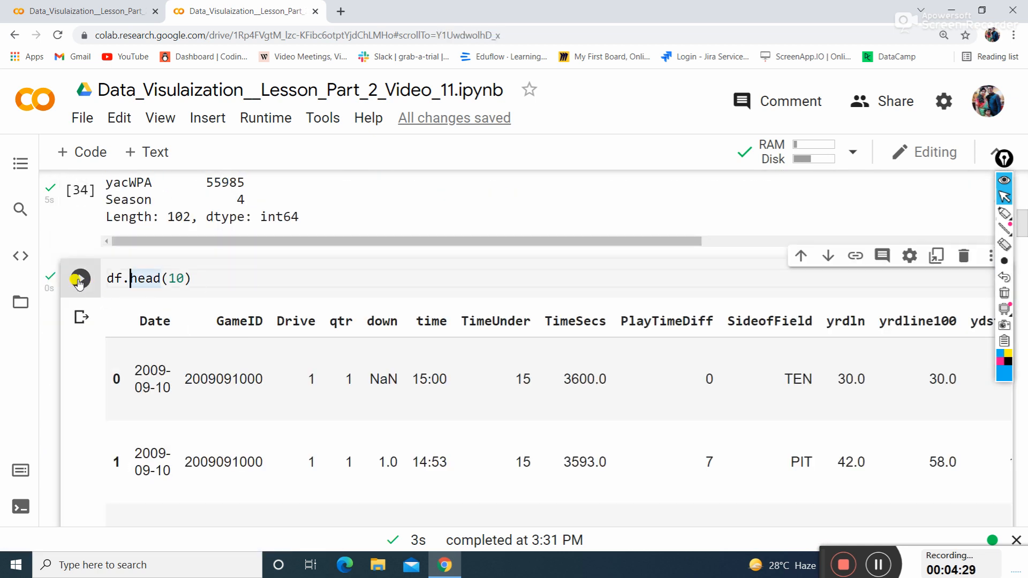
{"action": "left_click", "coordinate": [78, 278]}
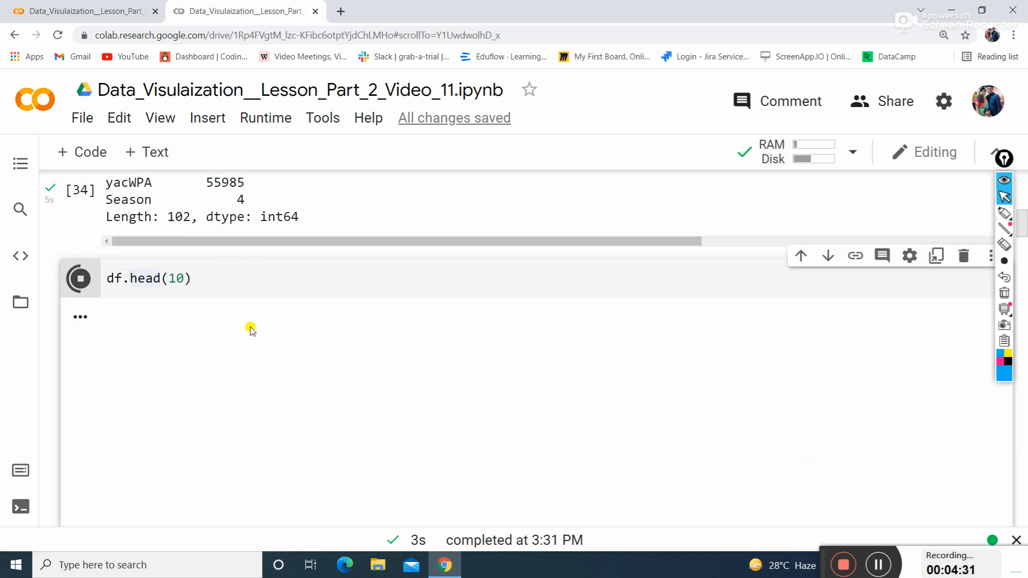
{"action": "left_click", "coordinate": [80, 279]}
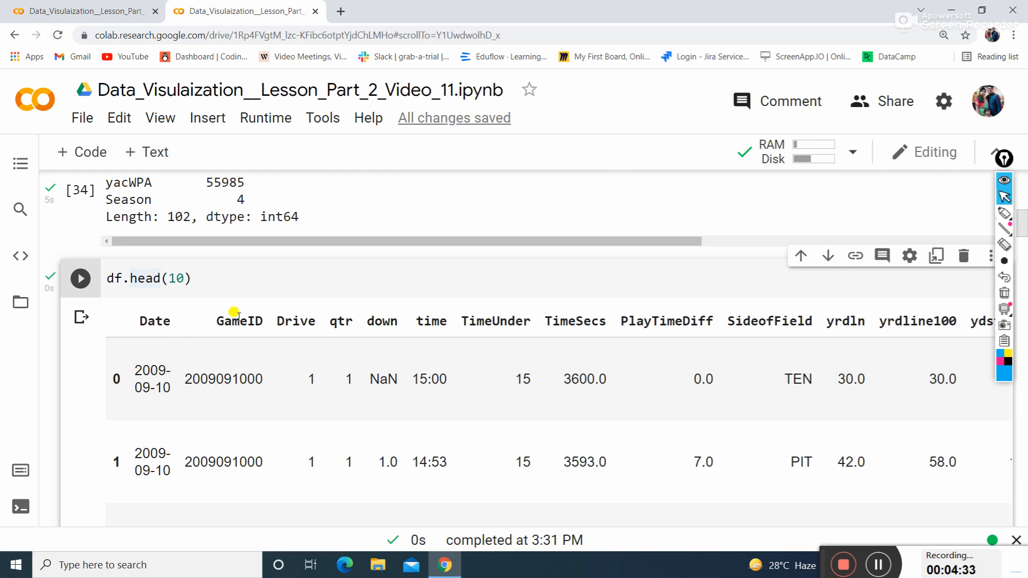
{"action": "mouse_move", "coordinate": [345, 313]}
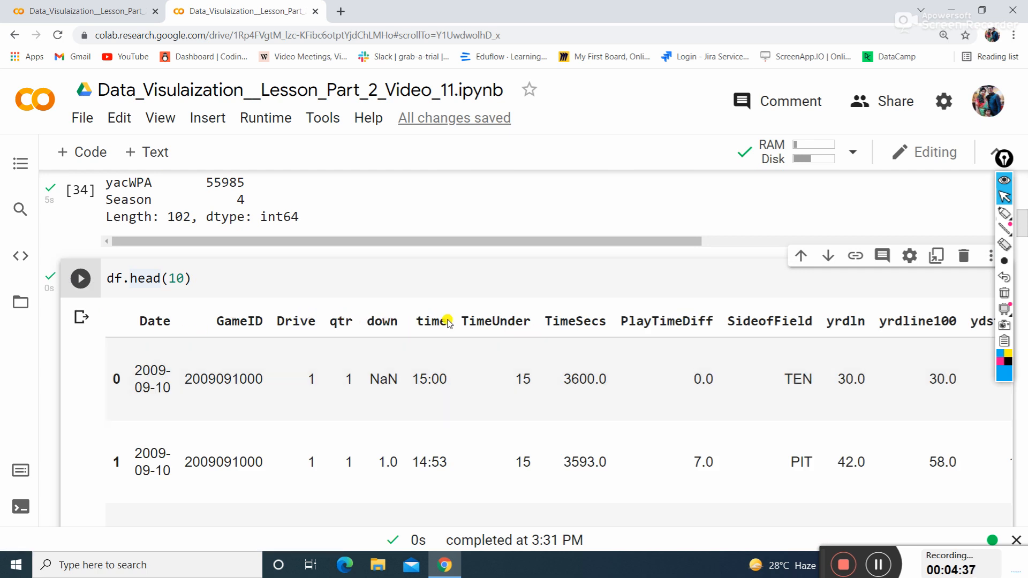
{"action": "double_click", "coordinate": [476, 321]}
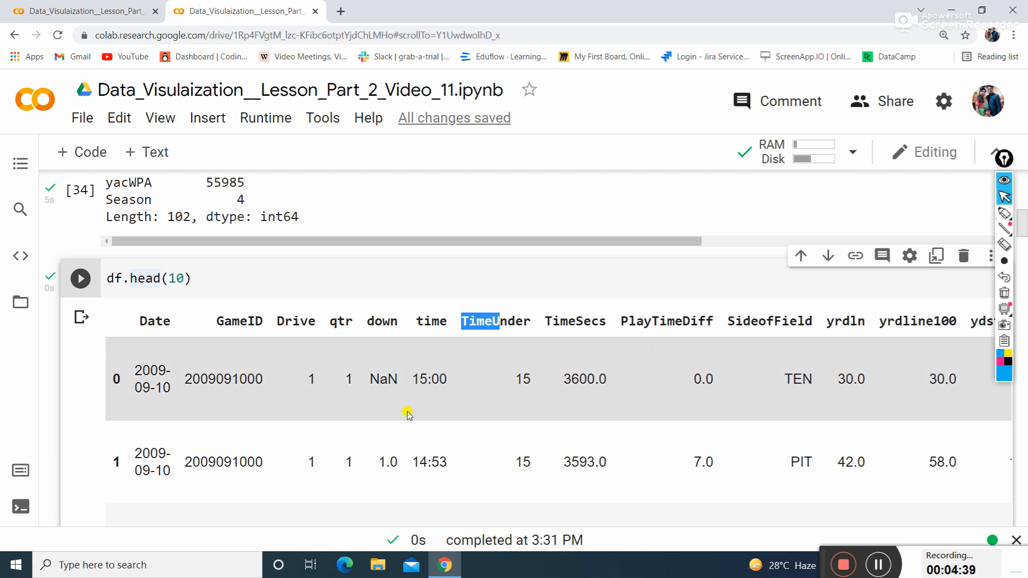
{"action": "scroll", "scroll_direction": "down", "scroll_amount": 3}
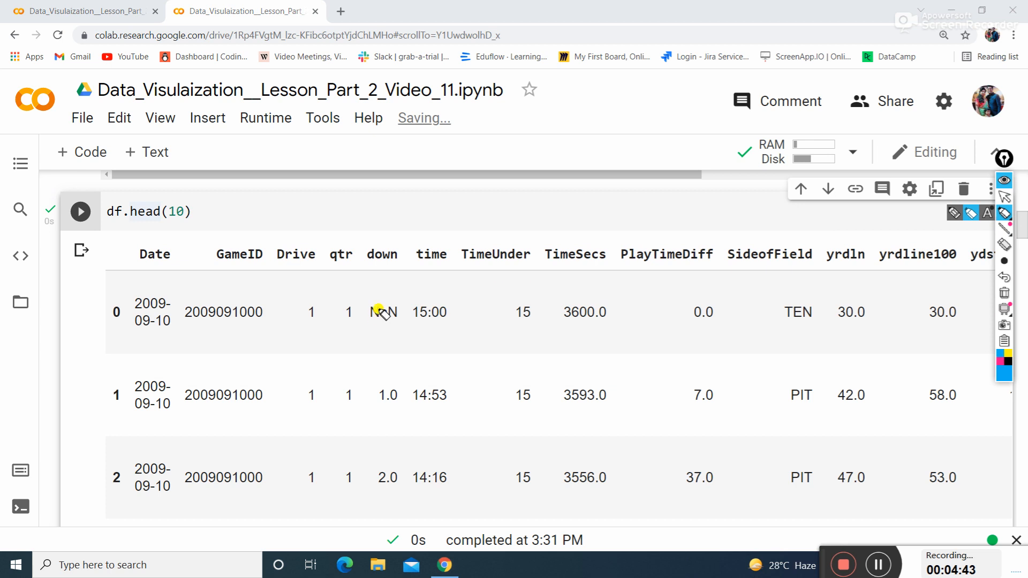
{"action": "left_click_drag", "start_coordinate": [407, 282], "coordinate": [357, 341]}
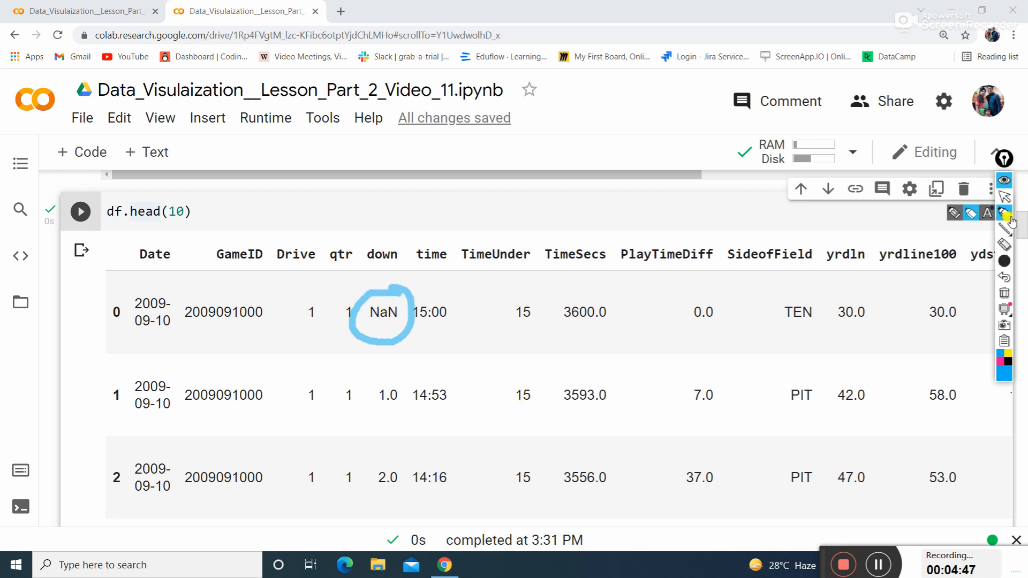
{"action": "scroll", "scroll_direction": "up", "scroll_amount": 3}
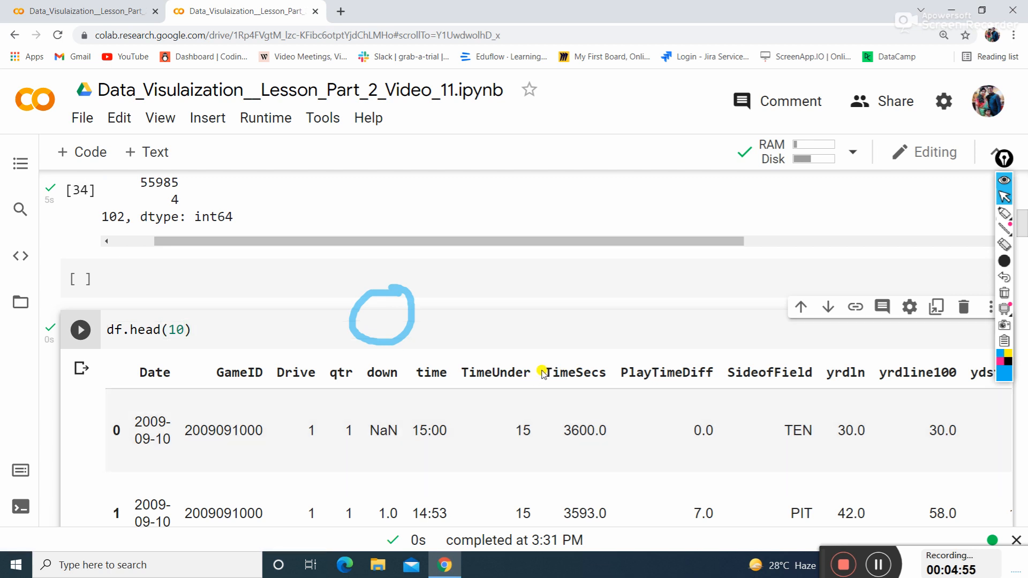
- Scroll the preview sideways and down to reveal NaN entries in FirstDown, ExPointResult and TwoPointConv
{"action": "scroll", "scroll_direction": "right", "scroll_amount": 3}
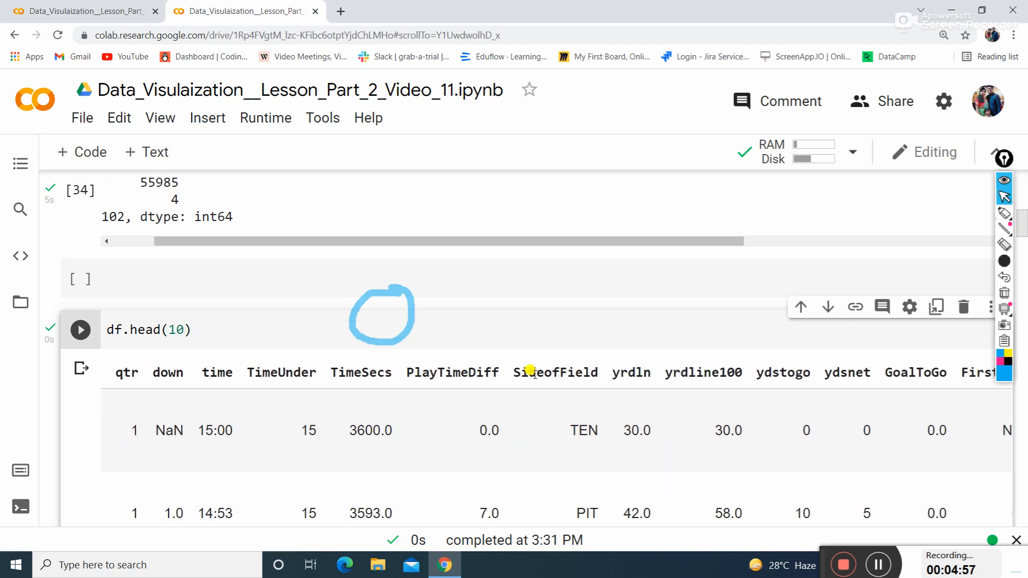
{"action": "scroll", "scroll_direction": "right", "scroll_amount": 3}
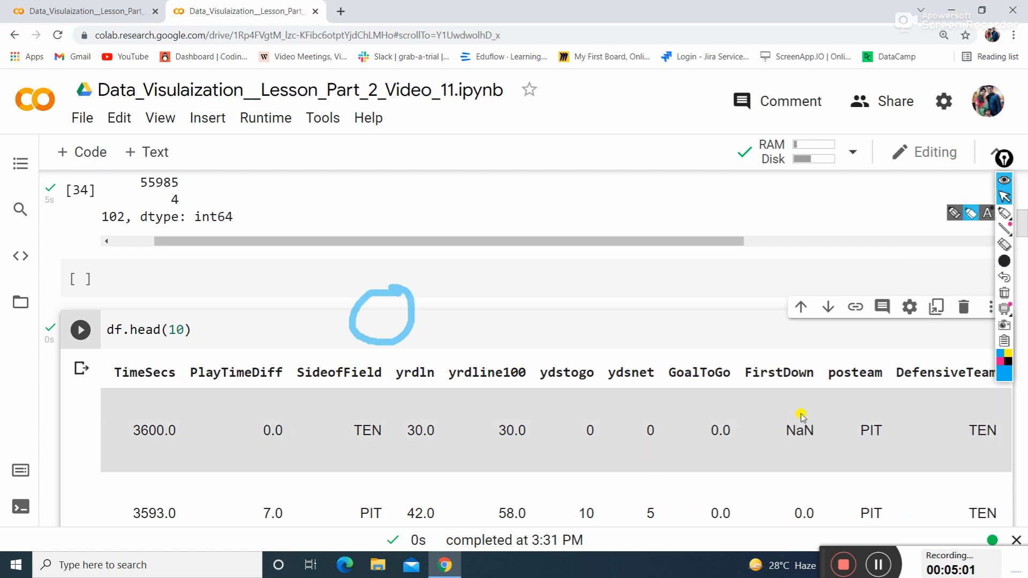
{"action": "scroll", "scroll_direction": "right", "scroll_amount": 3}
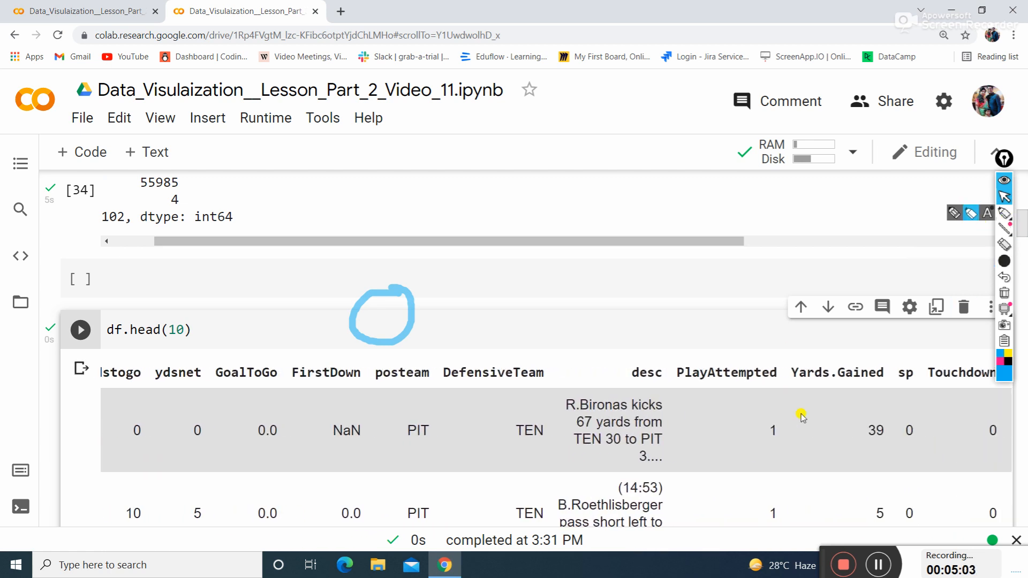
{"action": "scroll", "scroll_direction": "right", "scroll_amount": 3}
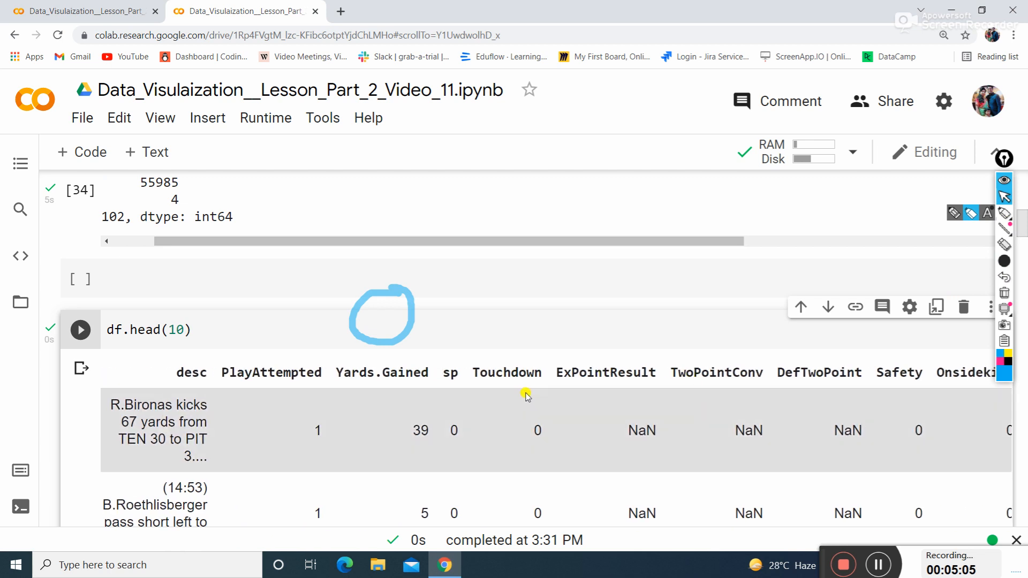
{"action": "mouse_move", "coordinate": [675, 389]}
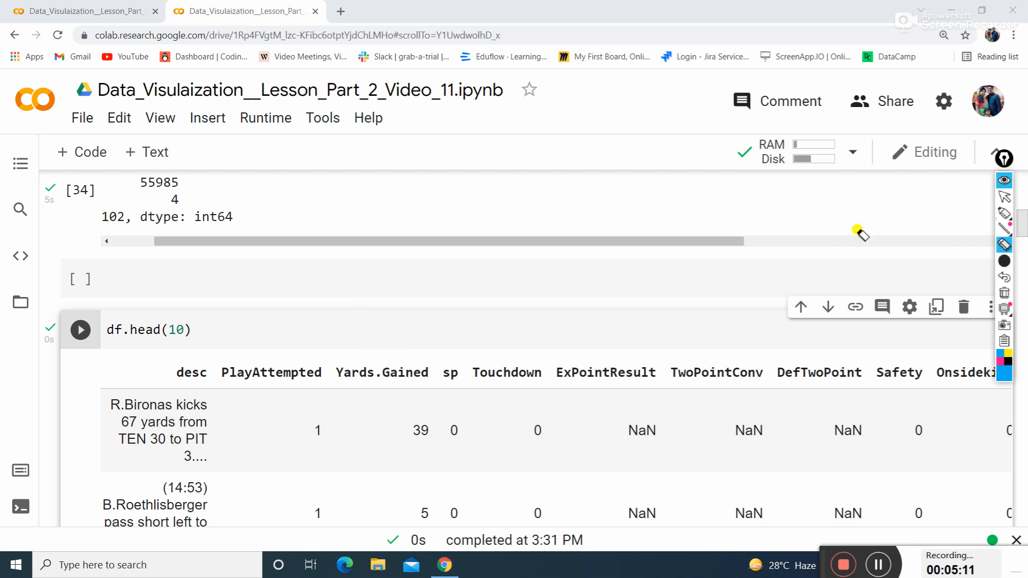
{"action": "mouse_move", "coordinate": [310, 359]}
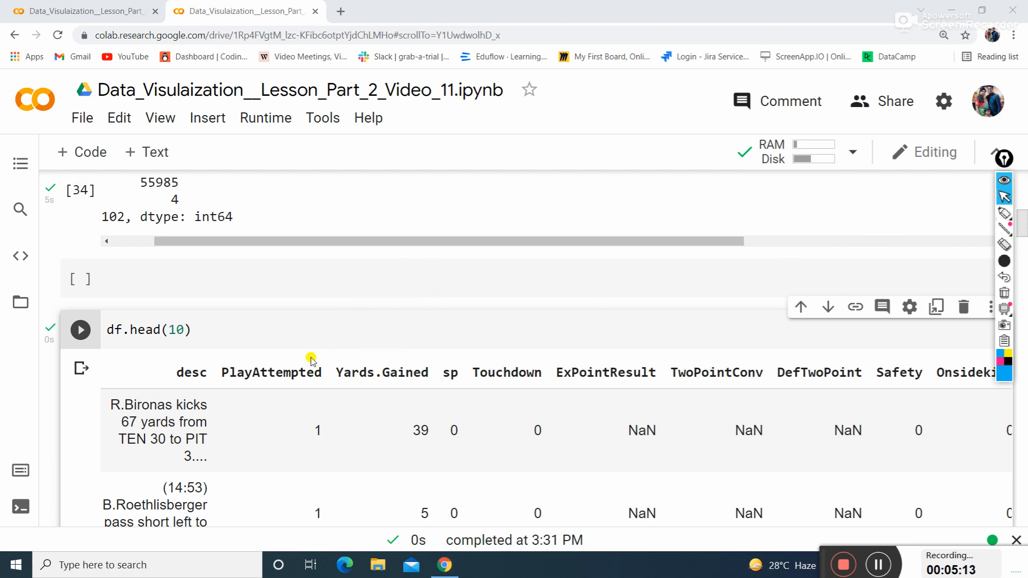
{"action": "scroll", "scroll_direction": "down", "scroll_amount": 3}
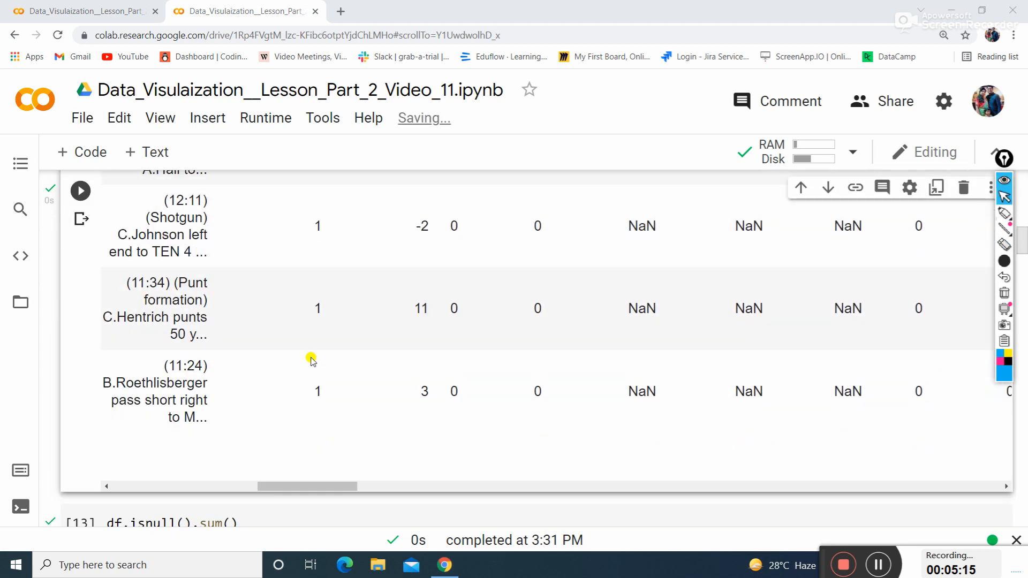
{"action": "scroll", "scroll_direction": "down", "scroll_amount": 3}
{"action": "type", "text": "df."}
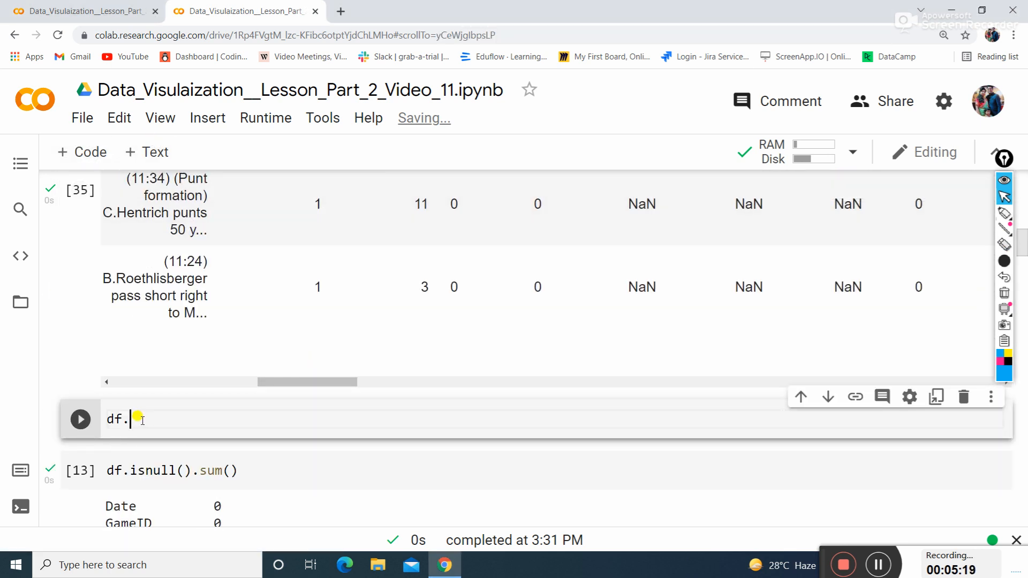
- Run df.tail(5) to show rows 171062–171066 of the 102-column table
{"action": "type", "text": "tail()"}
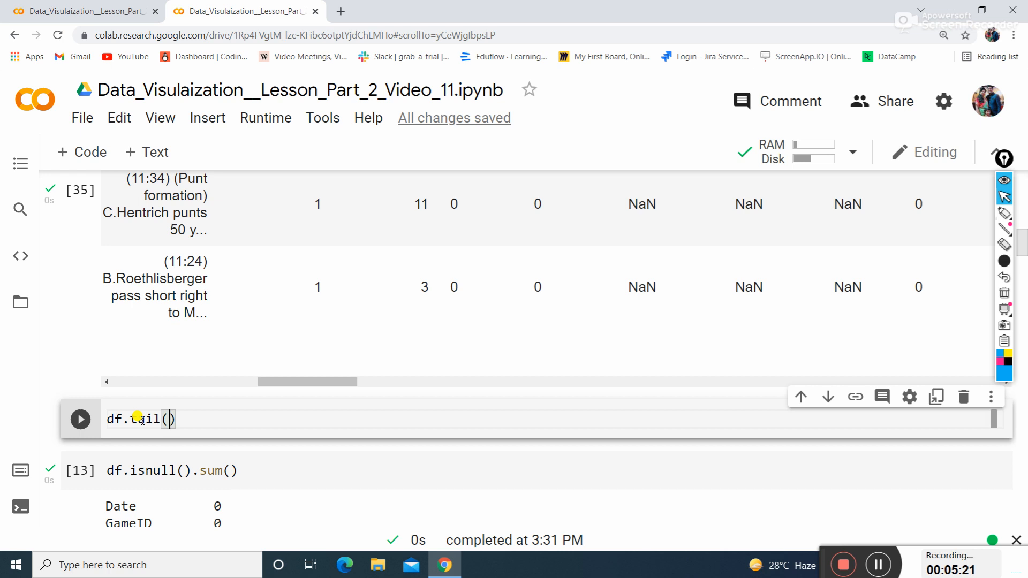
{"action": "type", "text": "5"}
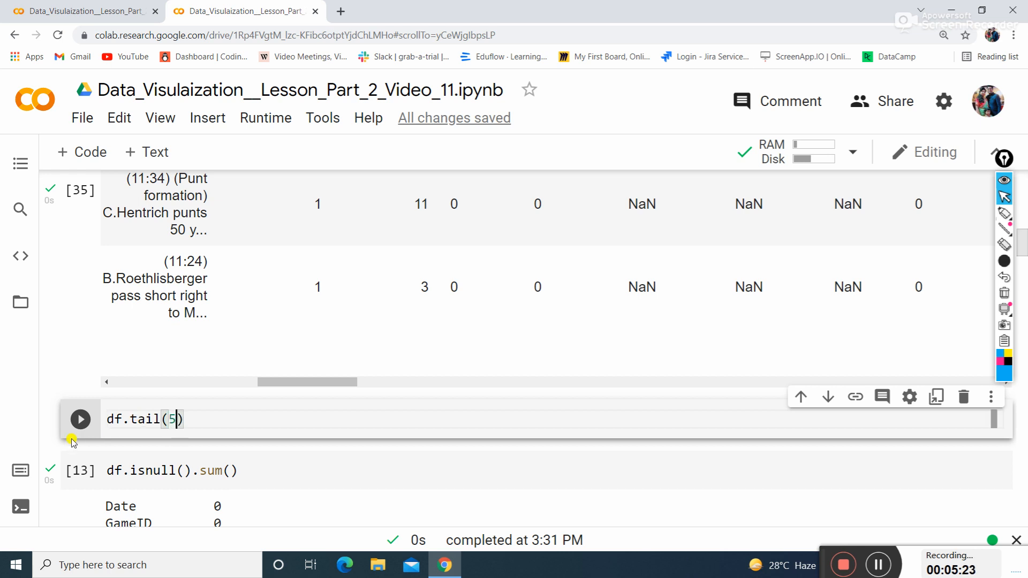
{"action": "left_click", "coordinate": [79, 420]}
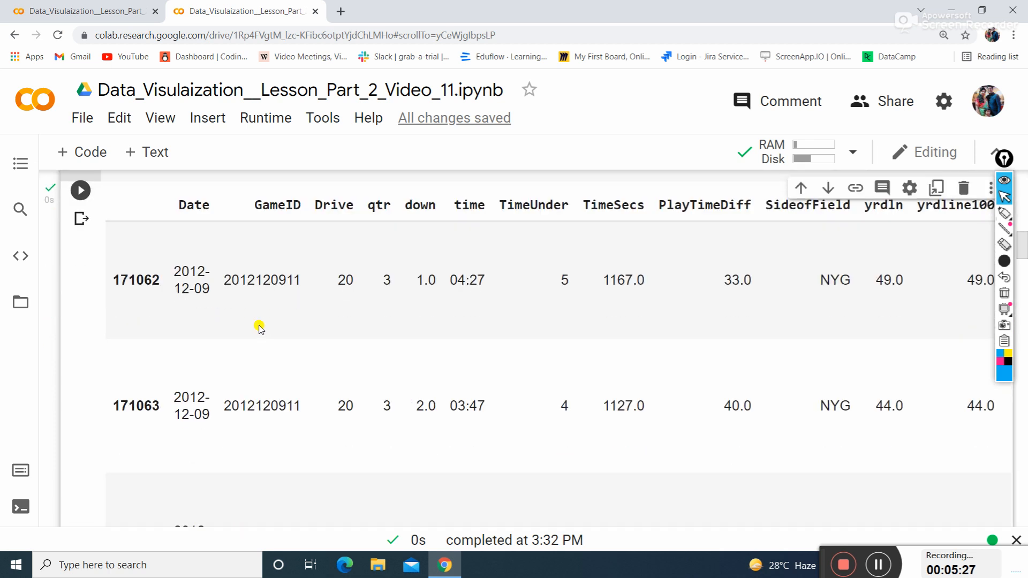
{"action": "scroll", "scroll_direction": "down", "scroll_amount": 3}
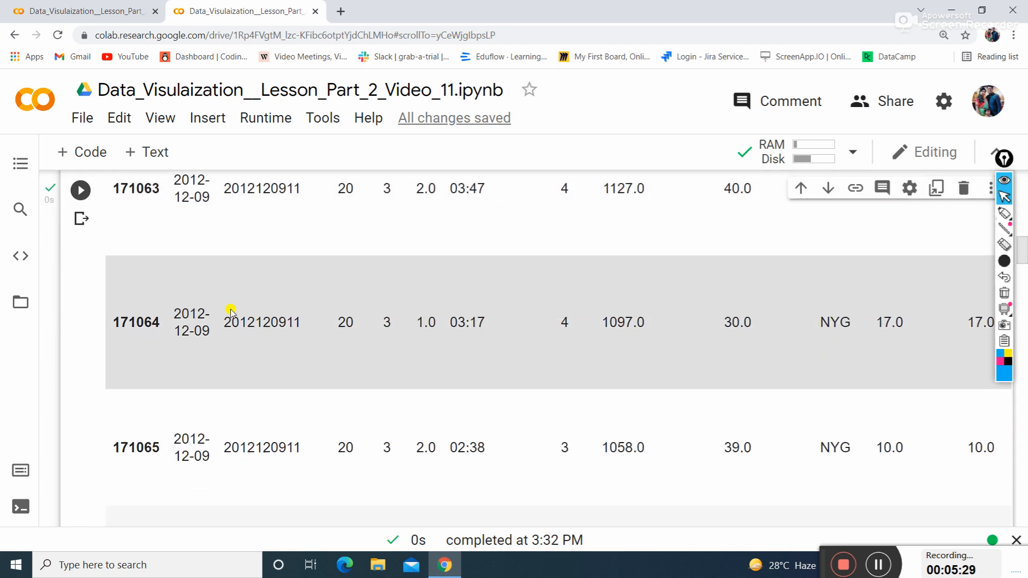
{"action": "scroll", "scroll_direction": "down", "scroll_amount": 3}
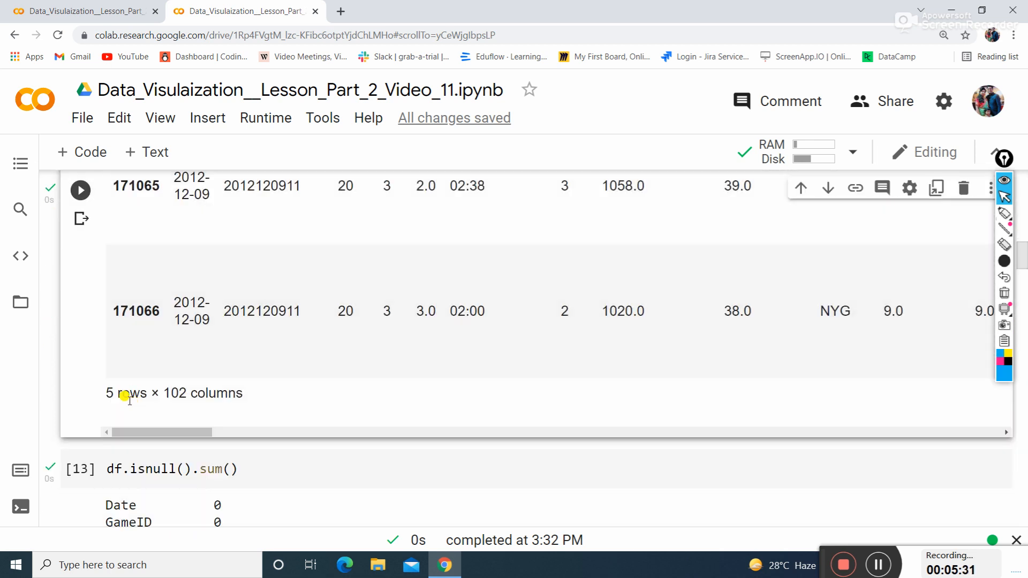
{"action": "mouse_move", "coordinate": [233, 420]}
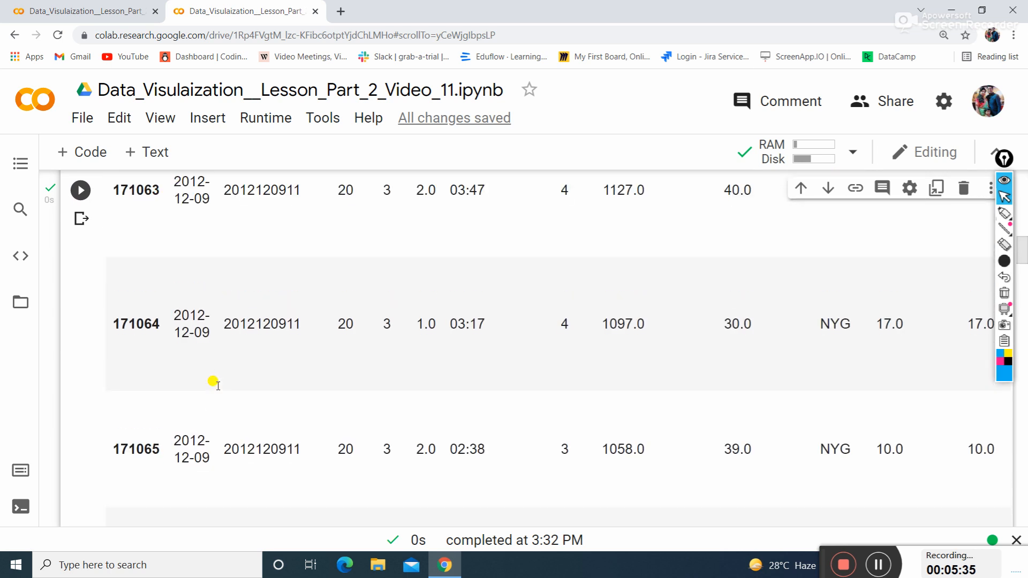
{"action": "scroll", "scroll_direction": "down", "scroll_amount": 3}
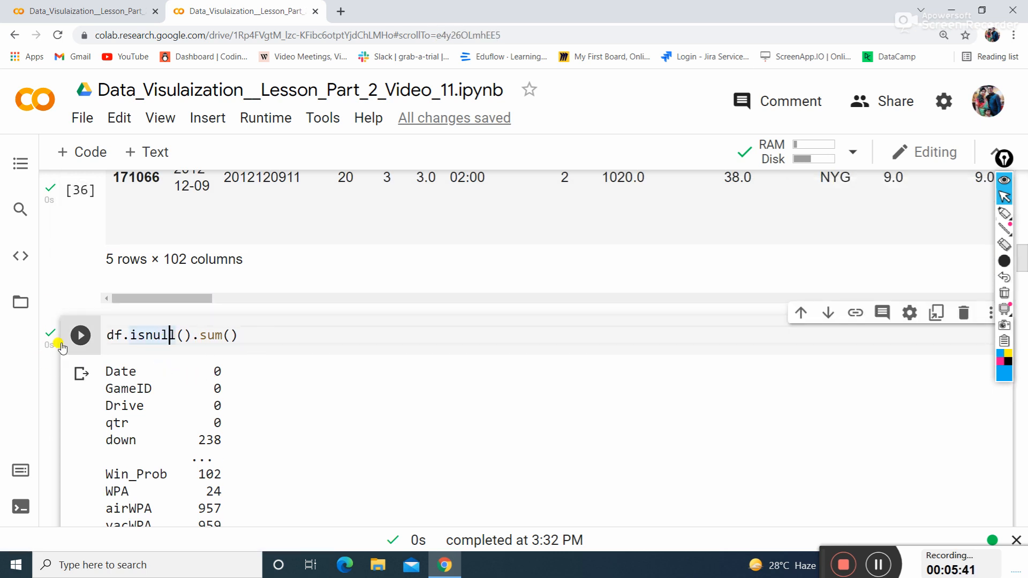
- Rerun df.isnull().sum(), reporting null counts such as down 25562
{"action": "left_click", "coordinate": [80, 335]}
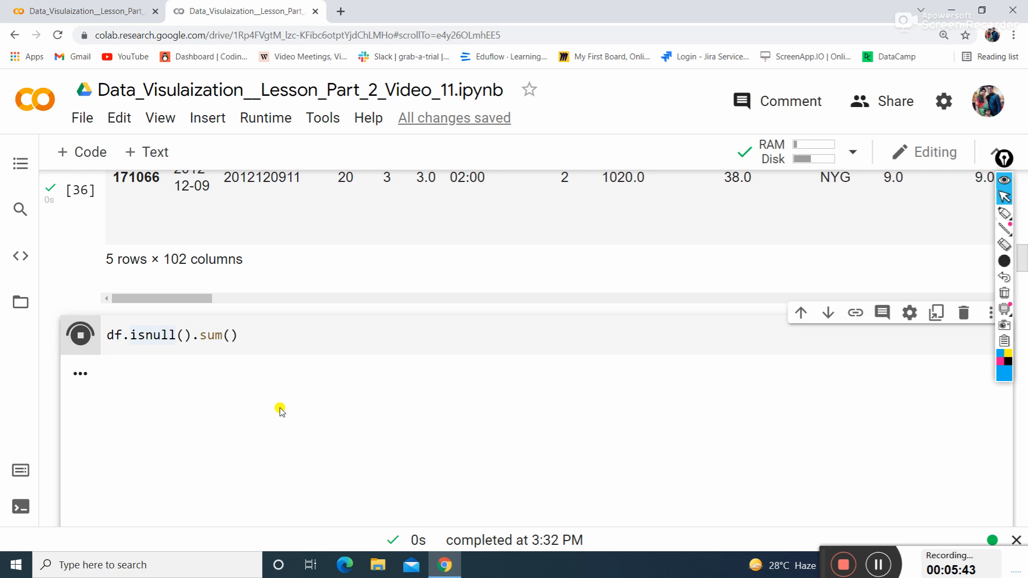
{"action": "left_click", "coordinate": [79, 334]}
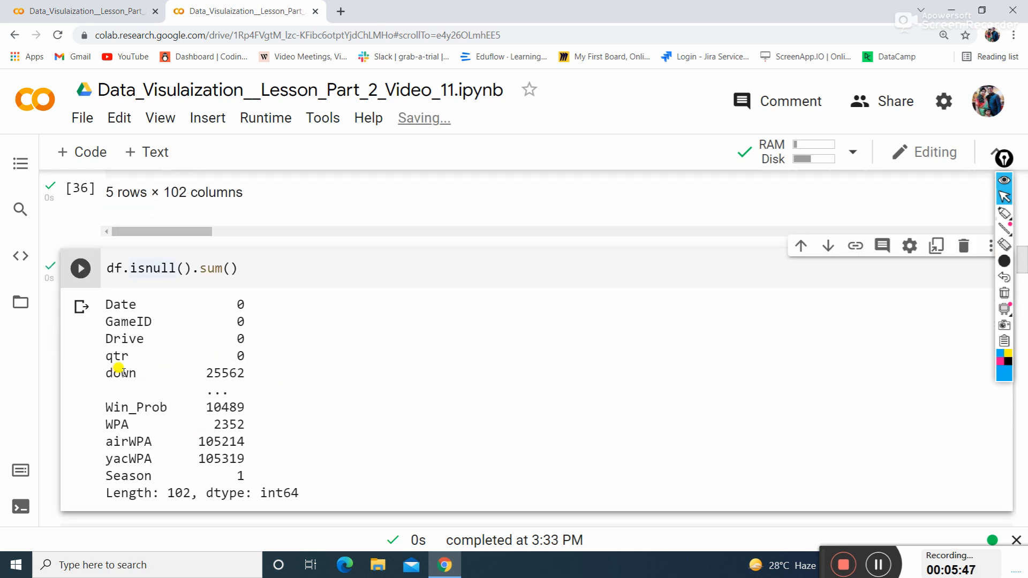
{"action": "mouse_move", "coordinate": [216, 393]}
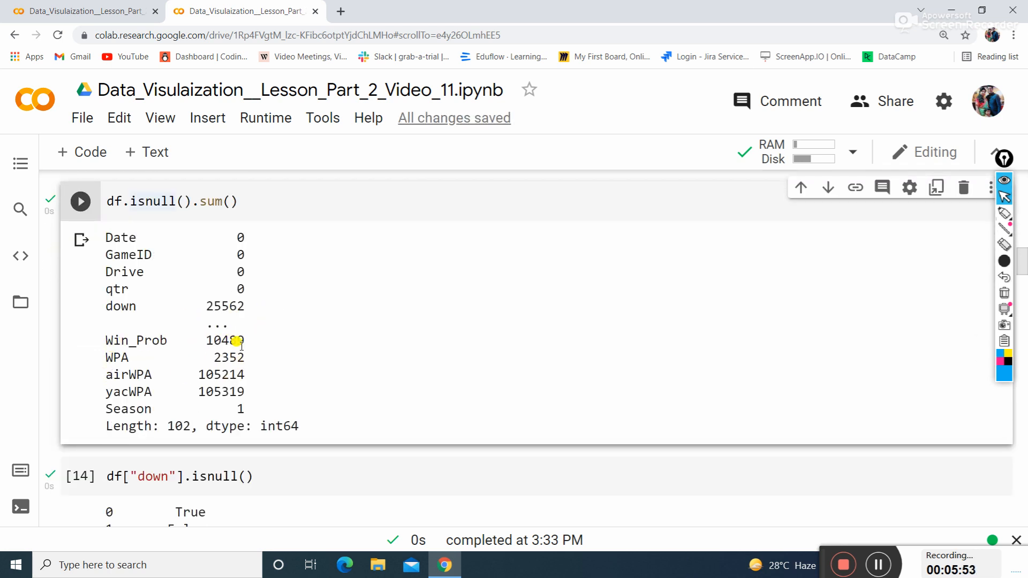
{"action": "scroll", "scroll_direction": "down", "scroll_amount": 3}
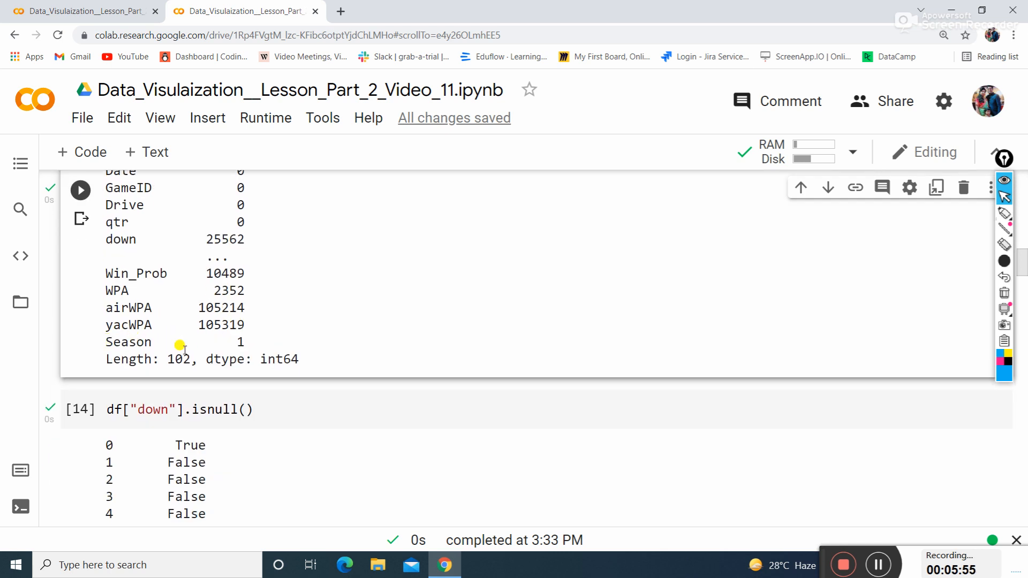
{"action": "scroll", "scroll_direction": "down", "scroll_amount": 3}
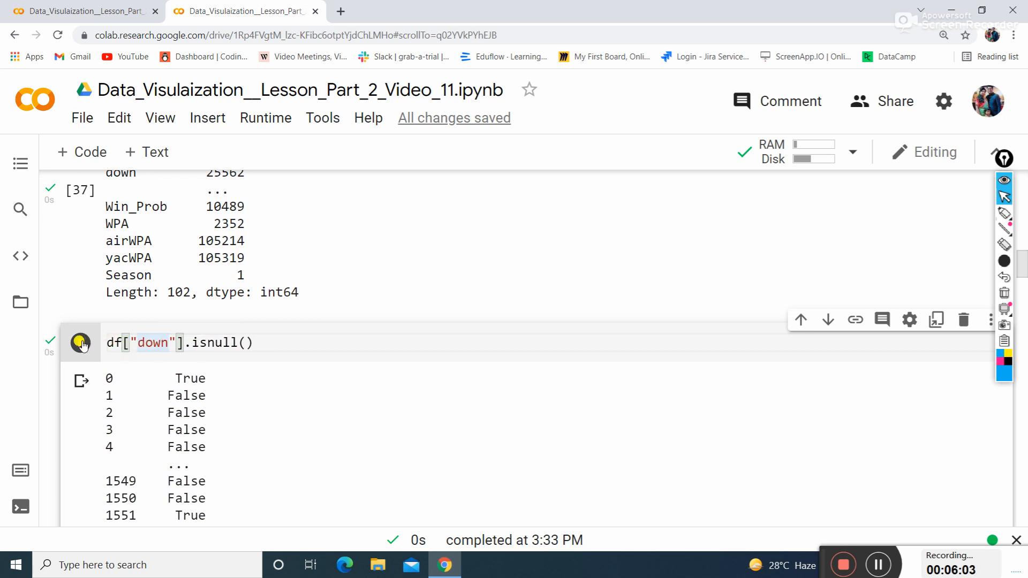
- Run the null check on the down column and browse the output table to the right
{"action": "left_click", "coordinate": [79, 343]}
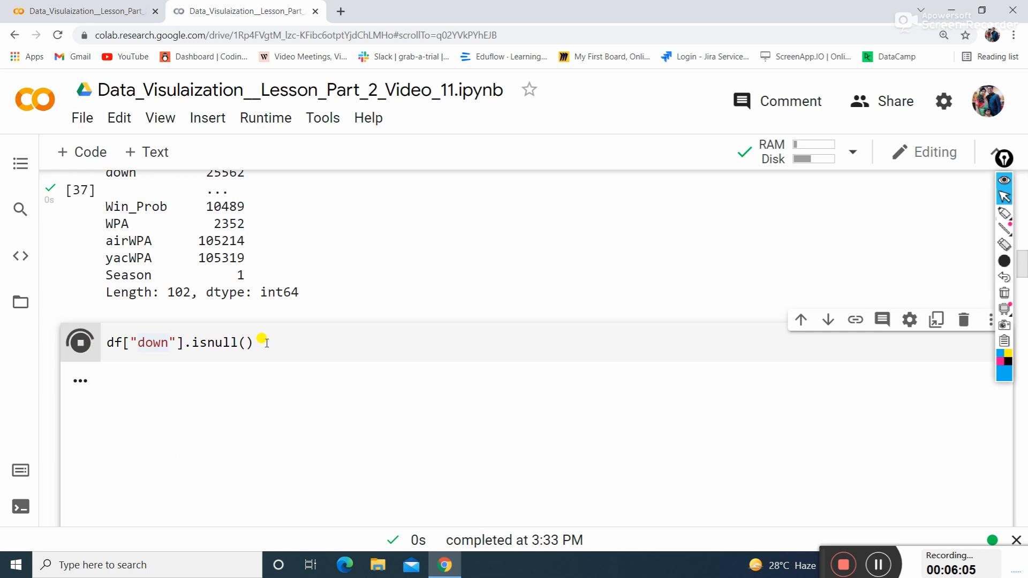
{"action": "left_click", "coordinate": [79, 343]}
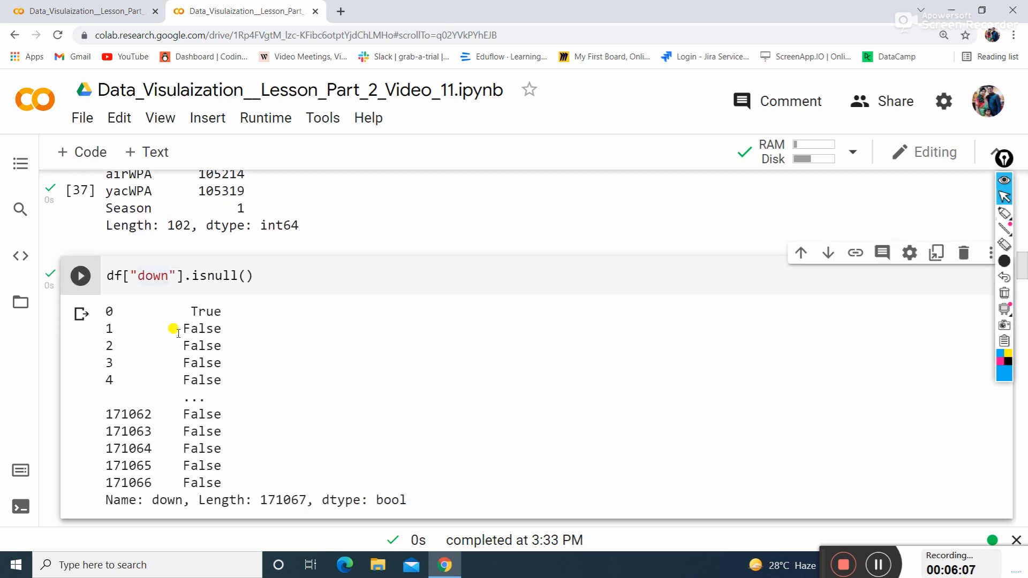
{"action": "mouse_move", "coordinate": [133, 304]}
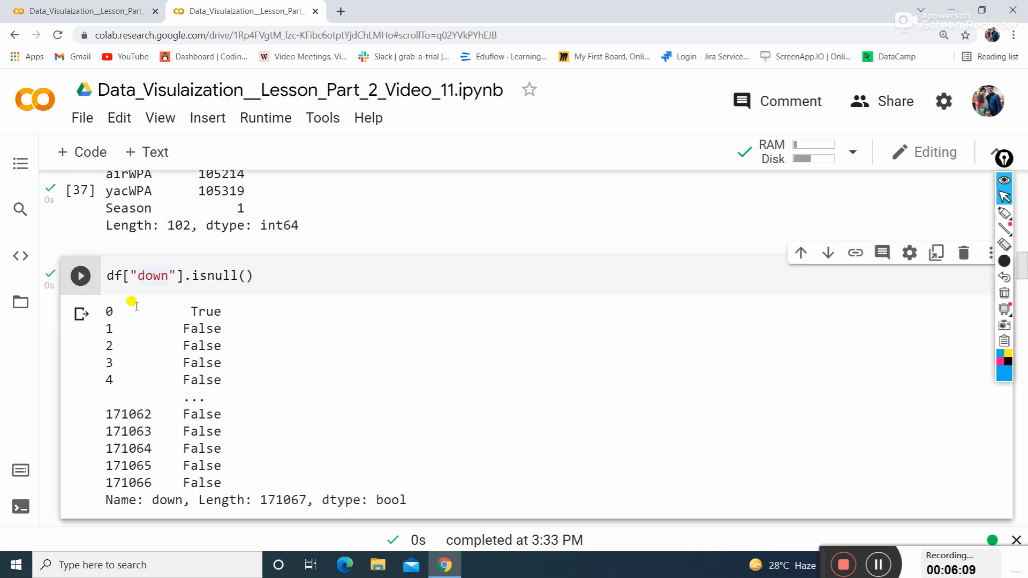
{"action": "mouse_move", "coordinate": [102, 328]}
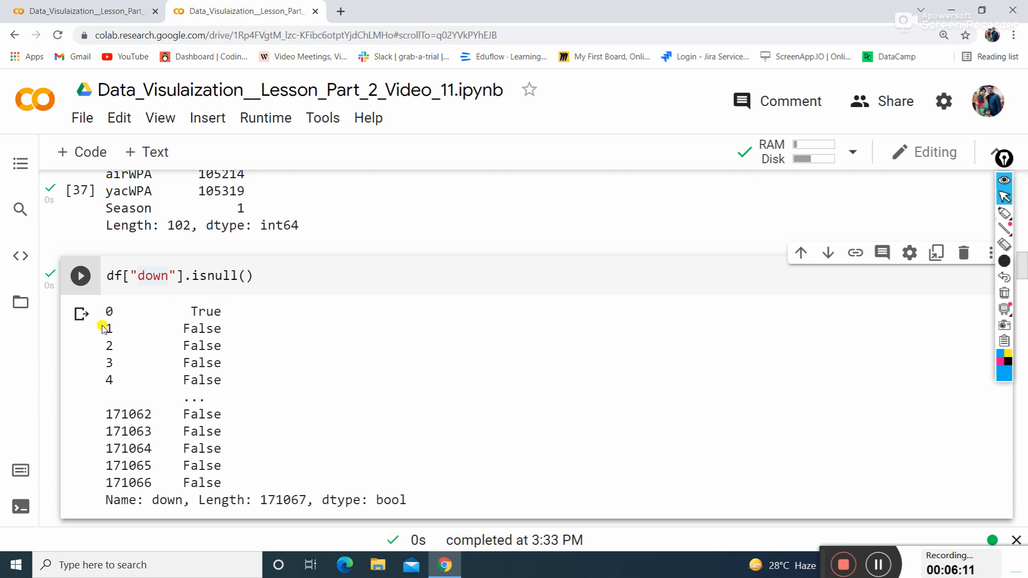
{"action": "mouse_move", "coordinate": [98, 433]}
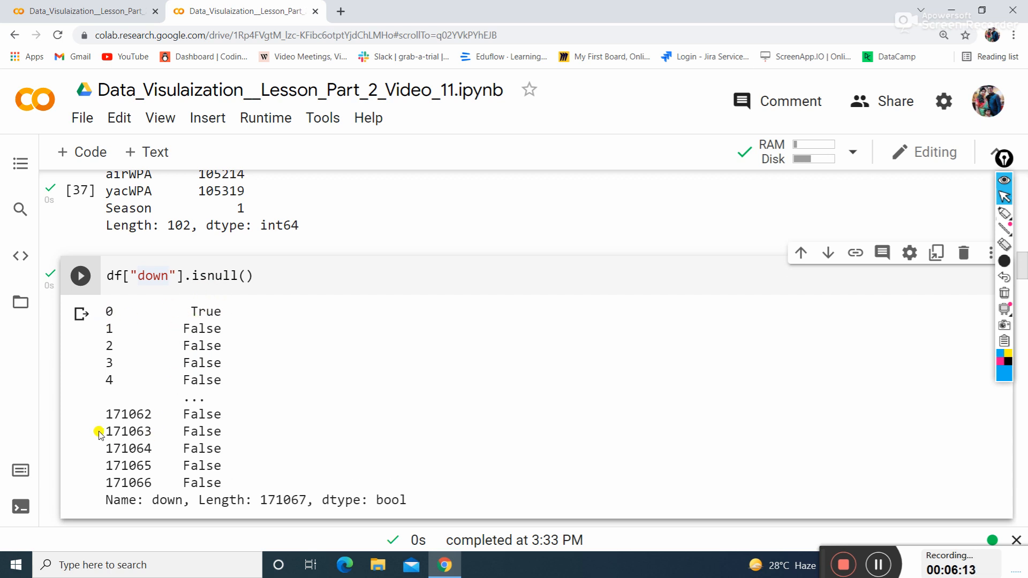
{"action": "scroll", "scroll_direction": "down", "scroll_amount": 3}
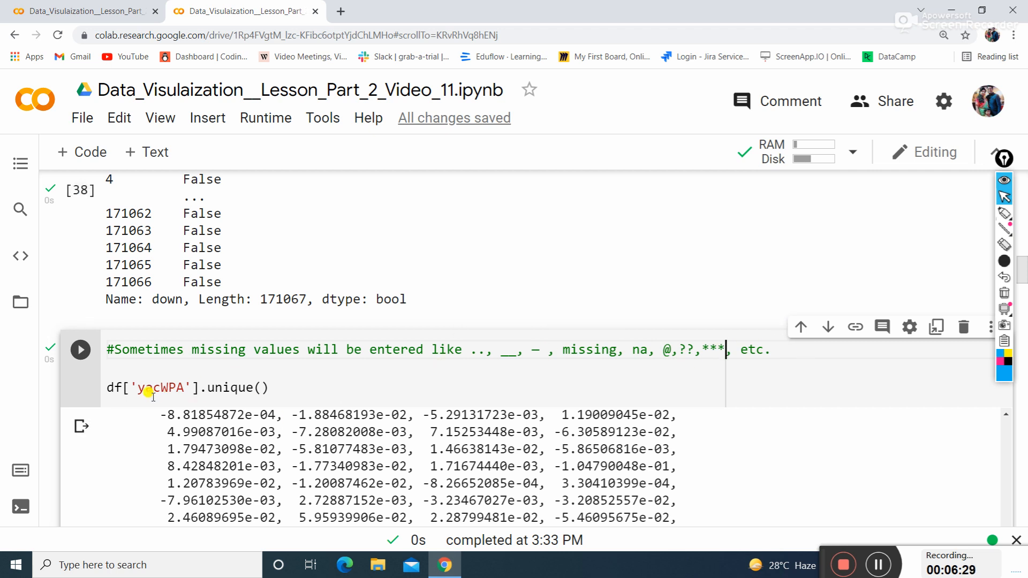
{"action": "mouse_move", "coordinate": [151, 405]}
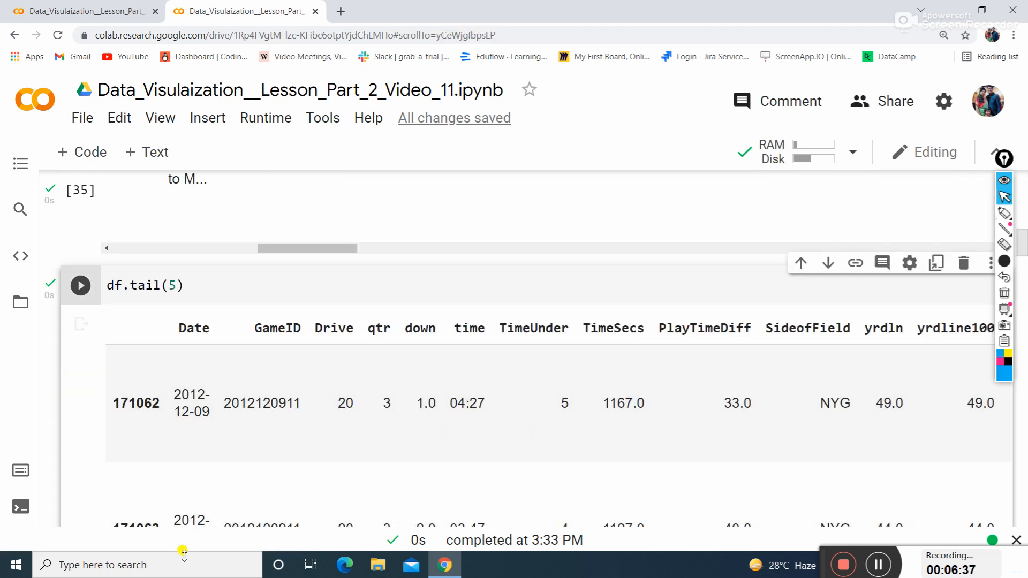
{"action": "scroll", "scroll_direction": "down", "scroll_amount": 3}
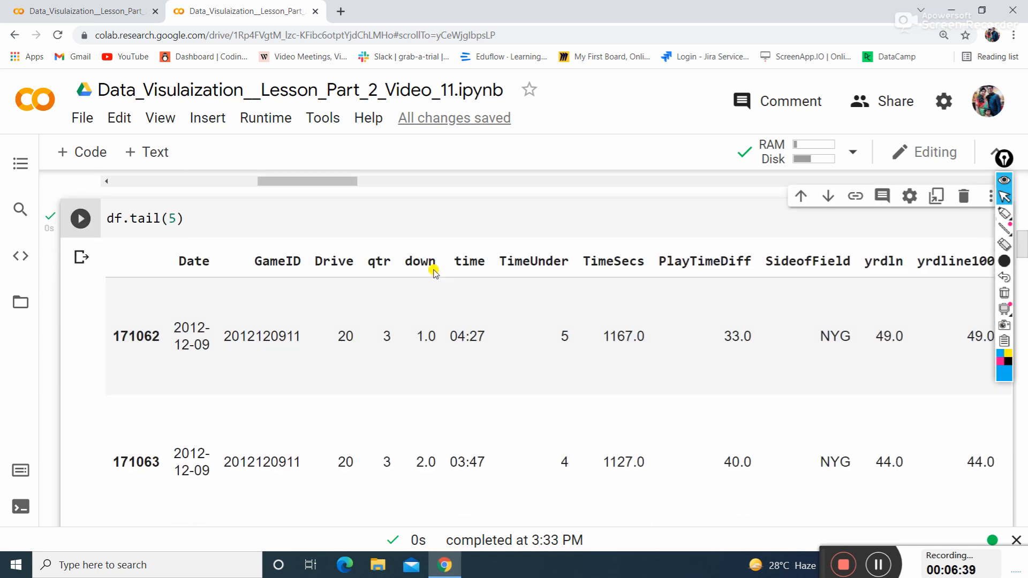
{"action": "scroll", "scroll_direction": "right", "scroll_amount": 3}
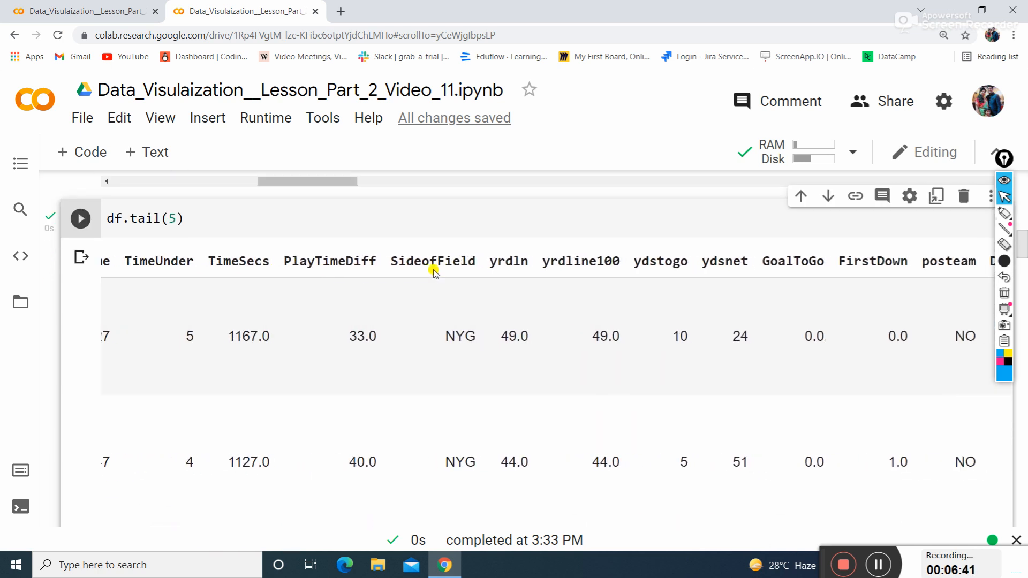
{"action": "scroll", "scroll_direction": "right", "scroll_amount": 3}
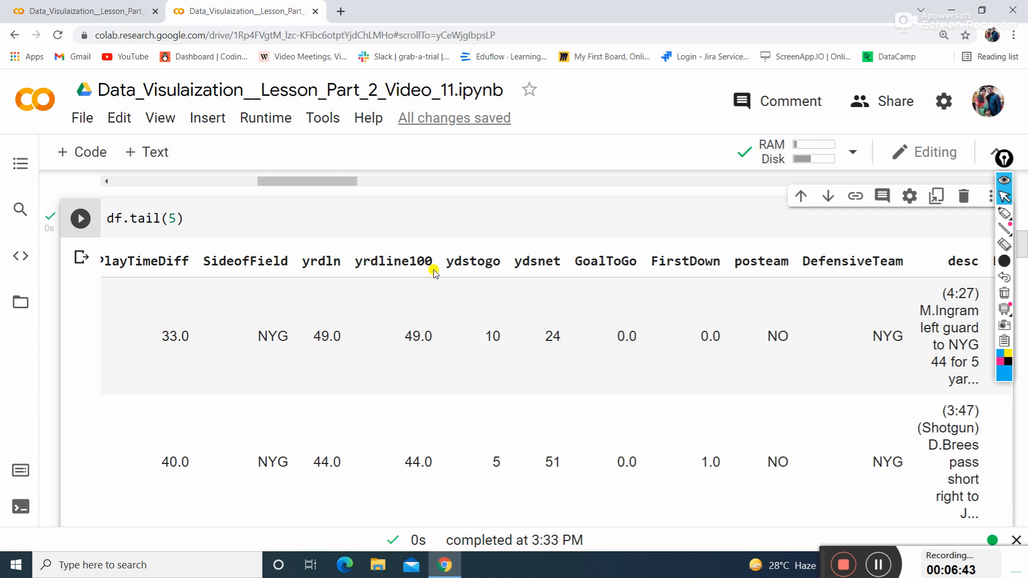
- Put FirstDown into df['...'].unique() and run it, yielding array([nan, 0., 1.])
{"action": "double_click", "coordinate": [830, 261]}
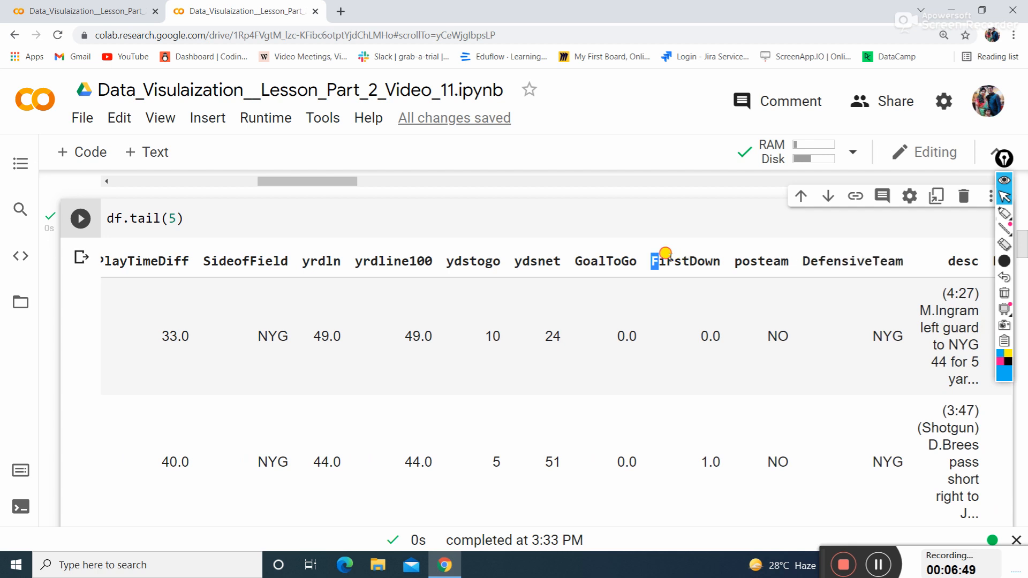
{"action": "double_click", "coordinate": [668, 261]}
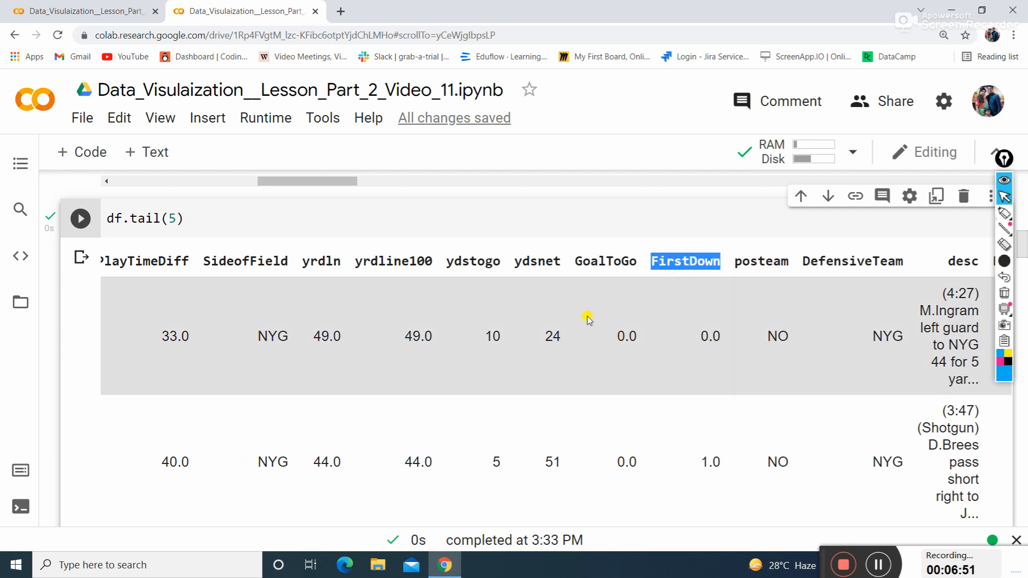
{"action": "scroll", "scroll_direction": "down", "scroll_amount": 3}
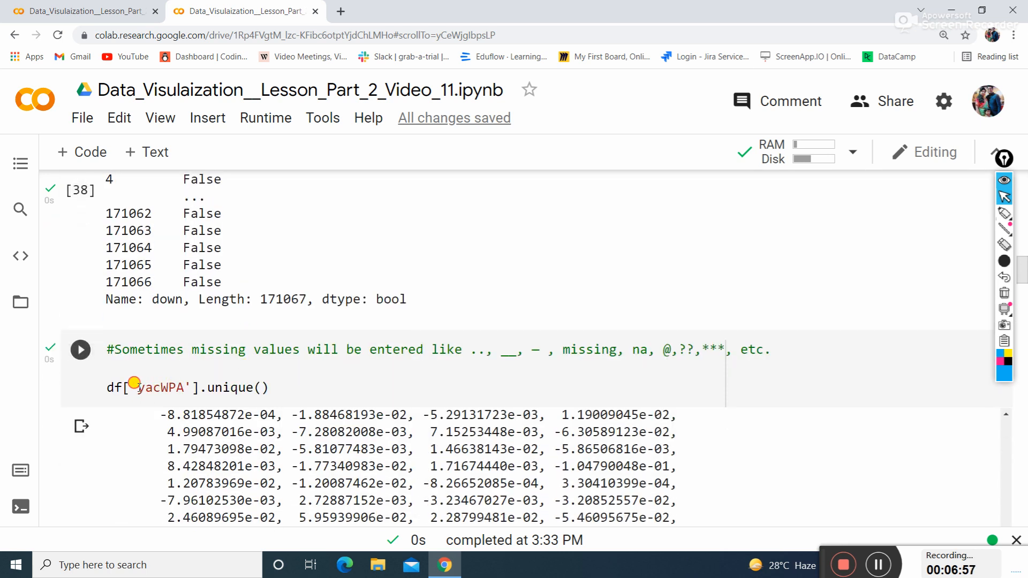
{"action": "type", "text": "FirstDown"}
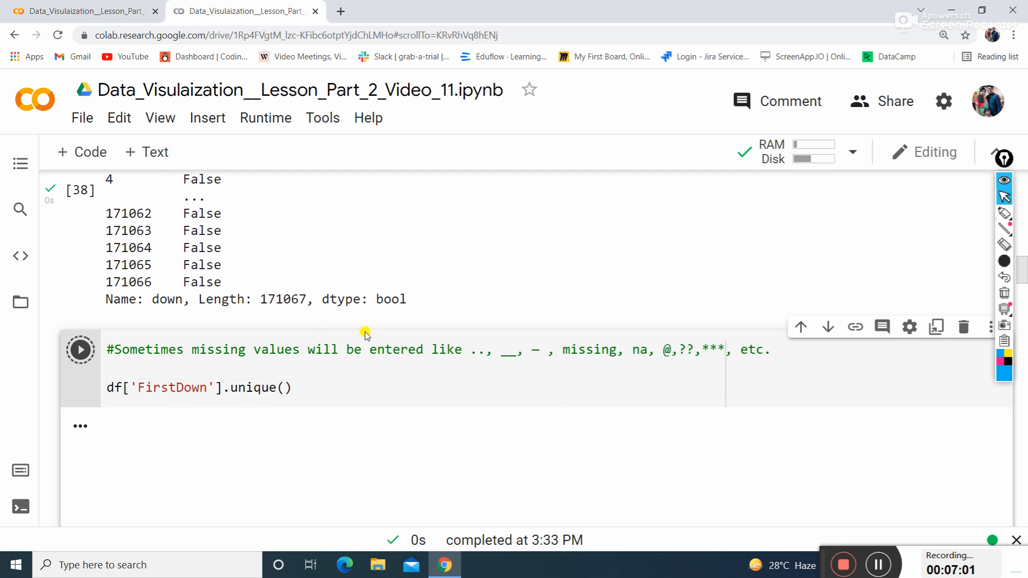
{"action": "left_click", "coordinate": [79, 349]}
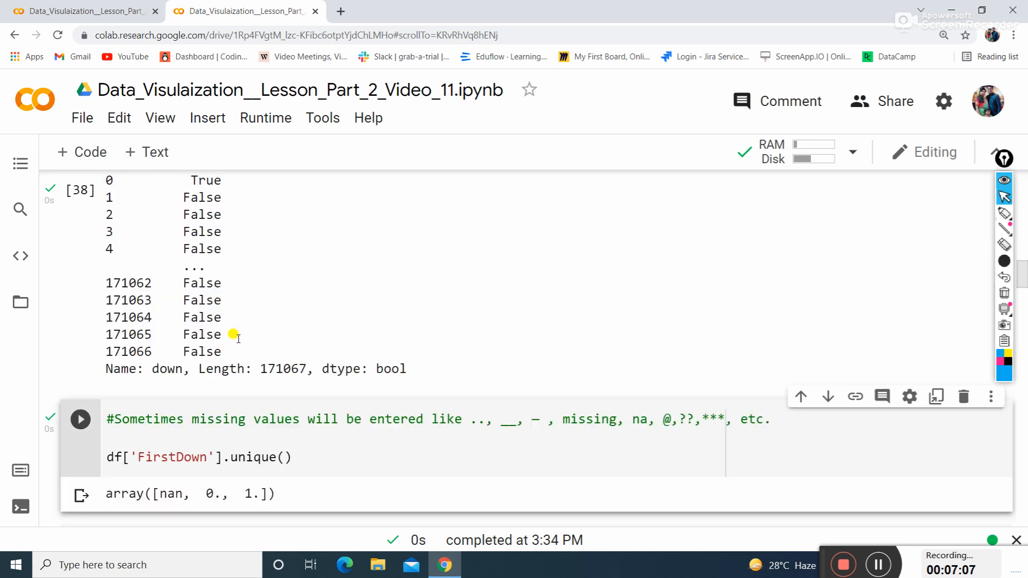
- Replace the column in the unique() cell with ydsnet and run it, listing many integers
{"action": "scroll", "scroll_direction": "down", "scroll_amount": 3}
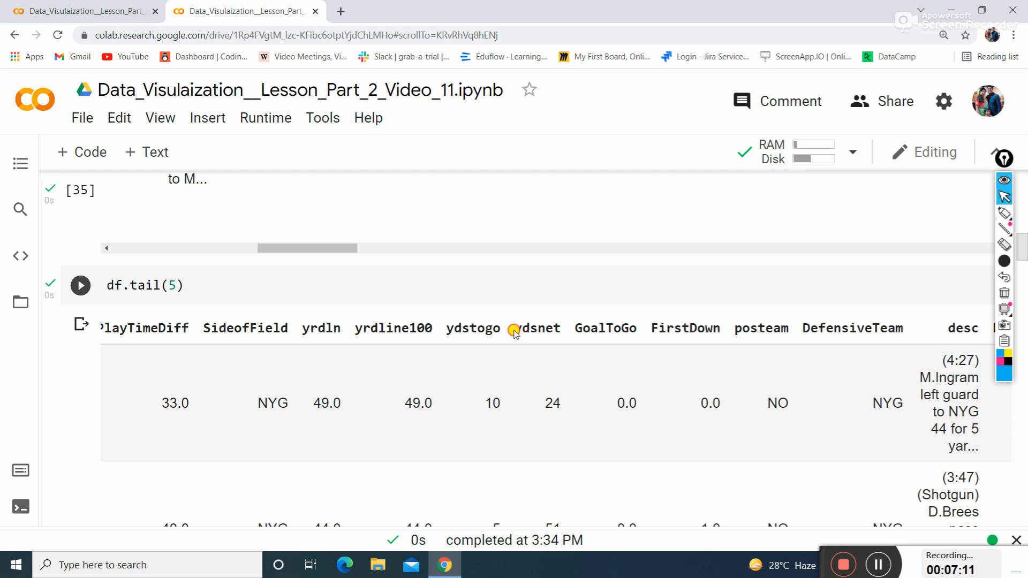
{"action": "double_click", "coordinate": [538, 328]}
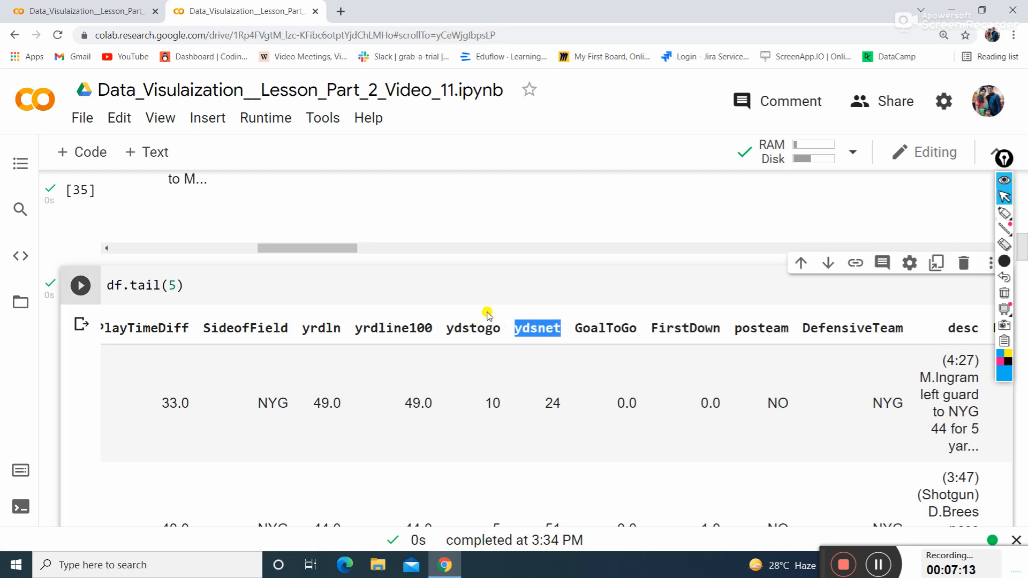
{"action": "scroll", "scroll_direction": "down", "scroll_amount": 3}
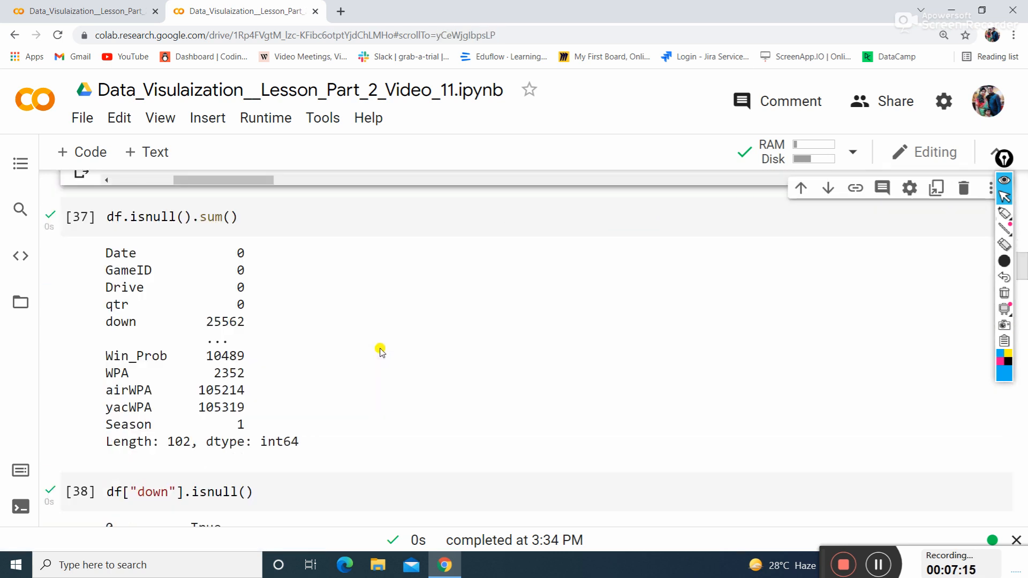
{"action": "scroll", "scroll_direction": "down", "scroll_amount": 3}
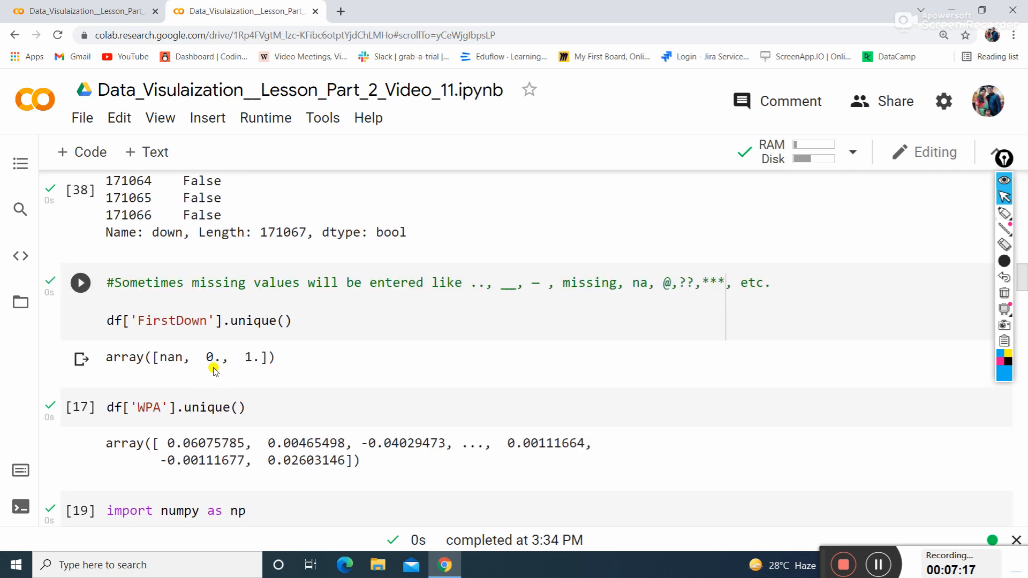
{"action": "double_click", "coordinate": [171, 321]}
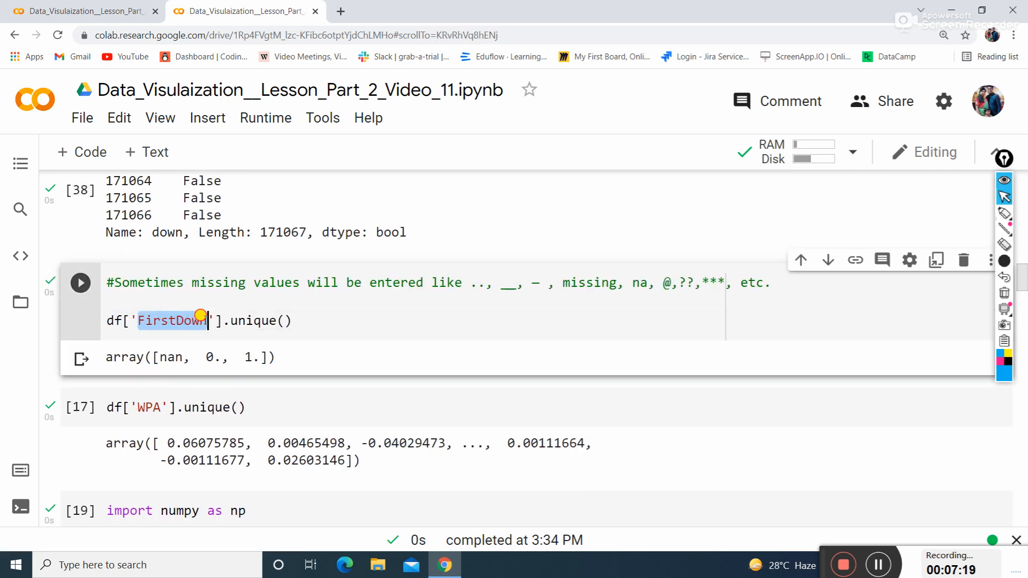
{"action": "type", "text": "ydsnet"}
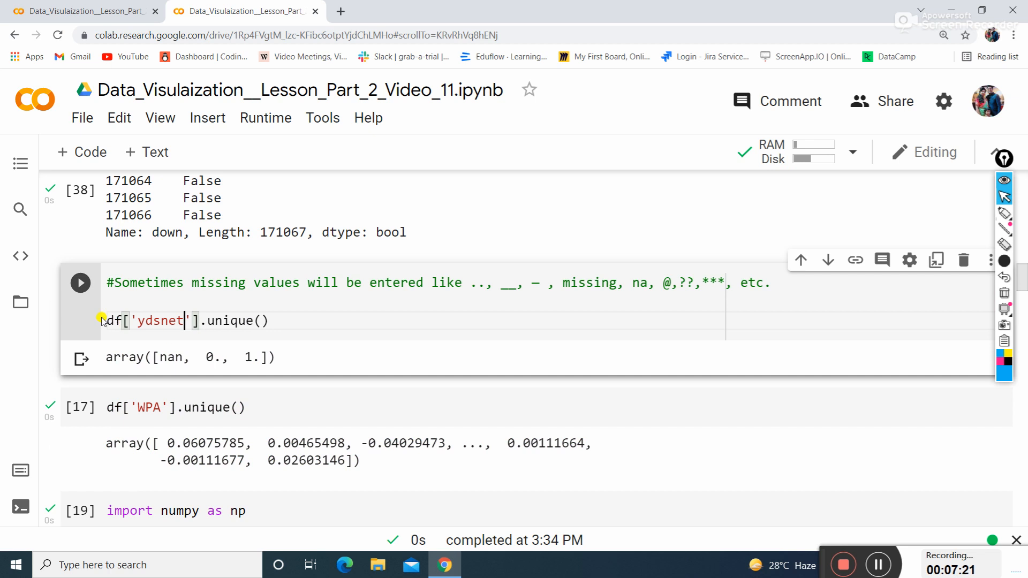
{"action": "left_click", "coordinate": [80, 283]}
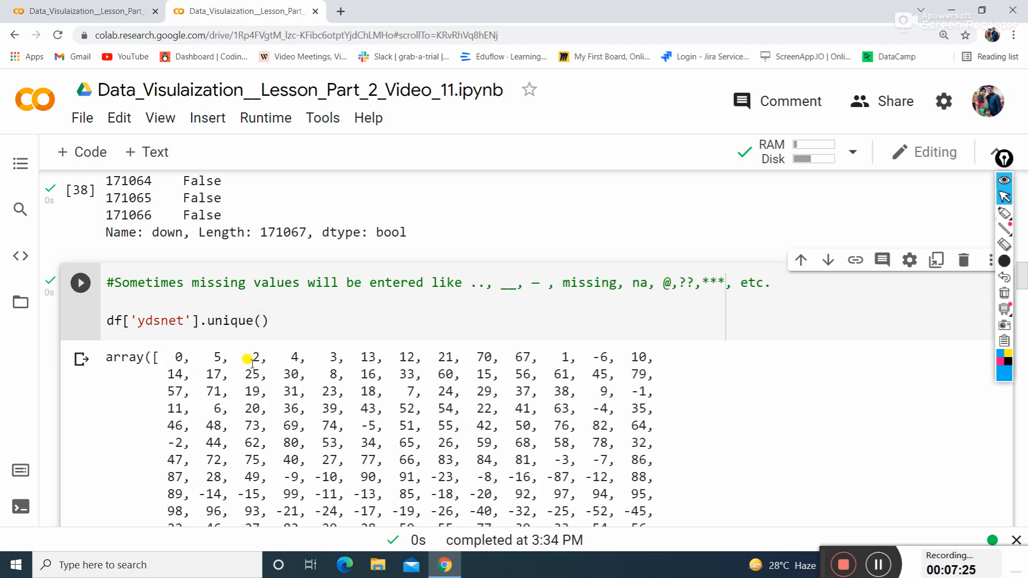
{"action": "scroll", "scroll_direction": "down", "scroll_amount": 3}
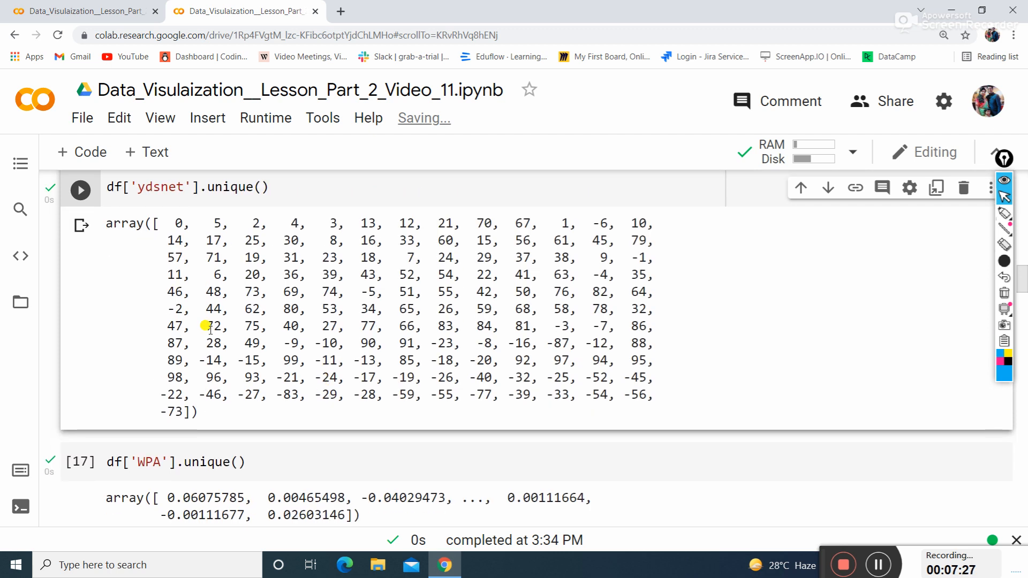
{"action": "scroll", "scroll_direction": "down", "scroll_amount": 3}
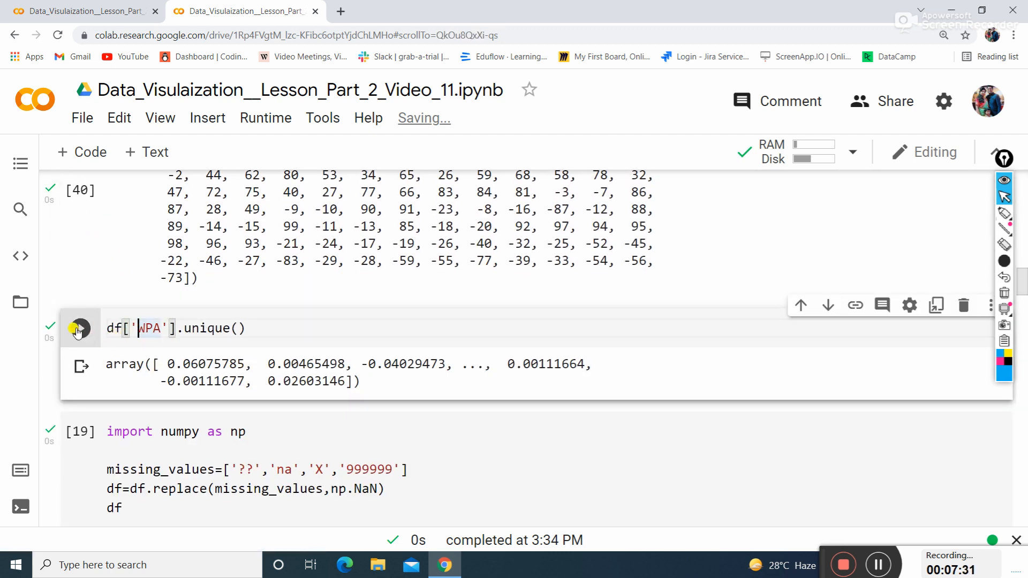
- Rerun df['WPA'].unique() to refresh the distinct WPA values
{"action": "left_click", "coordinate": [81, 329]}
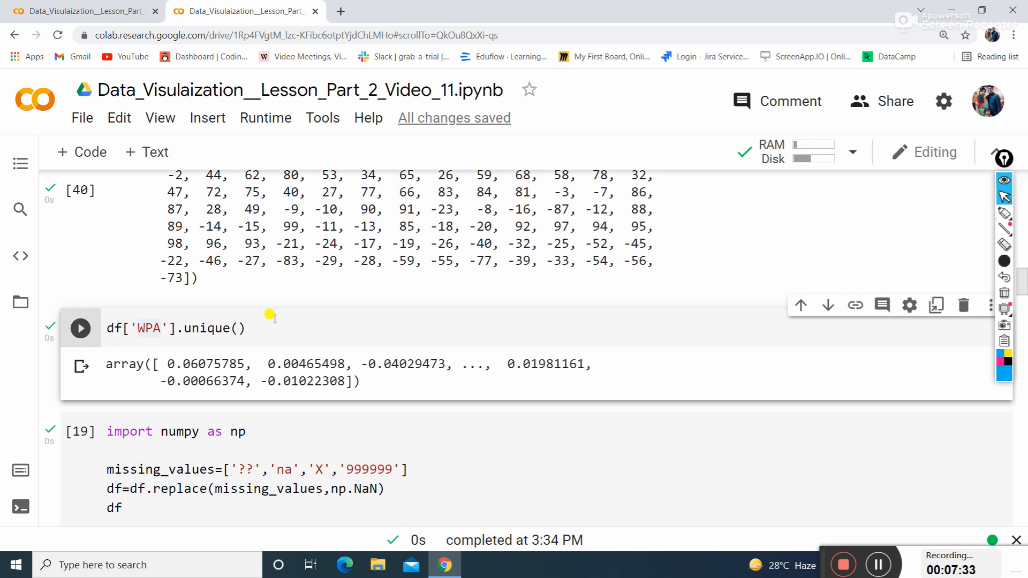
{"action": "scroll", "scroll_direction": "down", "scroll_amount": 3}
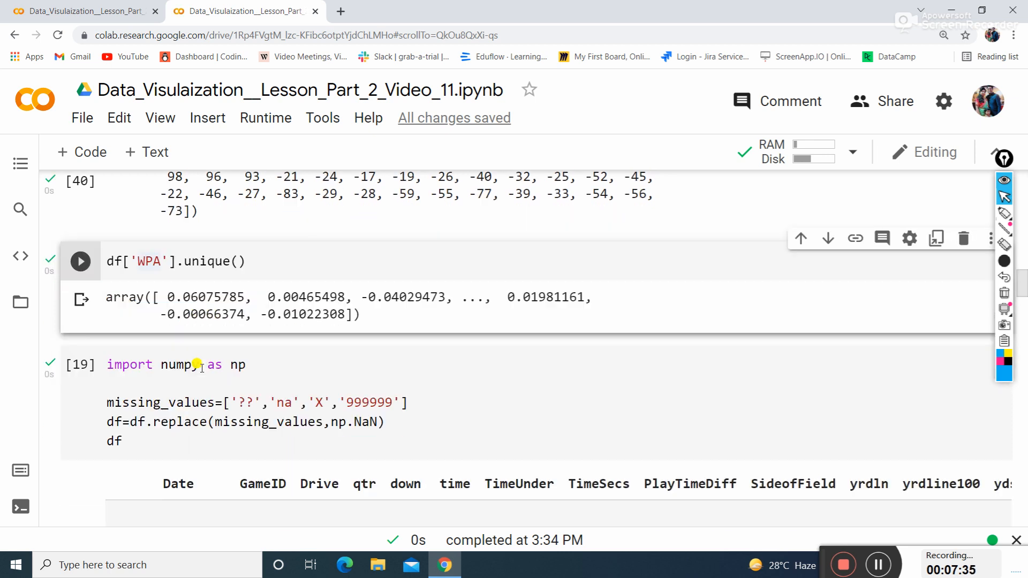
{"action": "scroll", "scroll_direction": "down", "scroll_amount": 3}
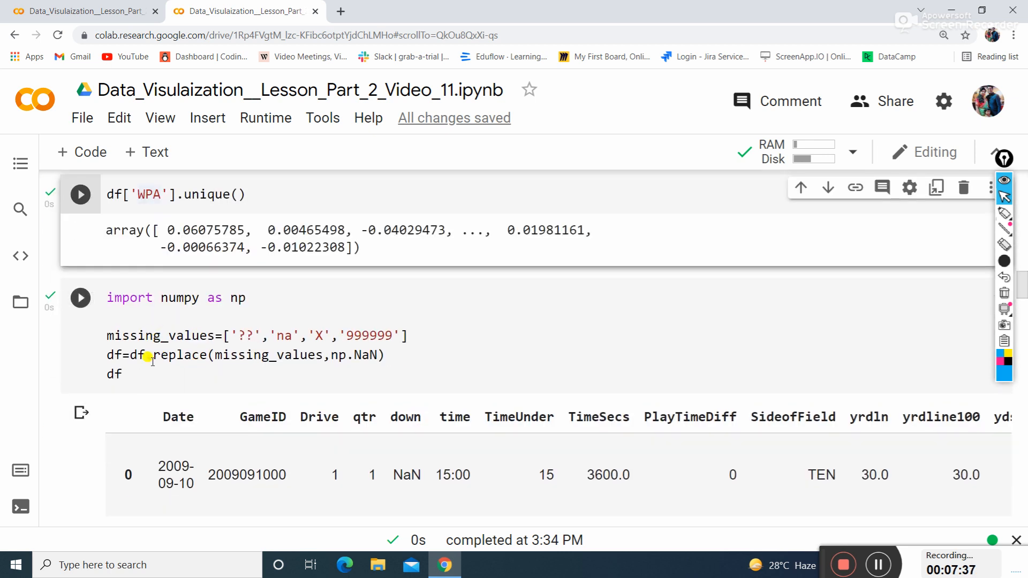
- Add and run a '#Replace missing... data' comment cell above the replace code
{"action": "left_click", "coordinate": [145, 297]}
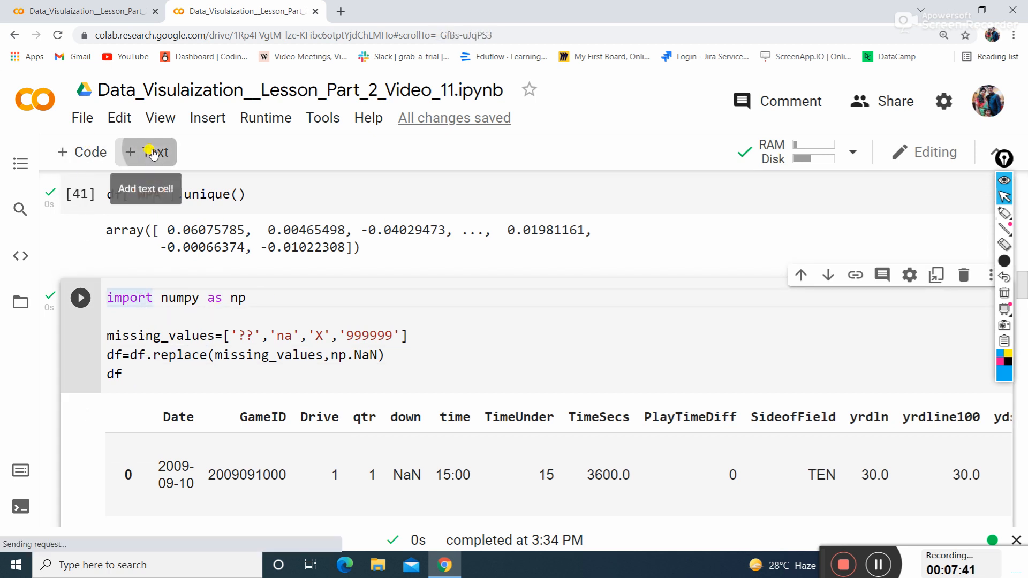
{"action": "left_click", "coordinate": [146, 152]}
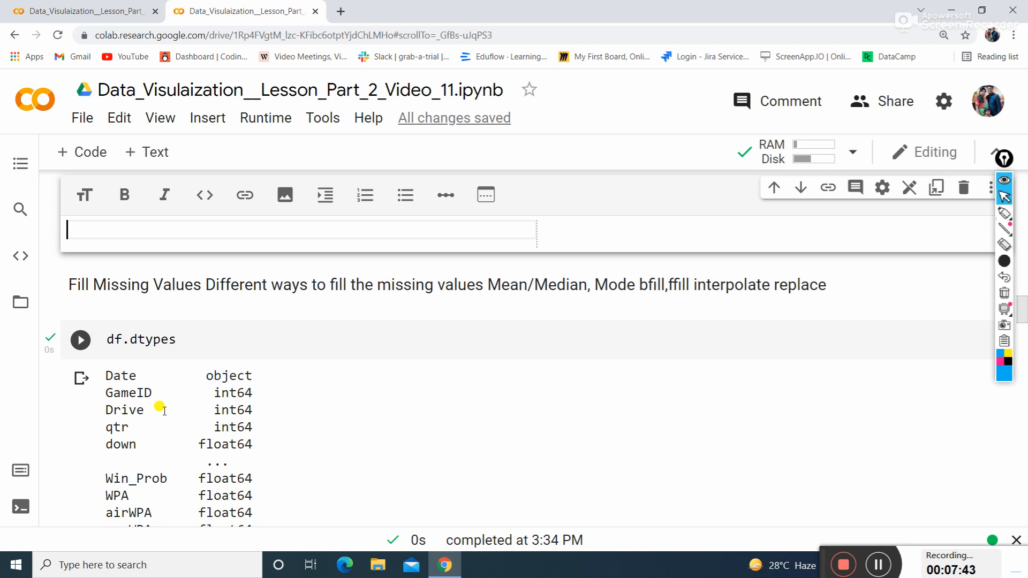
{"action": "scroll", "scroll_direction": "down", "scroll_amount": 3}
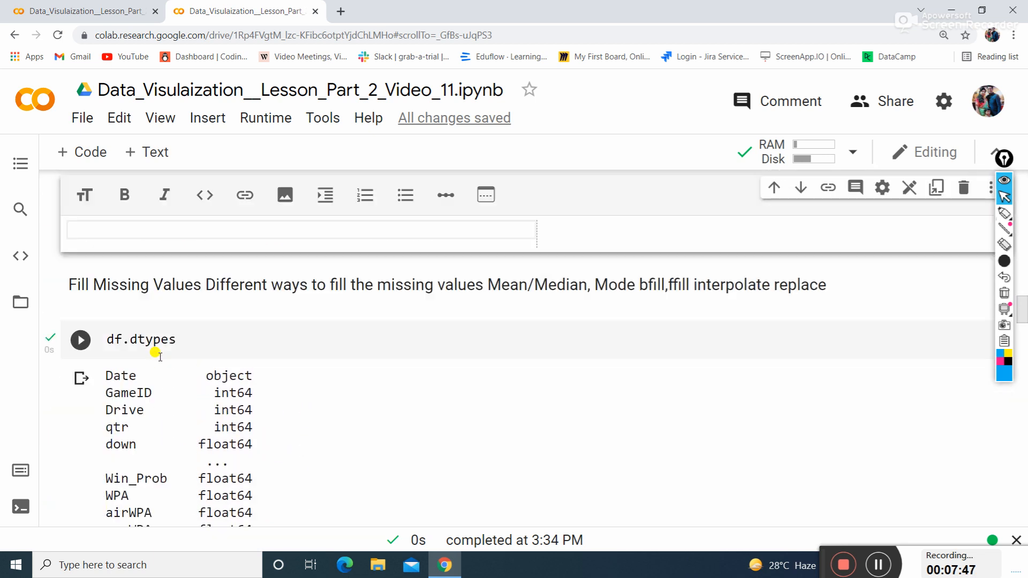
{"action": "scroll", "scroll_direction": "down", "scroll_amount": 3}
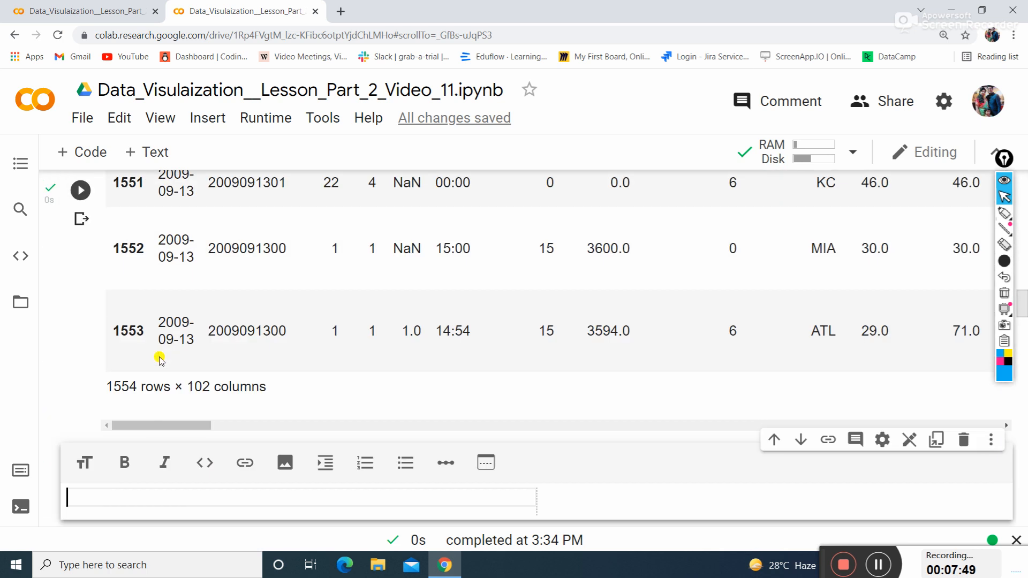
{"action": "scroll", "scroll_direction": "down", "scroll_amount": 3}
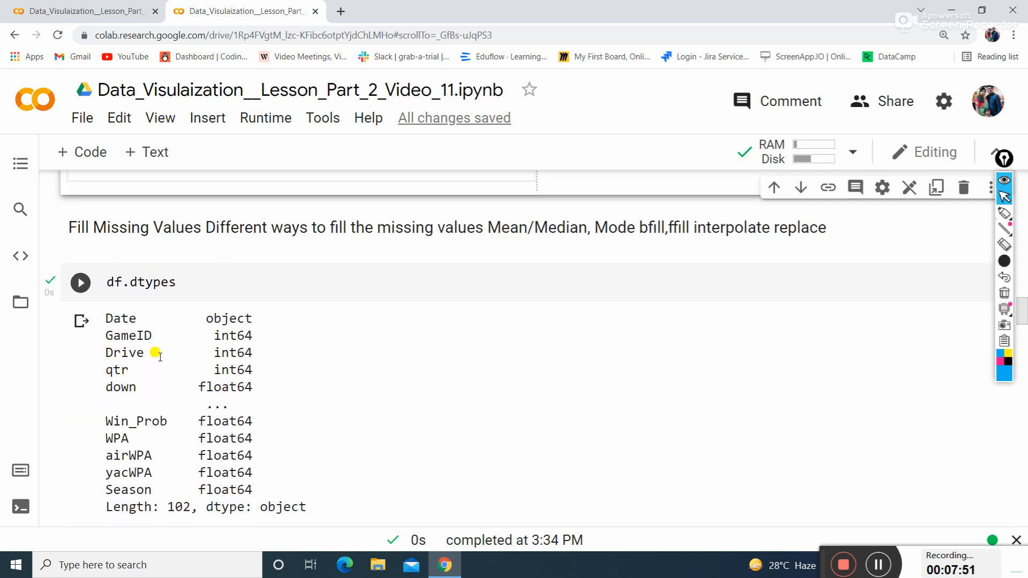
{"action": "scroll", "scroll_direction": "down", "scroll_amount": 3}
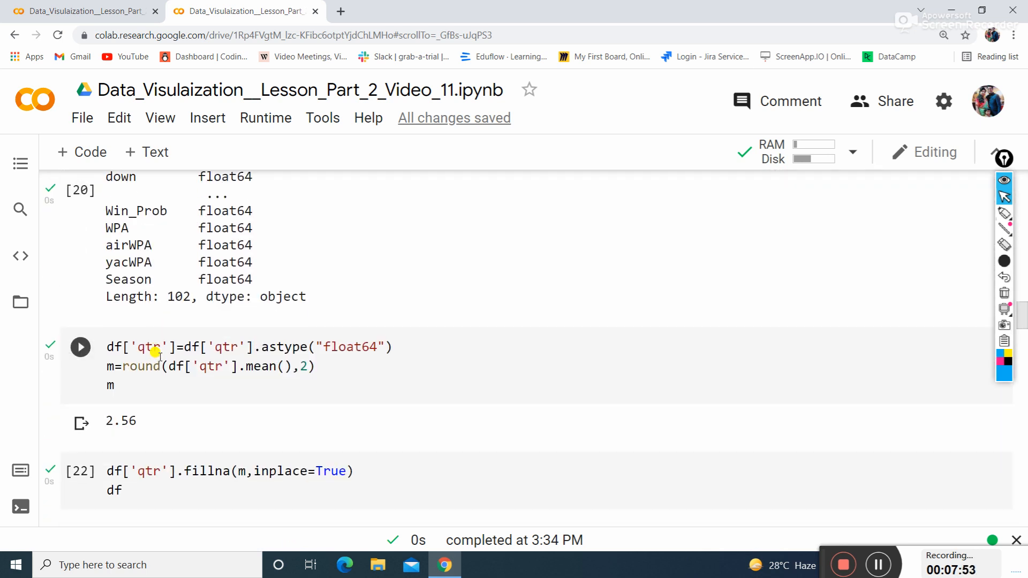
{"action": "scroll", "scroll_direction": "down", "scroll_amount": 3}
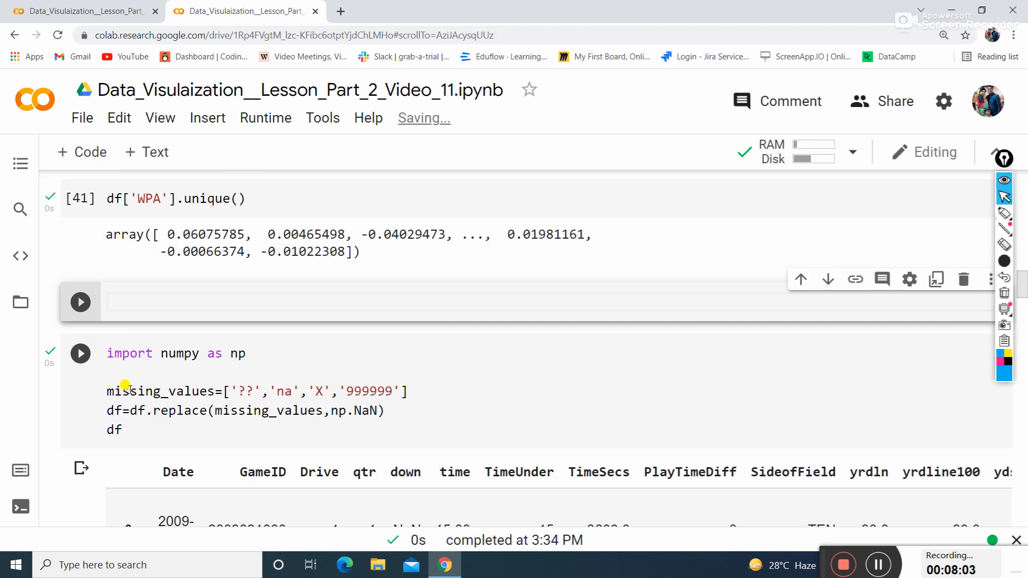
{"action": "type", "text": "#Repla"}
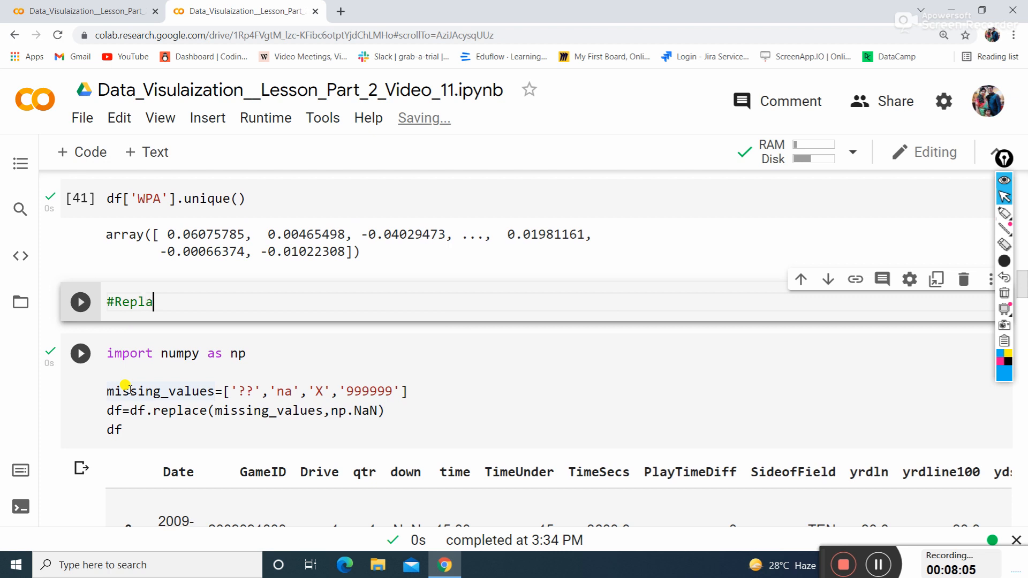
{"action": "type", "text": "ce"}
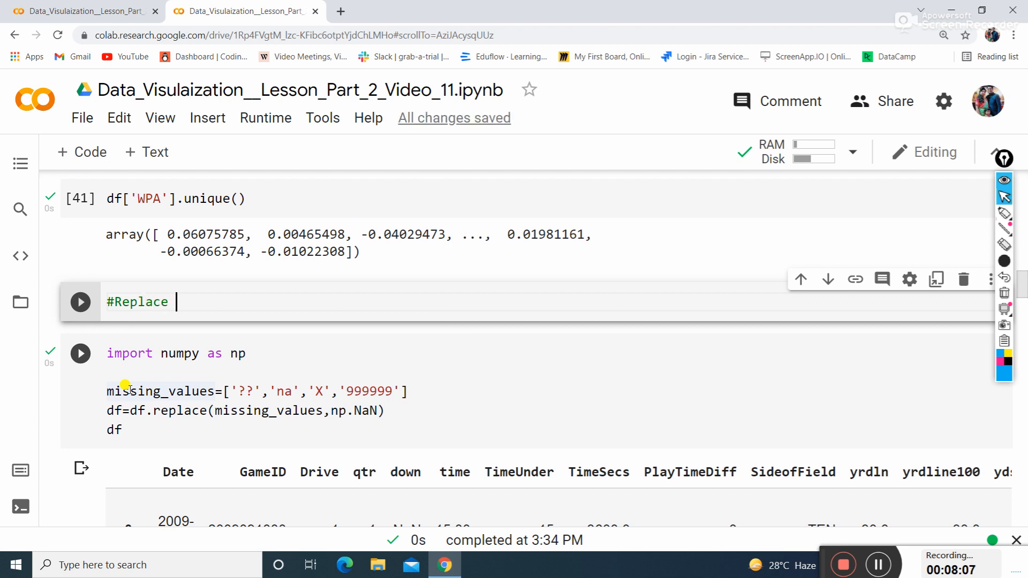
{"action": "type", "text": "missing values with valua"}
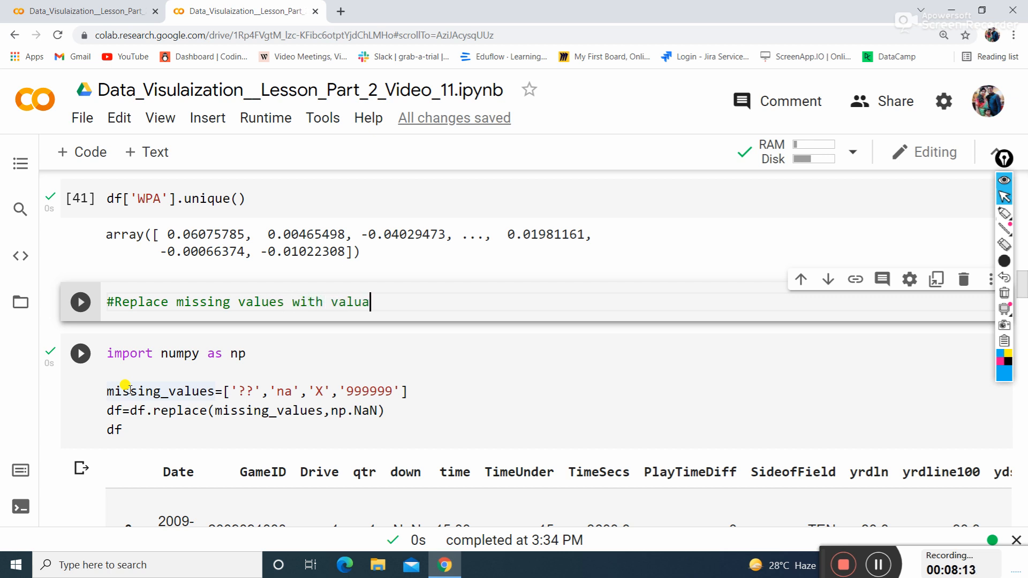
{"action": "type", "text": "ble data"}
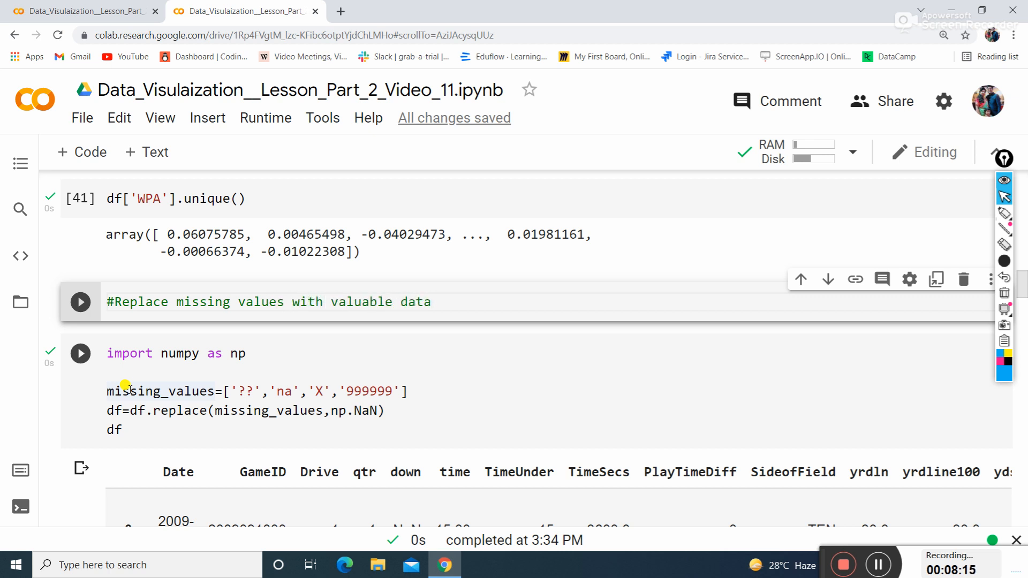
{"action": "left_click", "coordinate": [80, 302]}
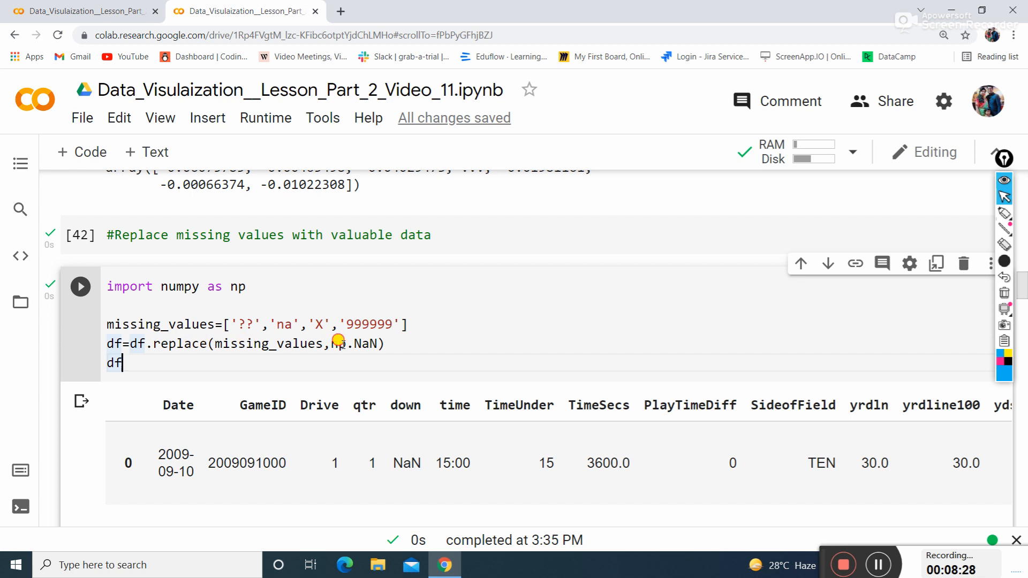
- Run the cell turning '??', 'na', 'X' and '999999' into NaN, showing the 171067-row dataframe
{"action": "left_click", "coordinate": [80, 287]}
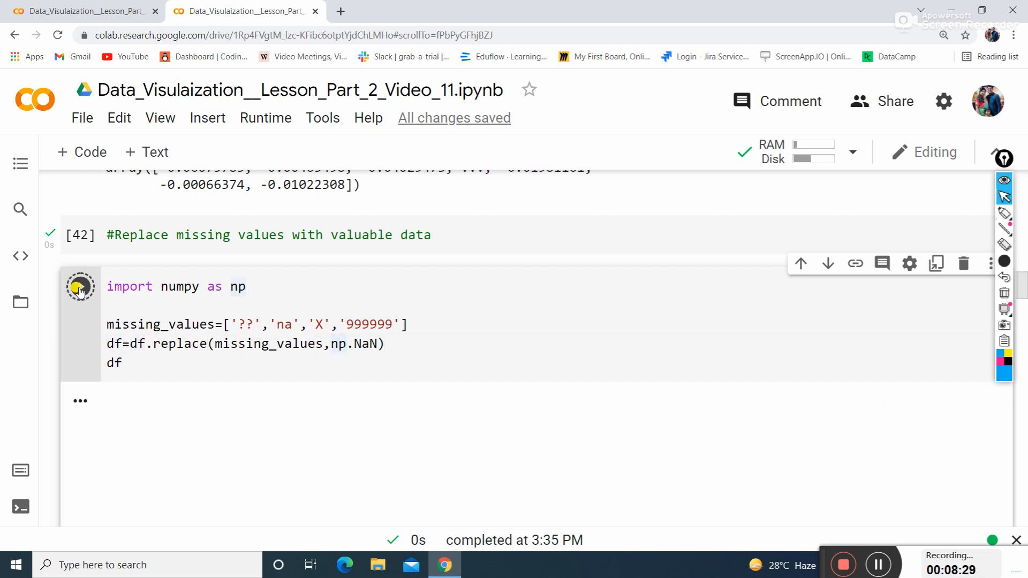
{"action": "left_click", "coordinate": [80, 287]}
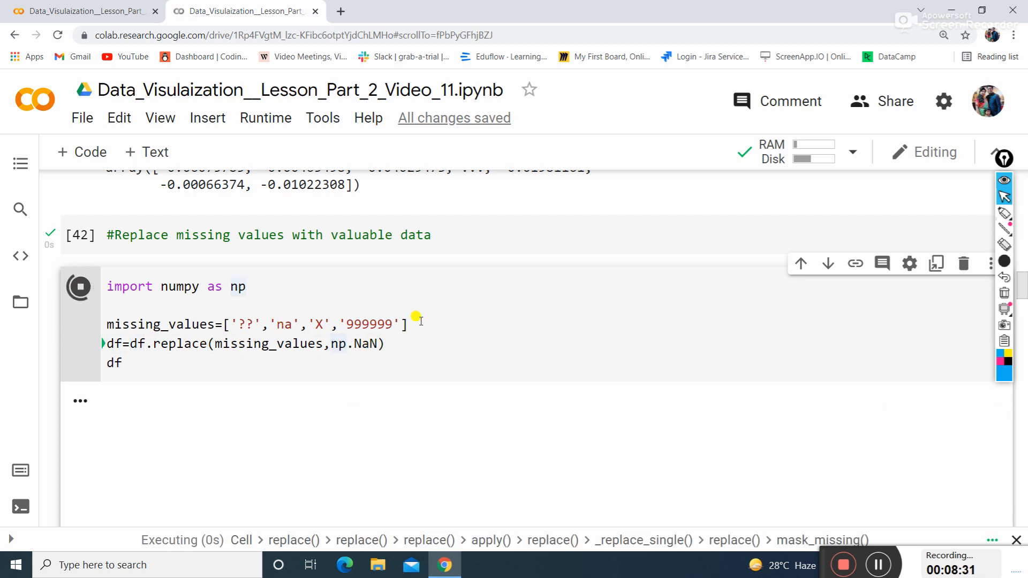
{"action": "left_click", "coordinate": [79, 287]}
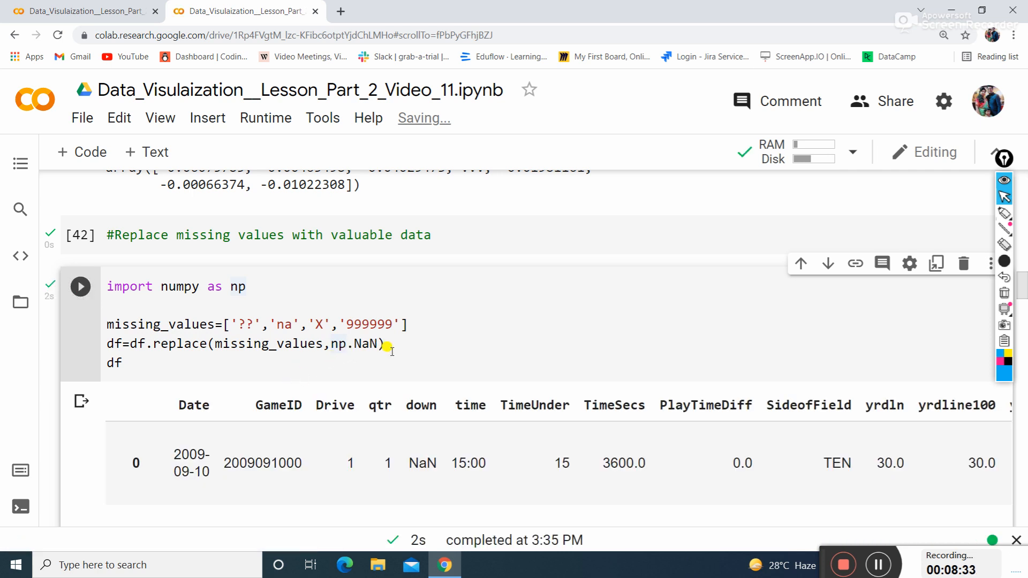
{"action": "scroll", "scroll_direction": "down", "scroll_amount": 3}
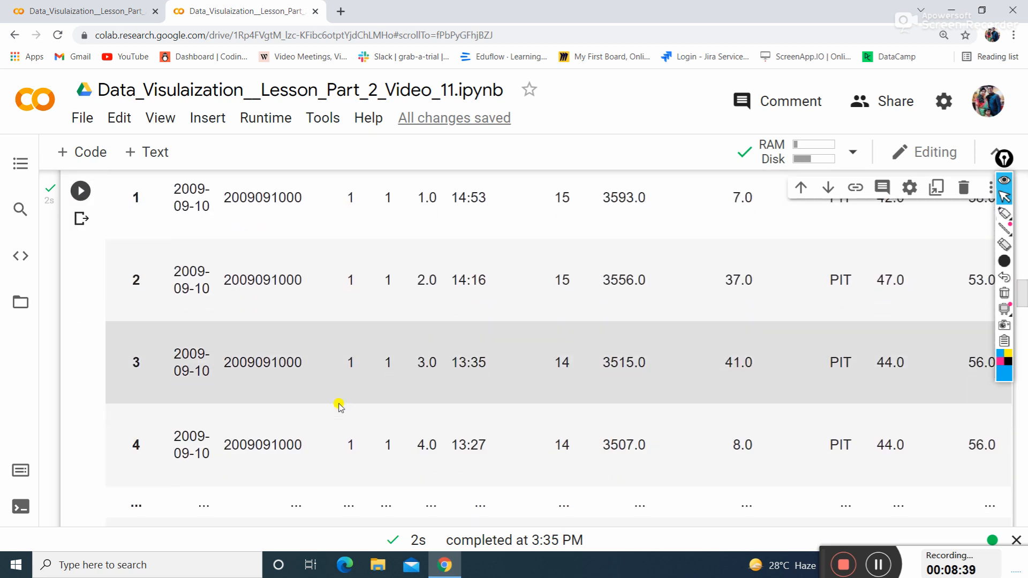
{"action": "scroll", "scroll_direction": "down", "scroll_amount": 3}
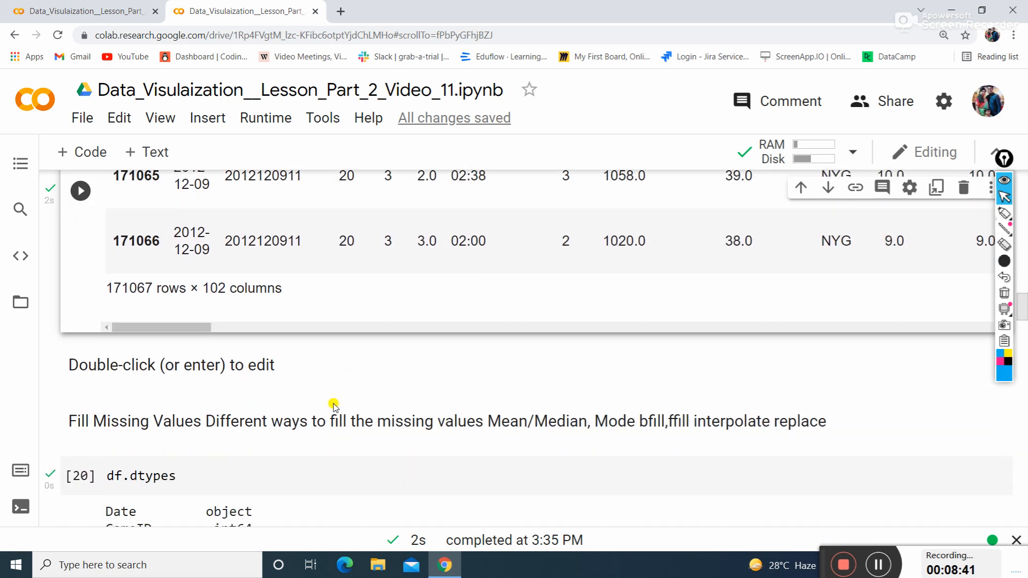
{"action": "scroll", "scroll_direction": "down", "scroll_amount": 3}
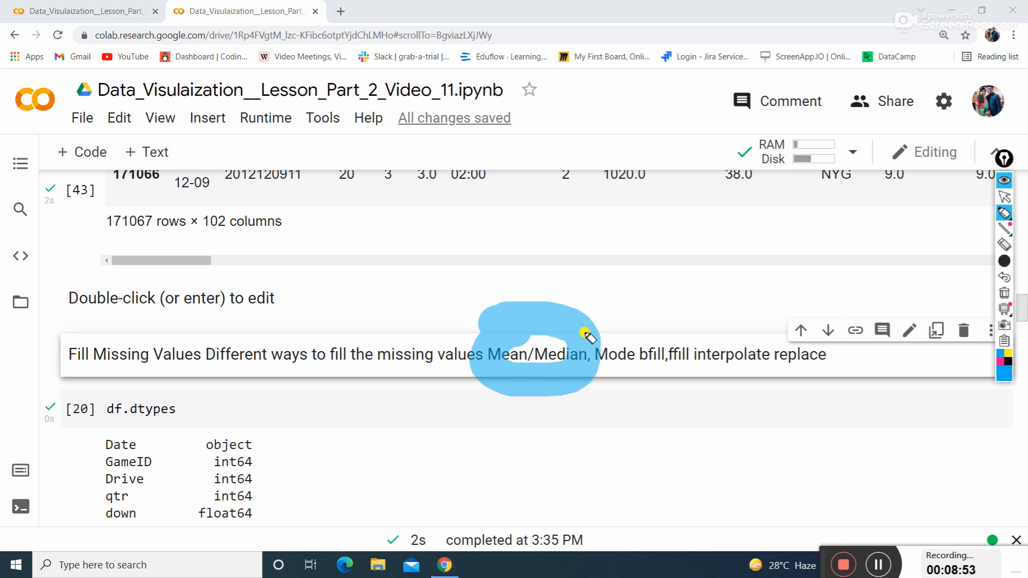
{"action": "left_click_drag", "start_coordinate": [587, 334], "coordinate": [659, 383]}
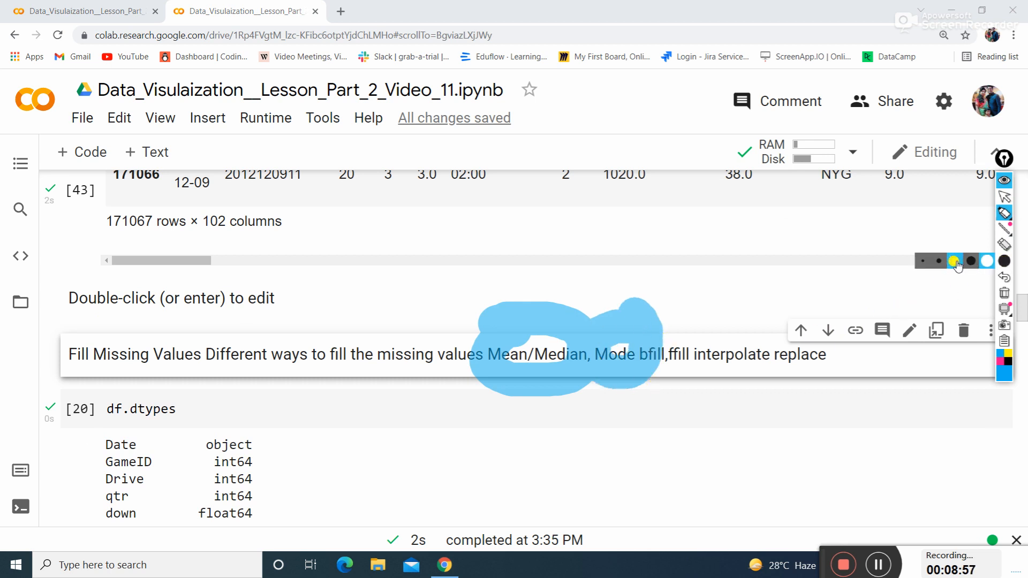
{"action": "left_click_drag", "start_coordinate": [656, 374], "coordinate": [806, 373]}
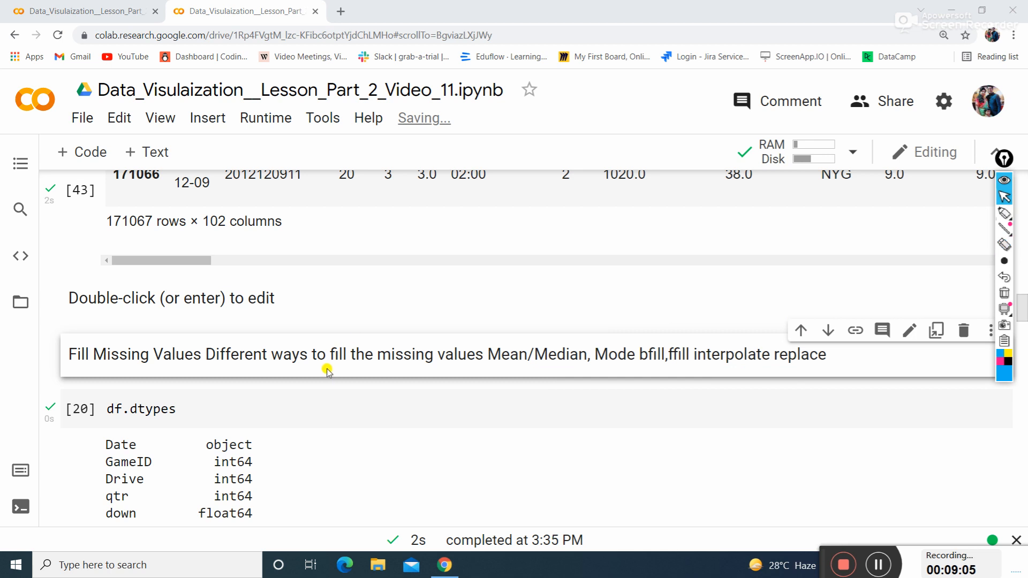
{"action": "scroll", "scroll_direction": "down", "scroll_amount": 3}
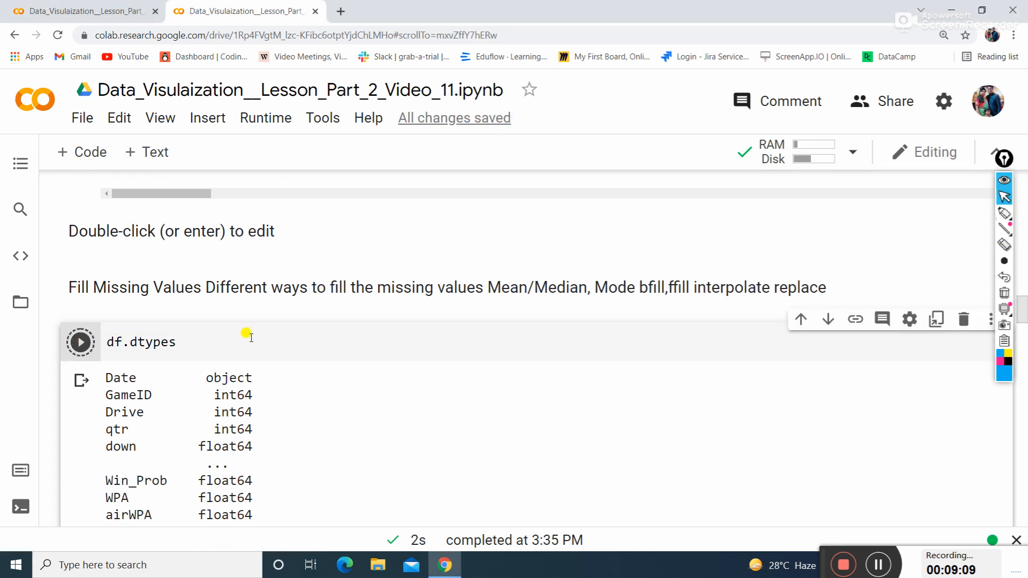
- Run df.dtypes and recompute the rounded qtr mean, 2.58
{"action": "left_click", "coordinate": [80, 341]}
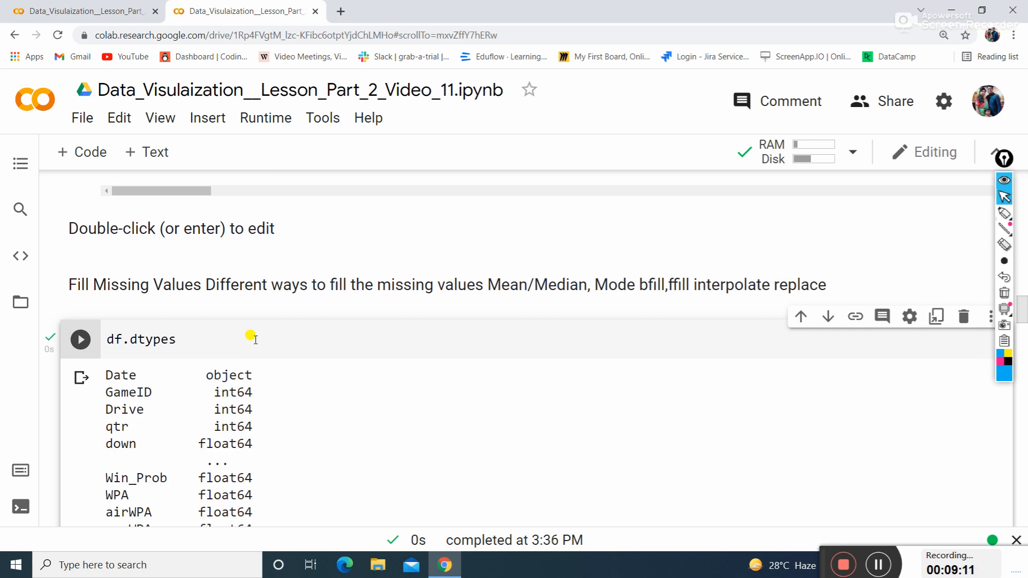
{"action": "scroll", "scroll_direction": "down", "scroll_amount": 3}
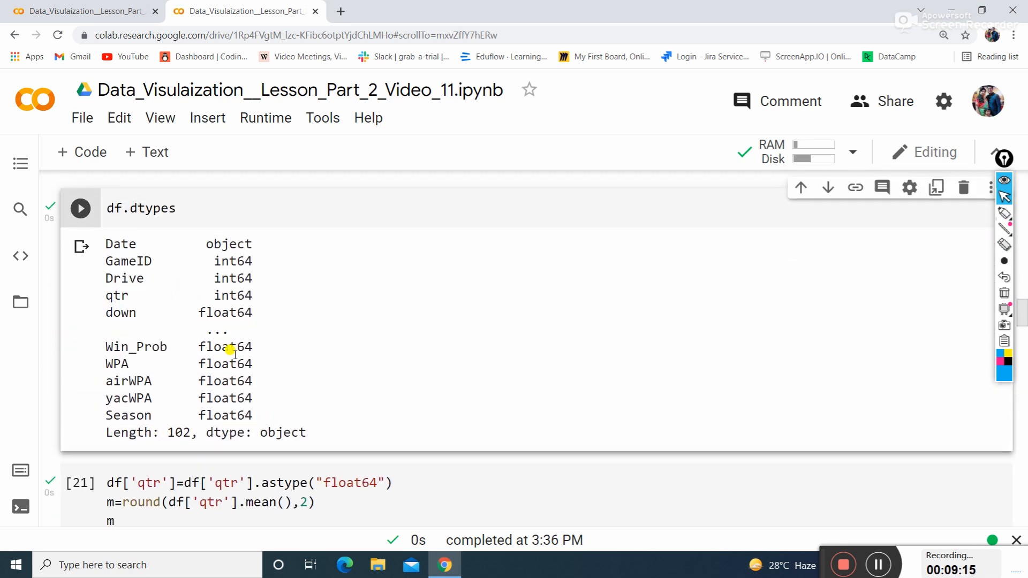
{"action": "scroll", "scroll_direction": "down", "scroll_amount": 3}
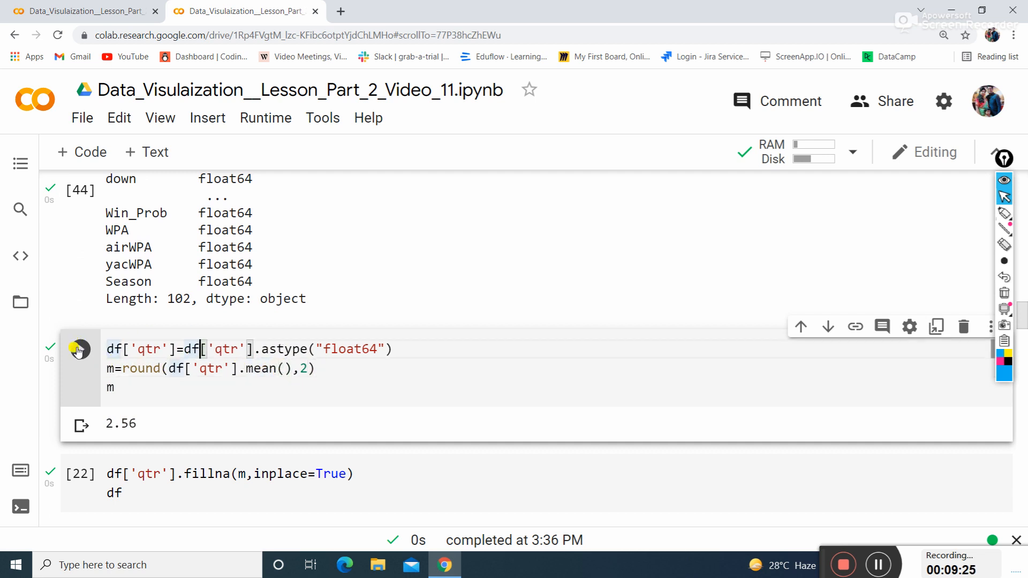
{"action": "left_click", "coordinate": [80, 350]}
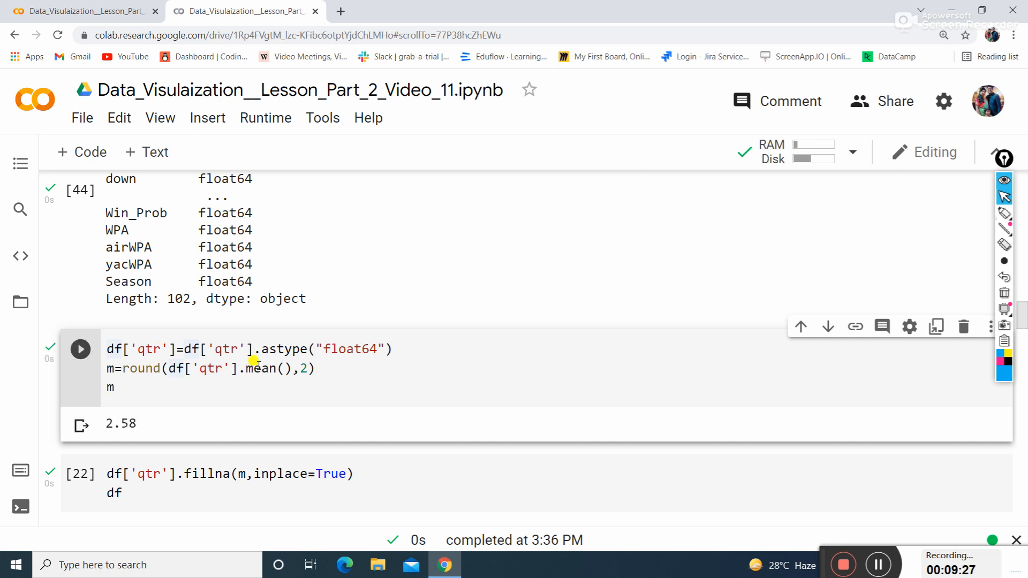
{"action": "scroll", "scroll_direction": "down", "scroll_amount": 3}
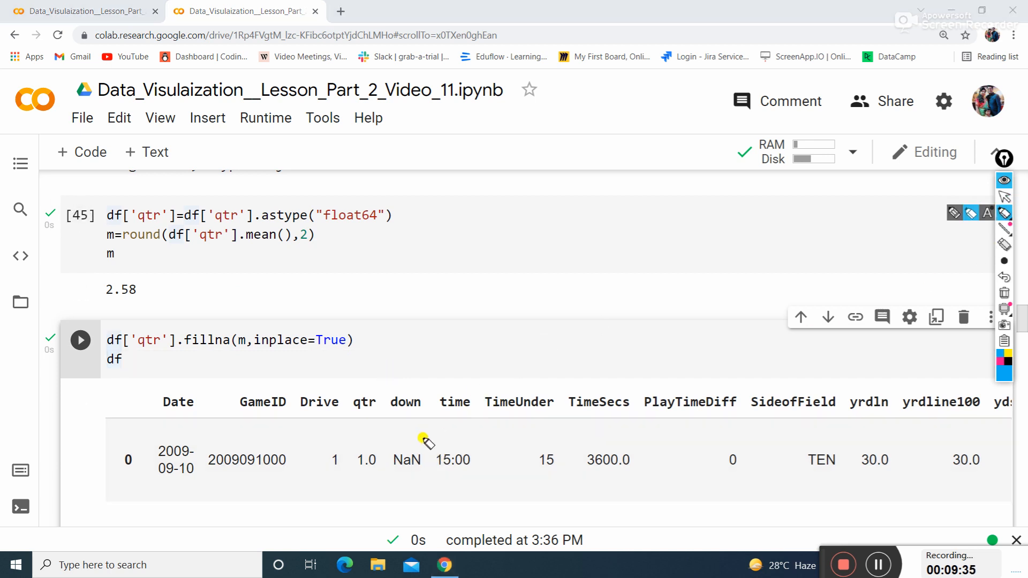
- Fill qtr's missing values with the mean, yielding the full 171067-row table
{"action": "left_click_drag", "start_coordinate": [351, 445], "coordinate": [386, 472]}
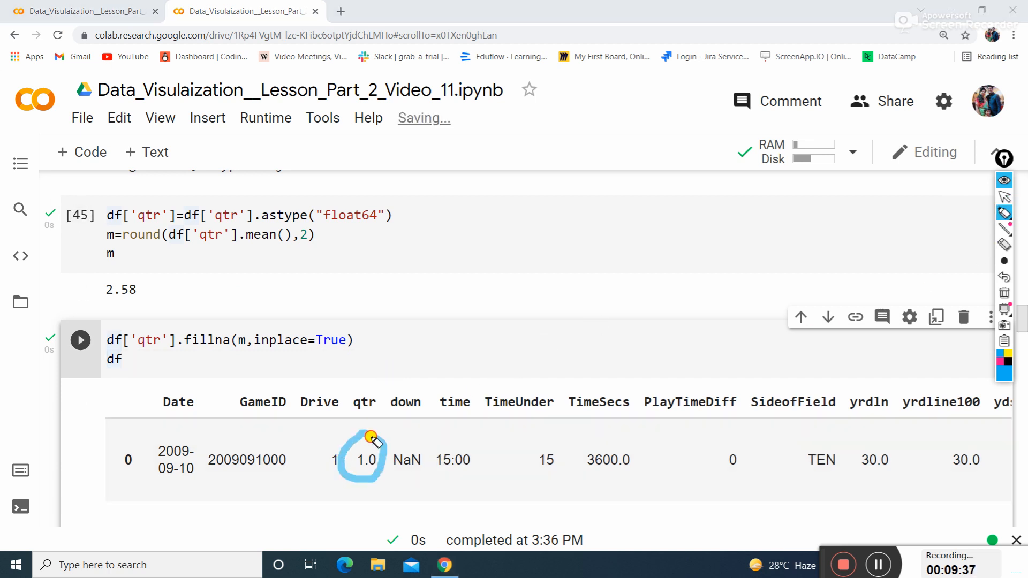
{"action": "mouse_move", "coordinate": [380, 404]}
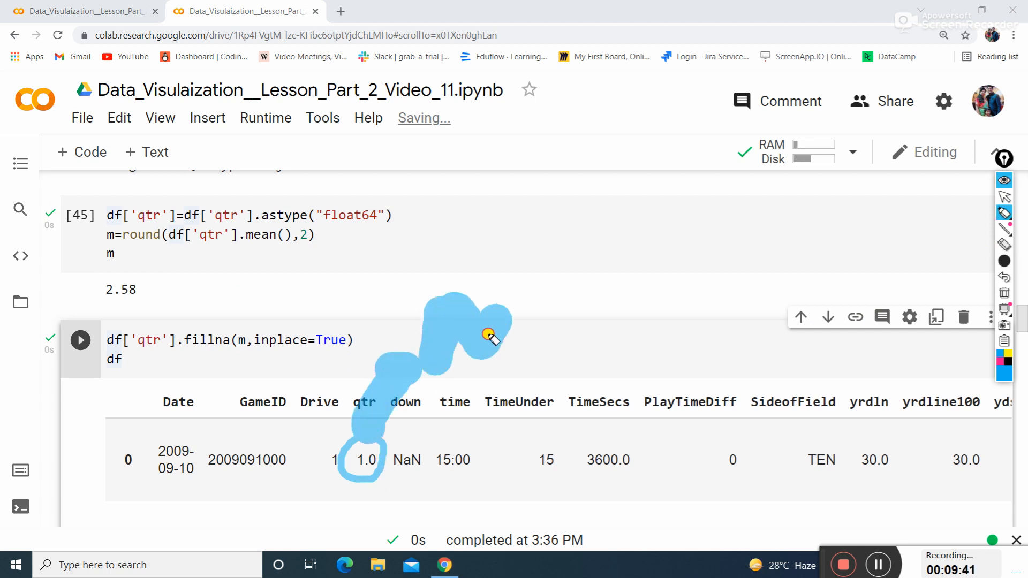
{"action": "left_click_drag", "start_coordinate": [492, 340], "coordinate": [602, 322]}
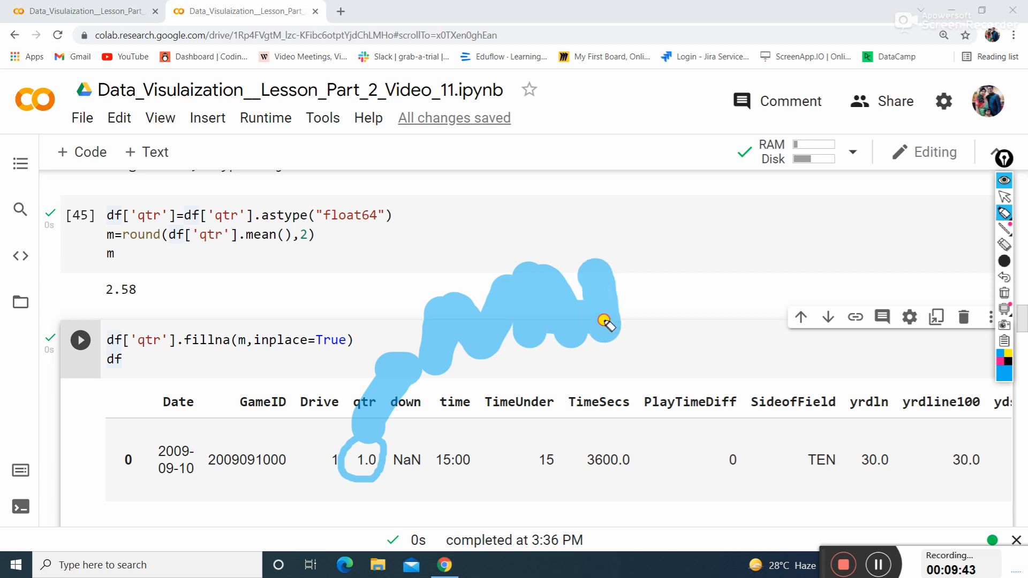
{"action": "left_click_drag", "start_coordinate": [603, 321], "coordinate": [715, 223]}
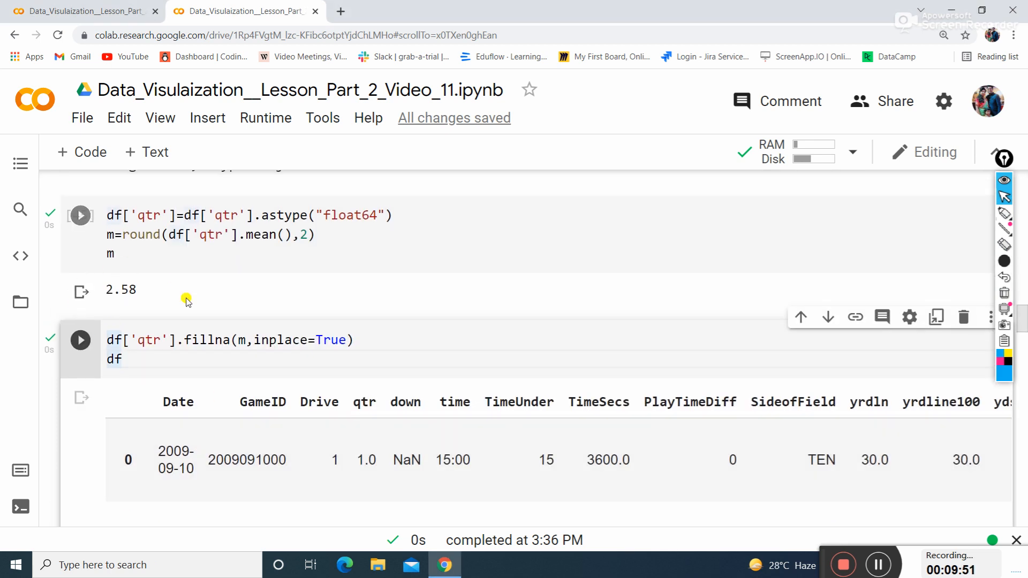
{"action": "left_click", "coordinate": [81, 340]}
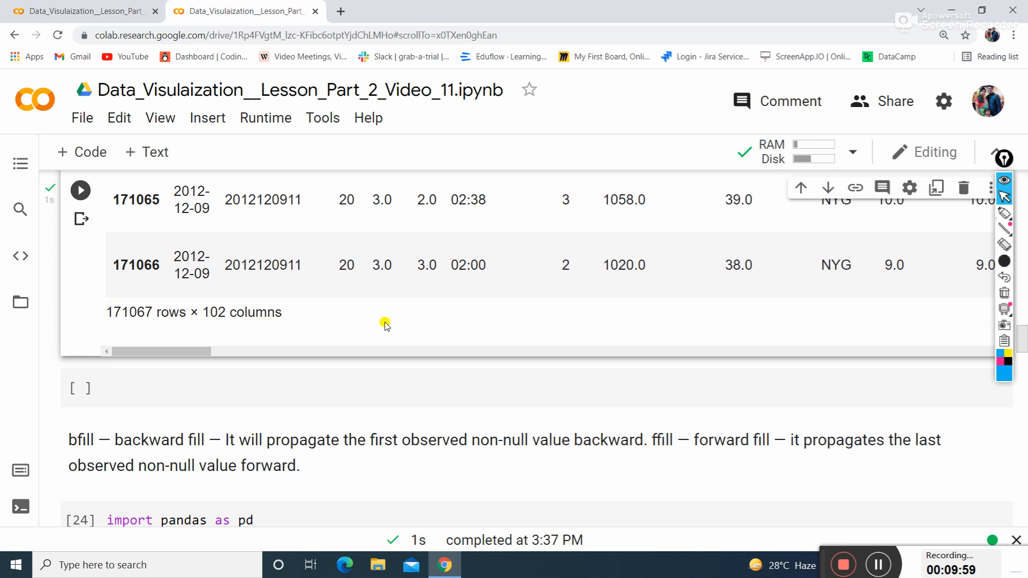
- Edit the bfill cell to act on df without reloading NFL.csv and rerun it, showing 171067 rows
{"action": "scroll", "scroll_direction": "down", "scroll_amount": 3}
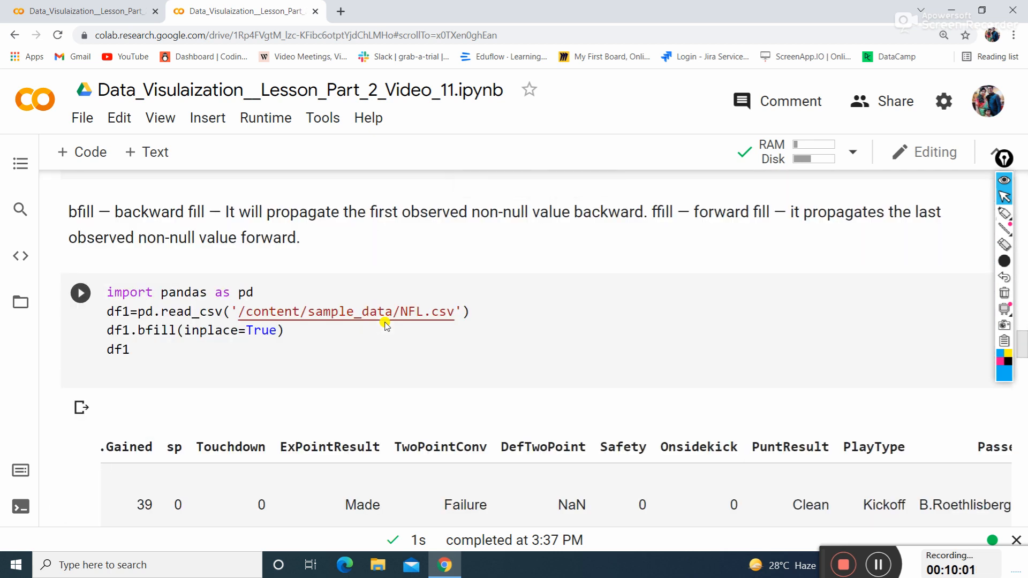
{"action": "left_click", "coordinate": [160, 329]}
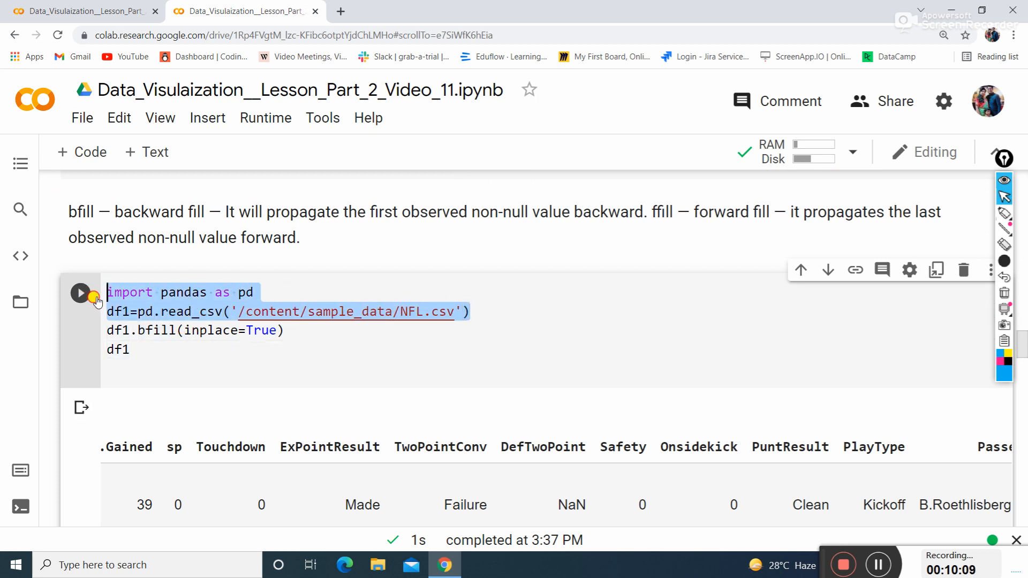
{"action": "key", "text": "Delete"}
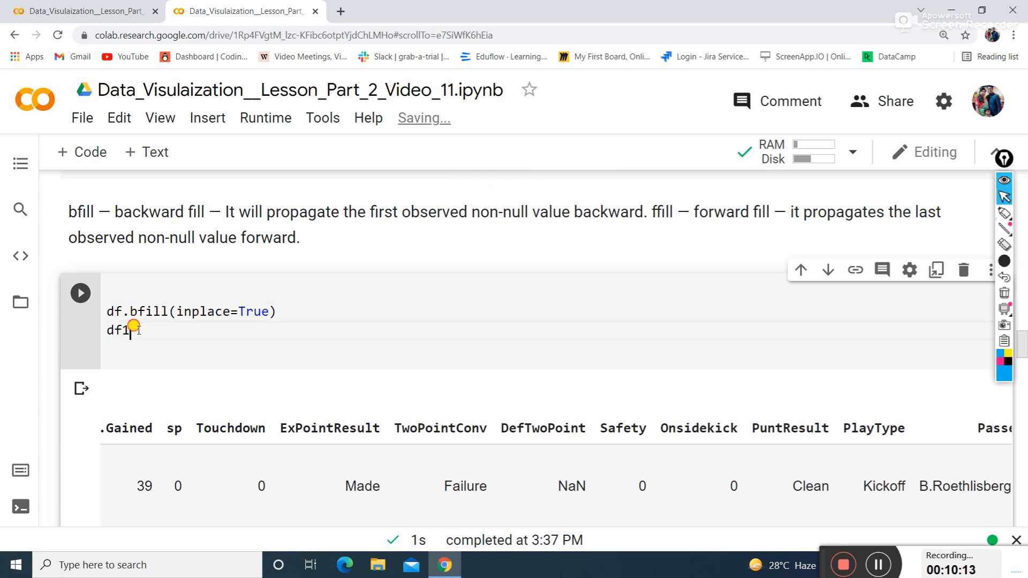
{"action": "key", "text": "BackSpace"}
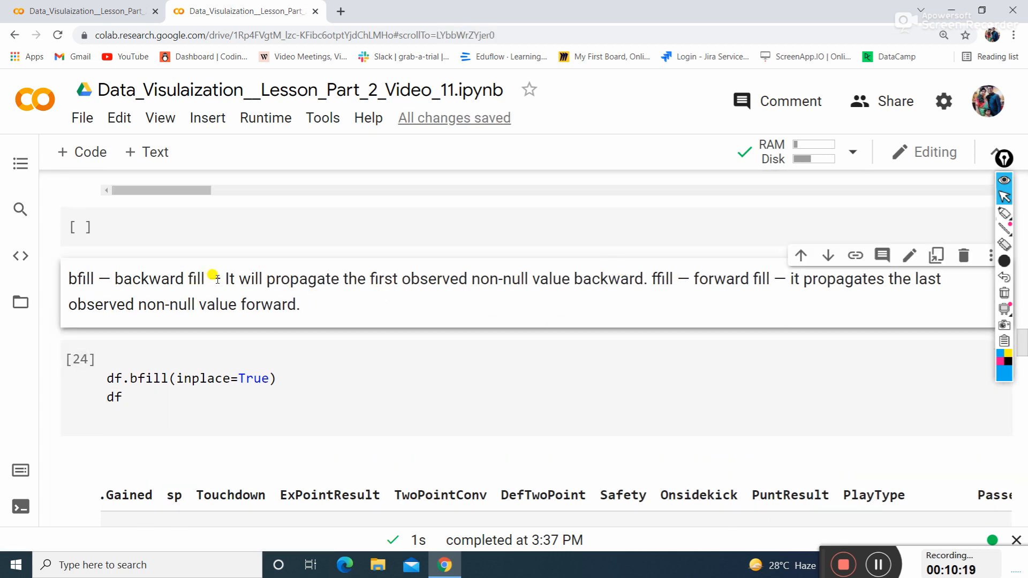
{"action": "mouse_move", "coordinate": [499, 284]}
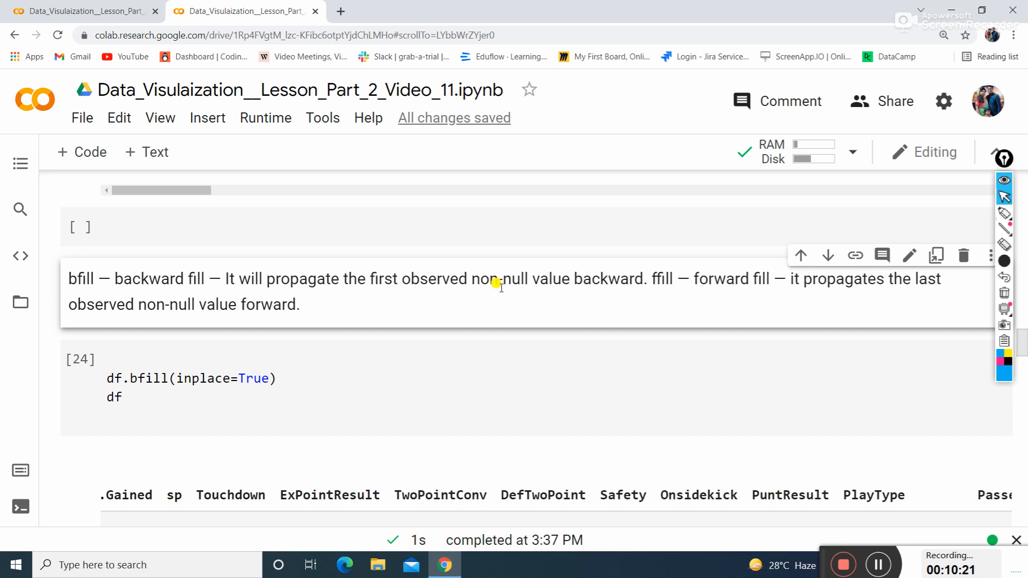
{"action": "mouse_move", "coordinate": [246, 320]}
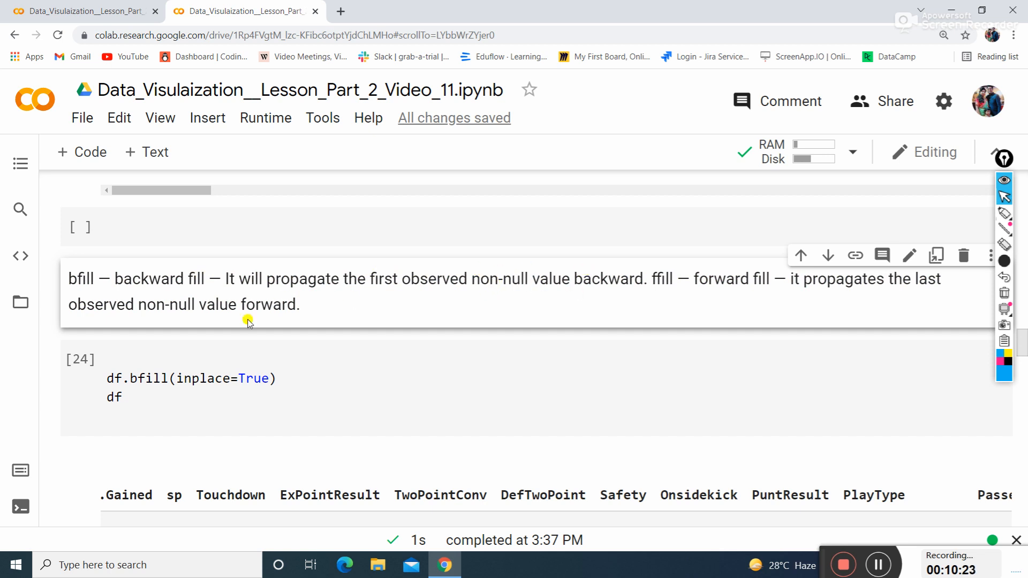
{"action": "left_click", "coordinate": [152, 379]}
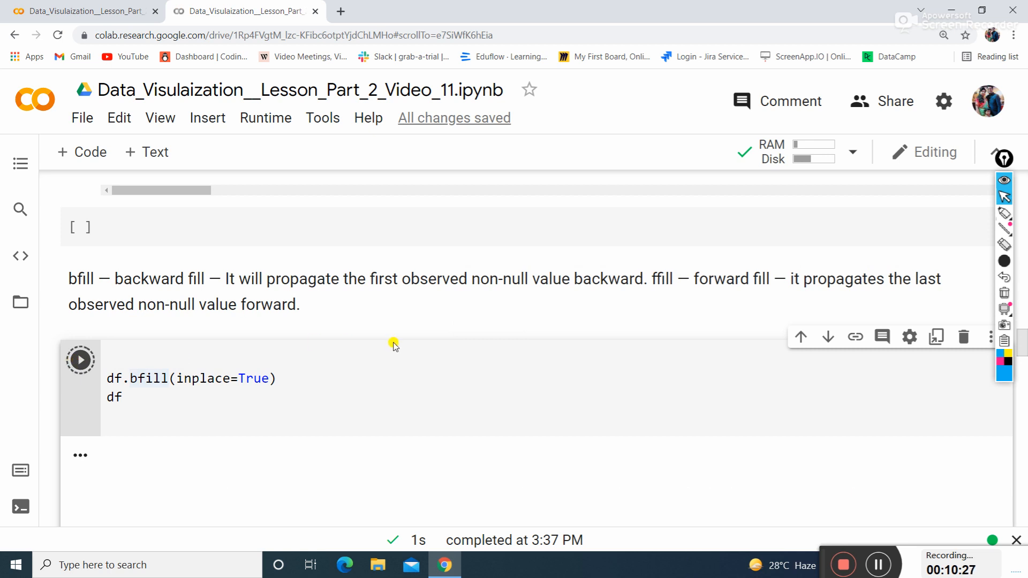
{"action": "left_click", "coordinate": [81, 360]}
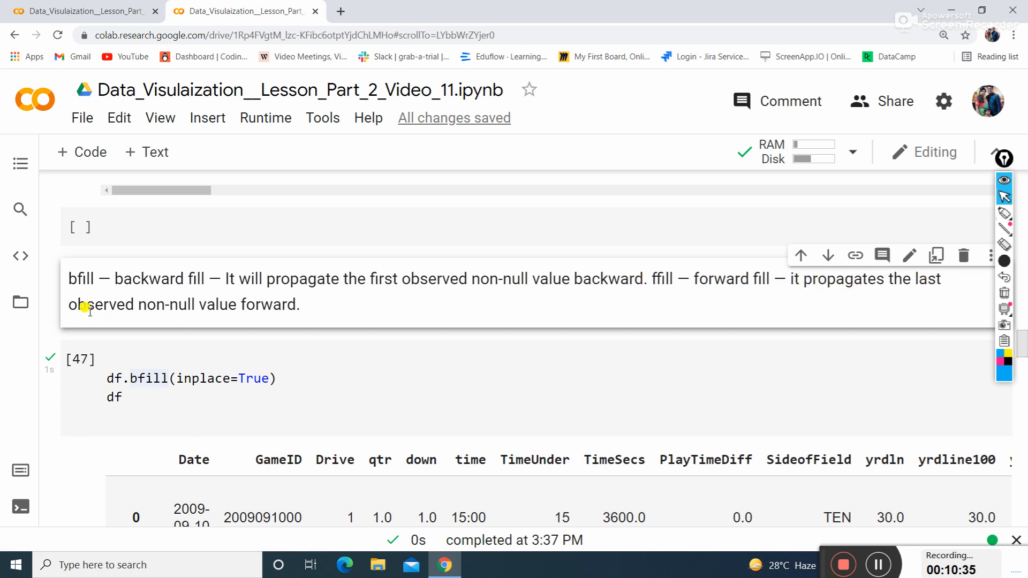
{"action": "mouse_move", "coordinate": [206, 285]}
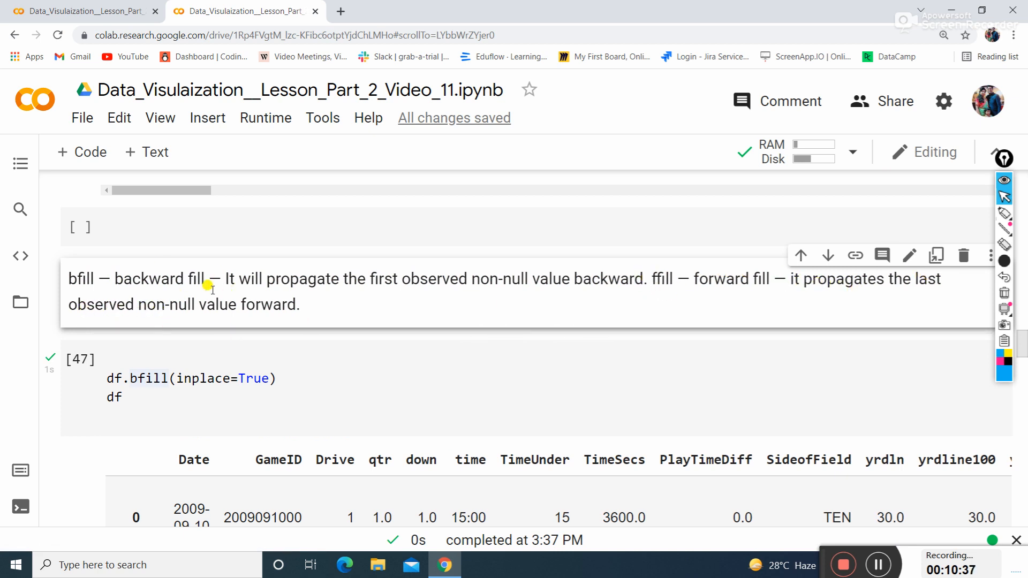
{"action": "scroll", "scroll_direction": "down", "scroll_amount": 3}
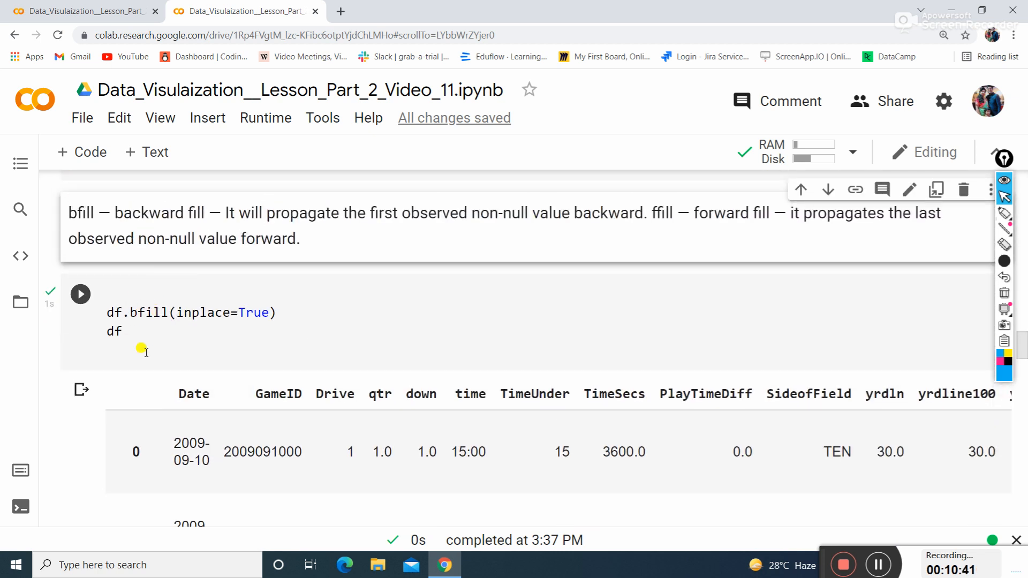
{"action": "scroll", "scroll_direction": "down", "scroll_amount": 3}
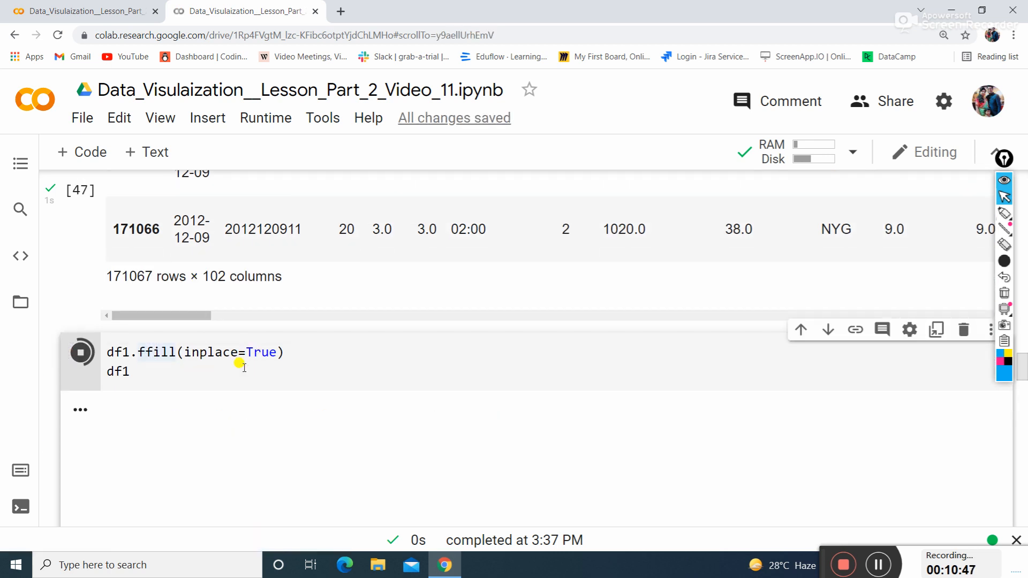
- Run the df1.ffill() cell and review its forward-filled output
{"action": "left_click", "coordinate": [80, 353]}
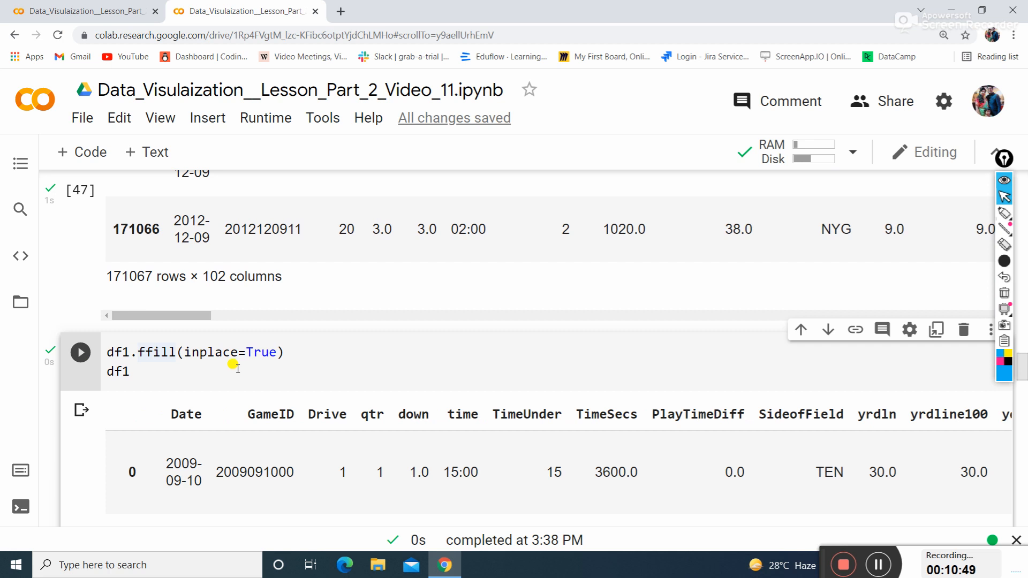
{"action": "scroll", "scroll_direction": "down", "scroll_amount": 3}
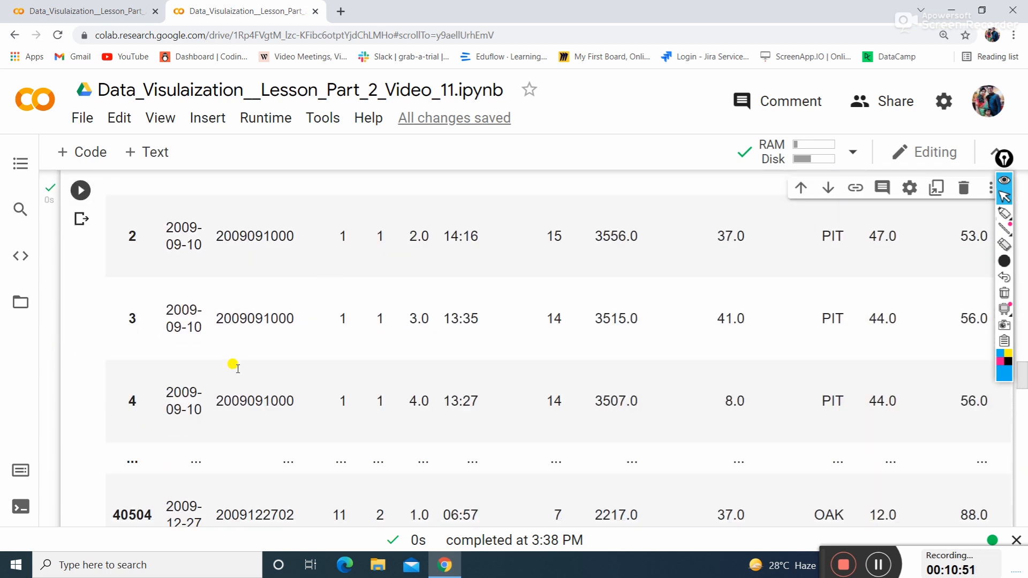
{"action": "scroll", "scroll_direction": "down", "scroll_amount": 3}
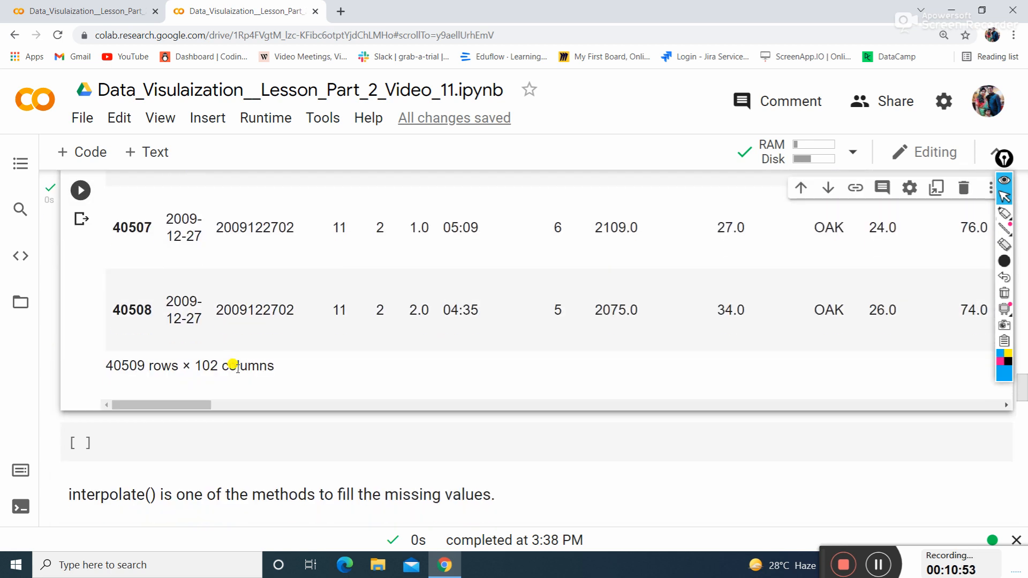
{"action": "scroll", "scroll_direction": "down", "scroll_amount": 3}
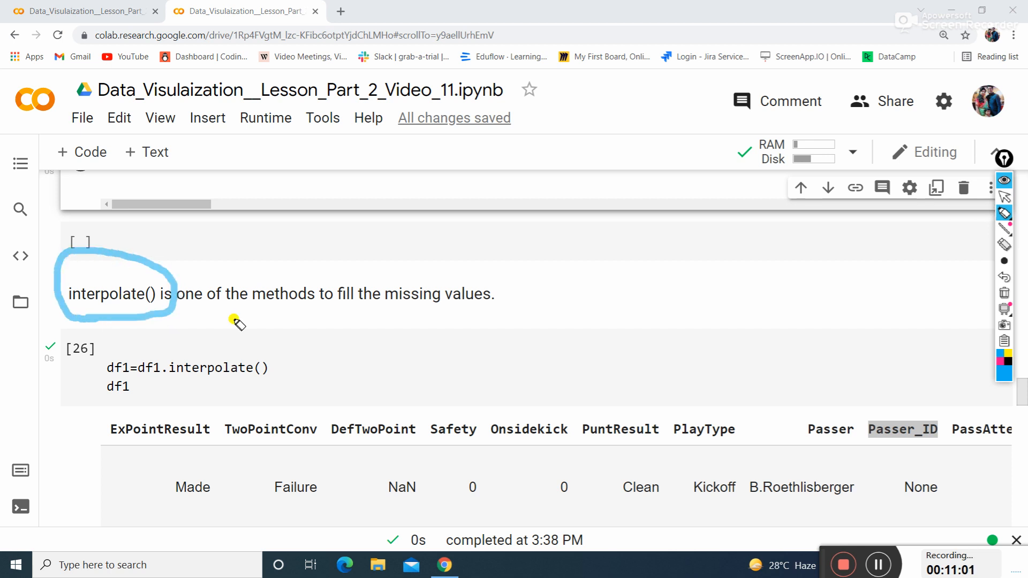
- Change the interpolate cell to df=df.interpolate() and rerun it, showing 171067 rows
{"action": "left_click_drag", "start_coordinate": [235, 320], "coordinate": [352, 320]}
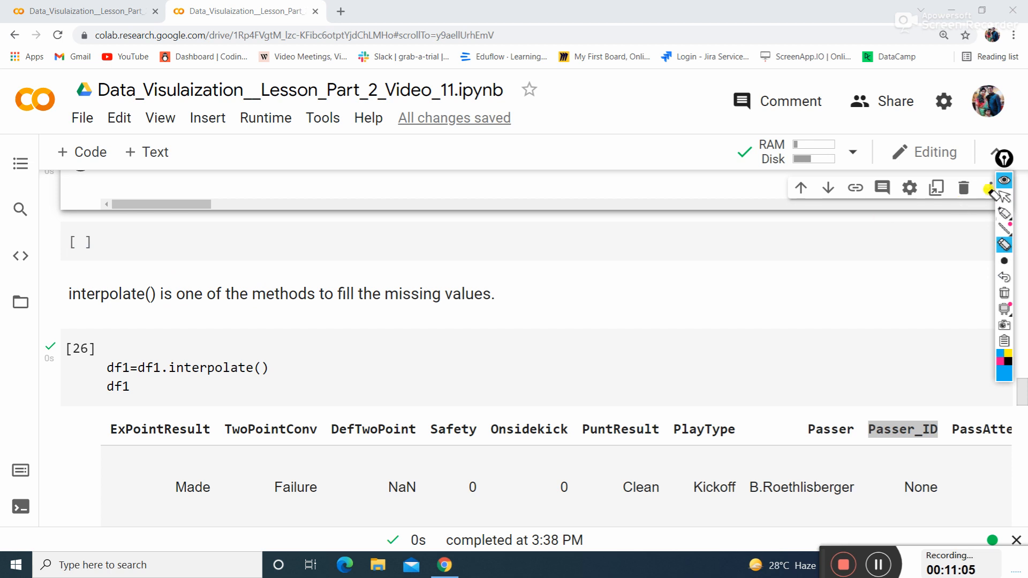
{"action": "left_click", "coordinate": [137, 369]}
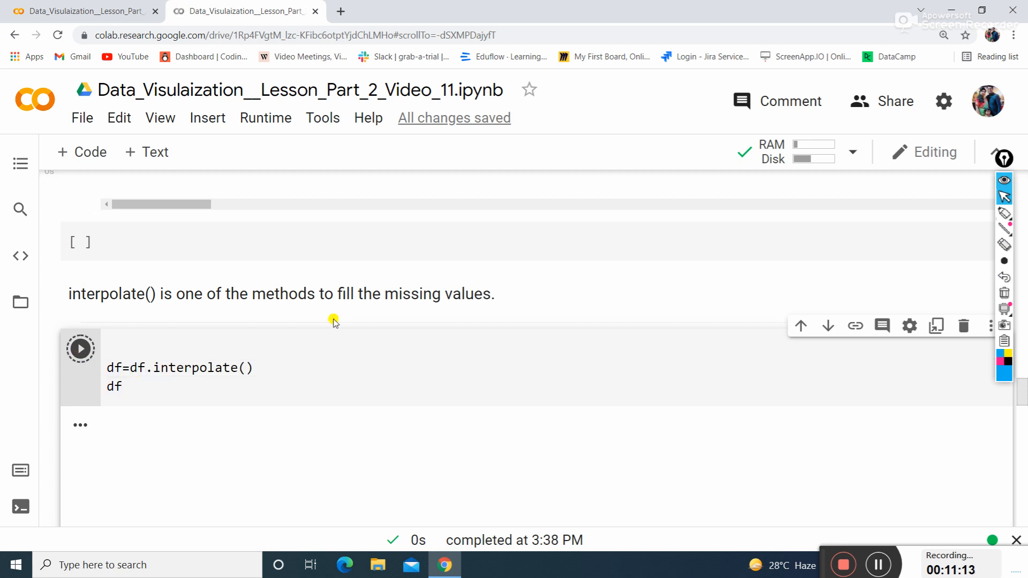
{"action": "left_click", "coordinate": [81, 349]}
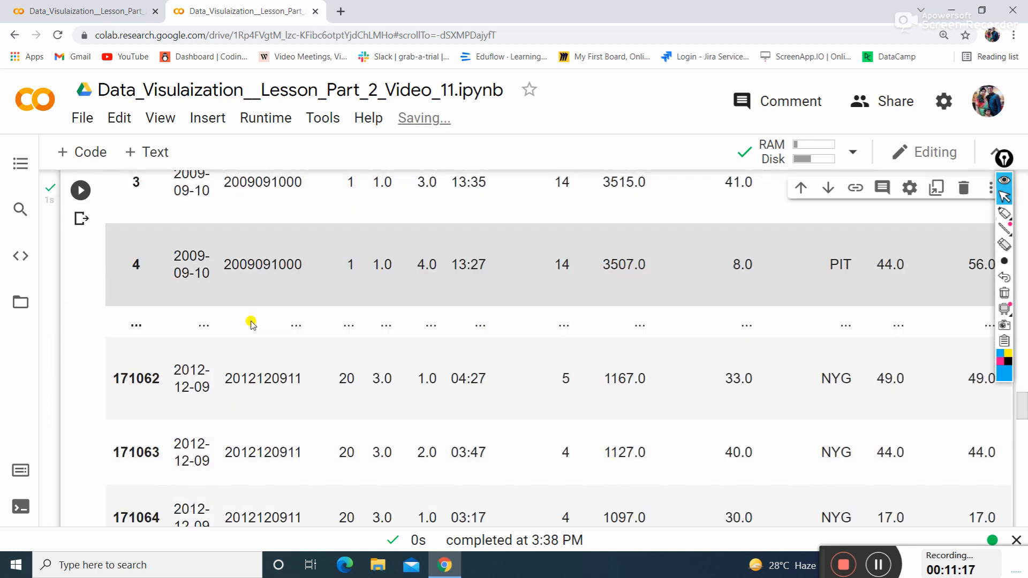
{"action": "scroll", "scroll_direction": "down", "scroll_amount": 3}
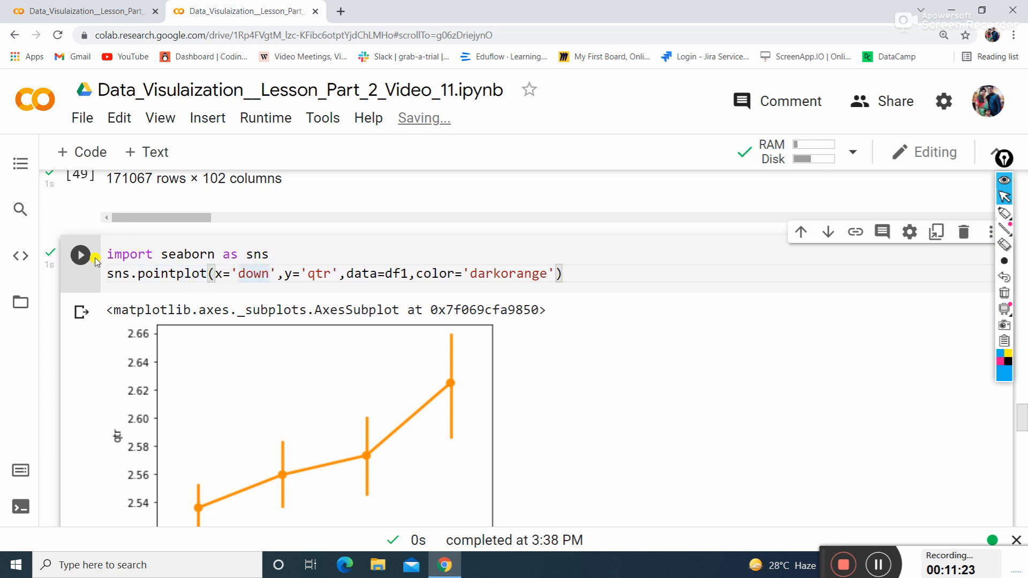
- Point the seaborn down-versus-qtr pointplot at data=df and rerun it
{"action": "left_click", "coordinate": [80, 255]}
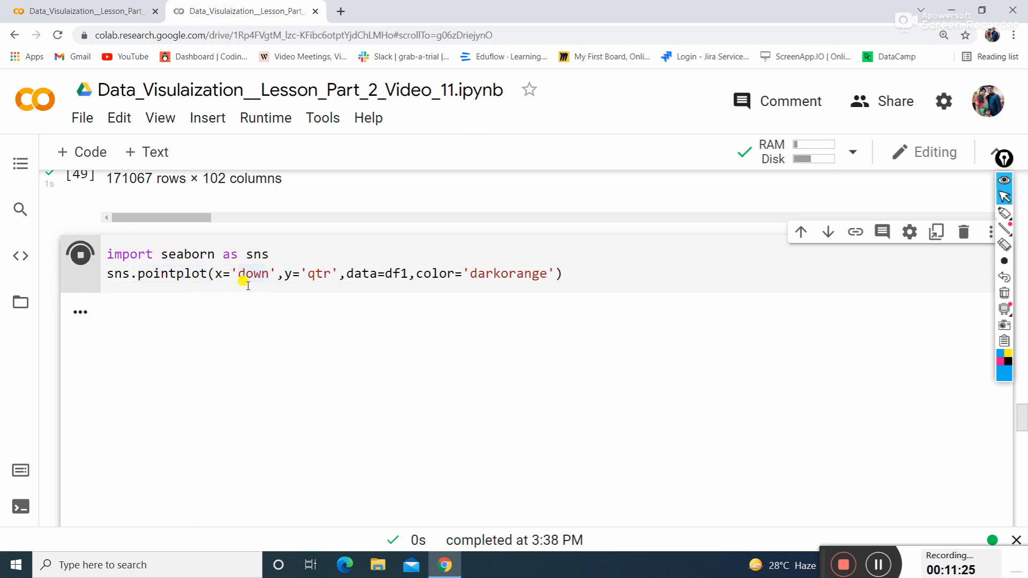
{"action": "left_click", "coordinate": [80, 255]}
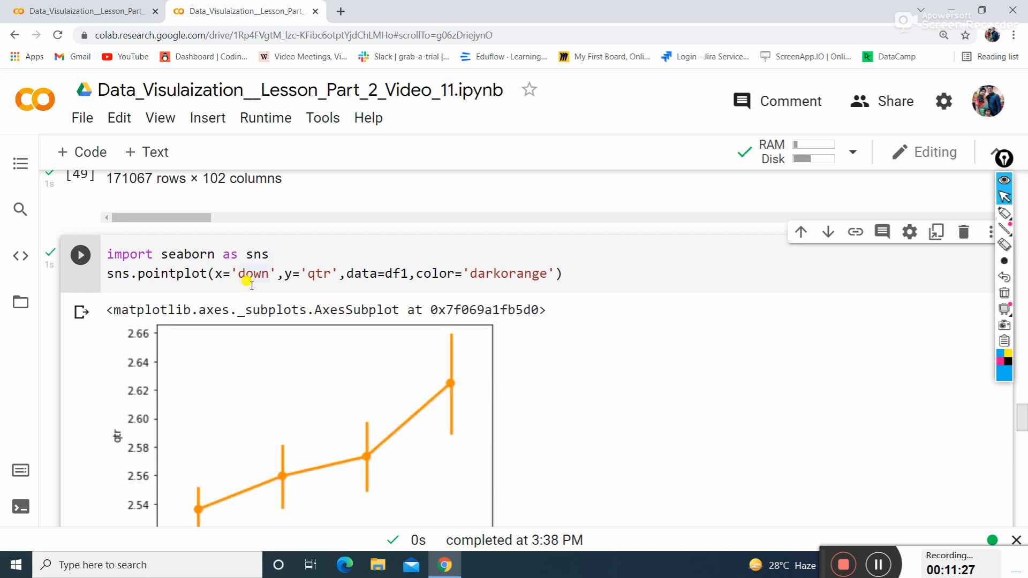
{"action": "scroll", "scroll_direction": "down", "scroll_amount": 3}
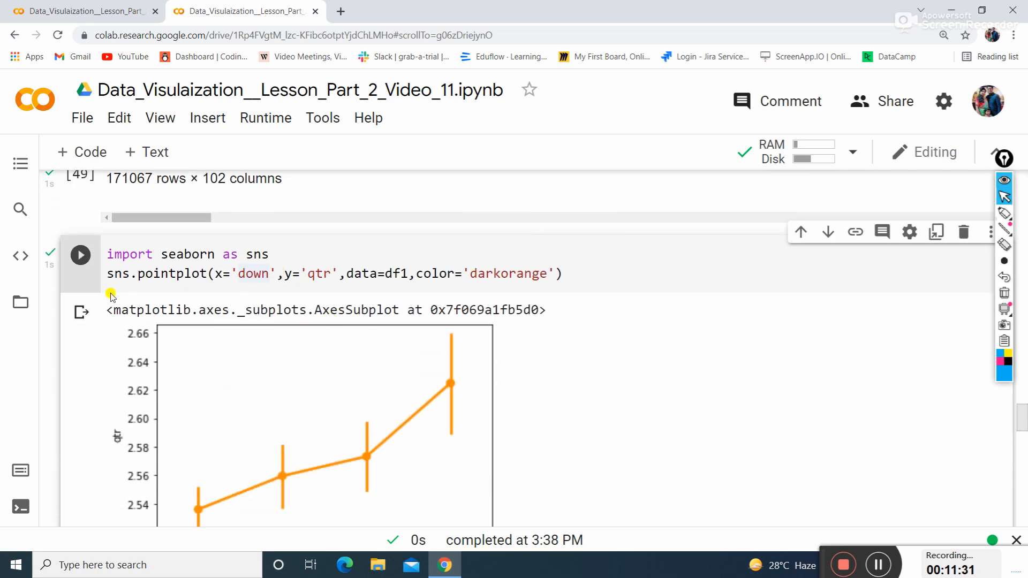
{"action": "left_click", "coordinate": [400, 274]}
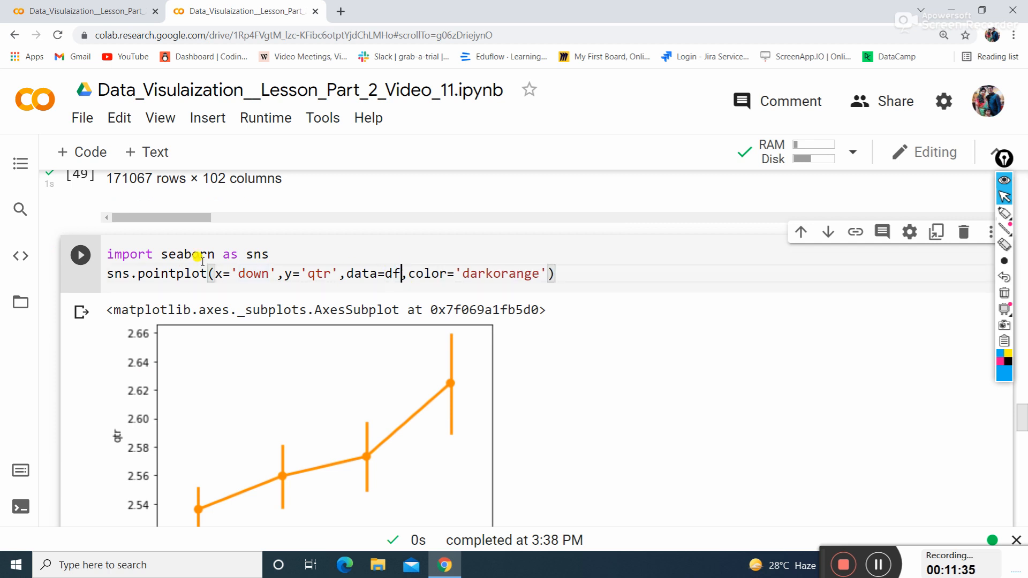
{"action": "left_click", "coordinate": [79, 254]}
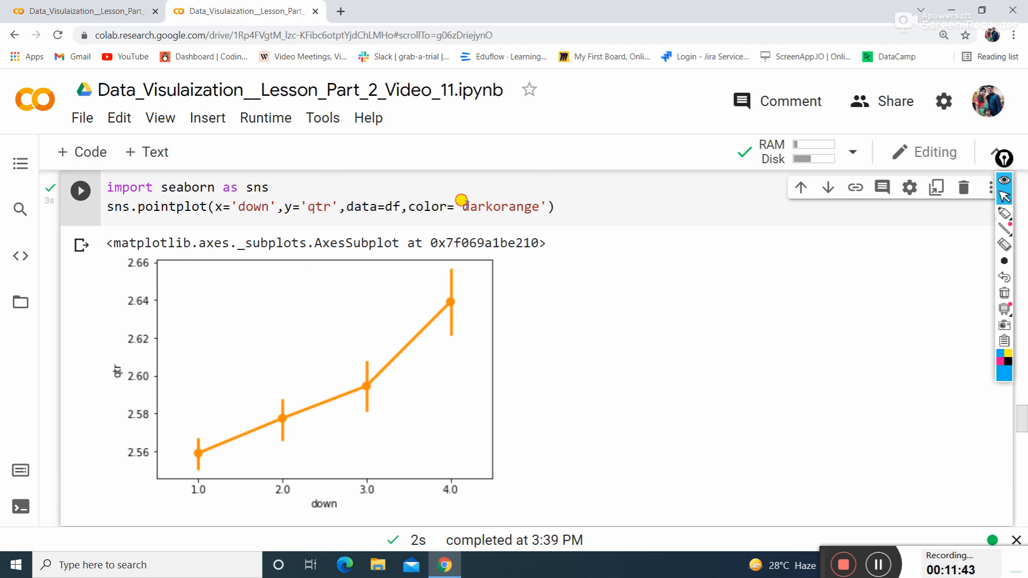
- Replace color='darkorange' with 'blue' and redraw the point plot in blue
{"action": "double_click", "coordinate": [499, 207]}
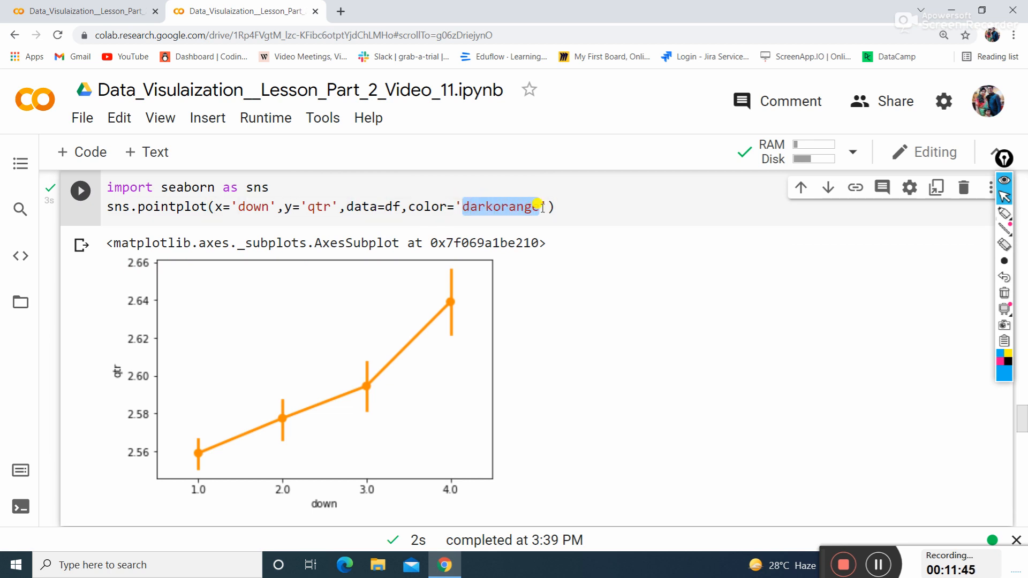
{"action": "type", "text": "blue"}
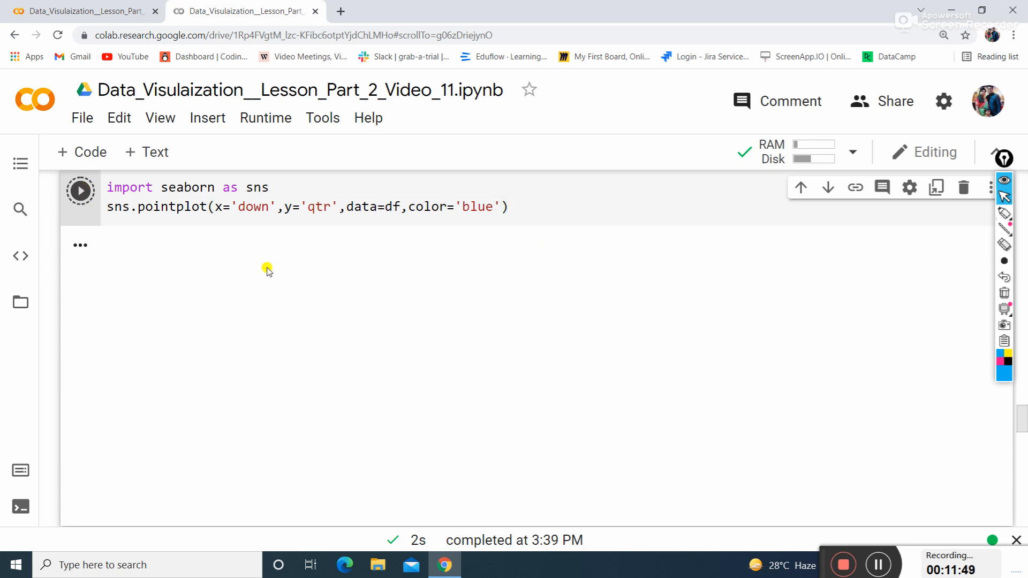
{"action": "left_click", "coordinate": [81, 190]}
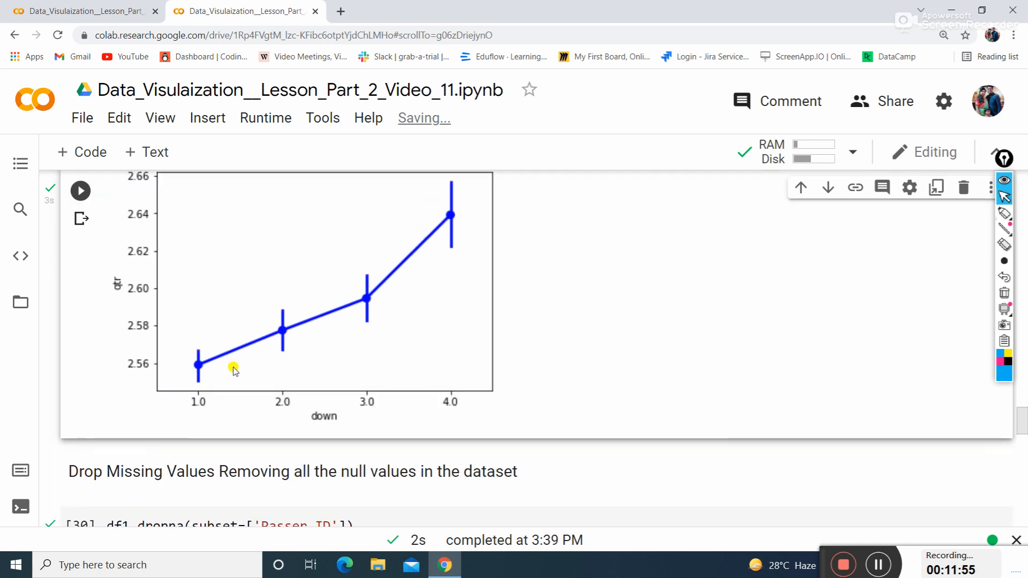
{"action": "scroll", "scroll_direction": "down", "scroll_amount": 3}
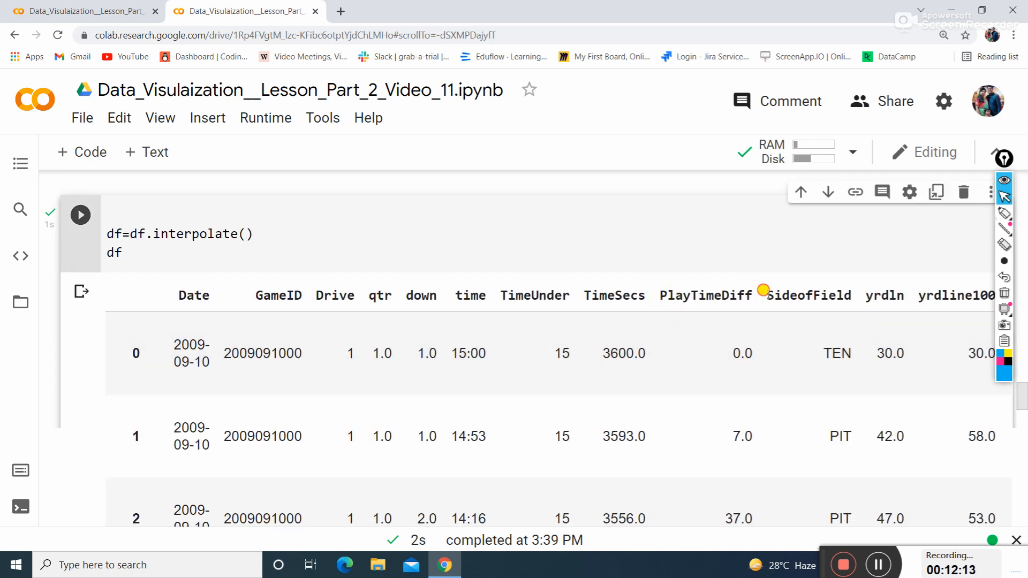
- Change the dropna subset from 'Passer_ID' to 'SideofField' and run it
{"action": "double_click", "coordinate": [807, 295]}
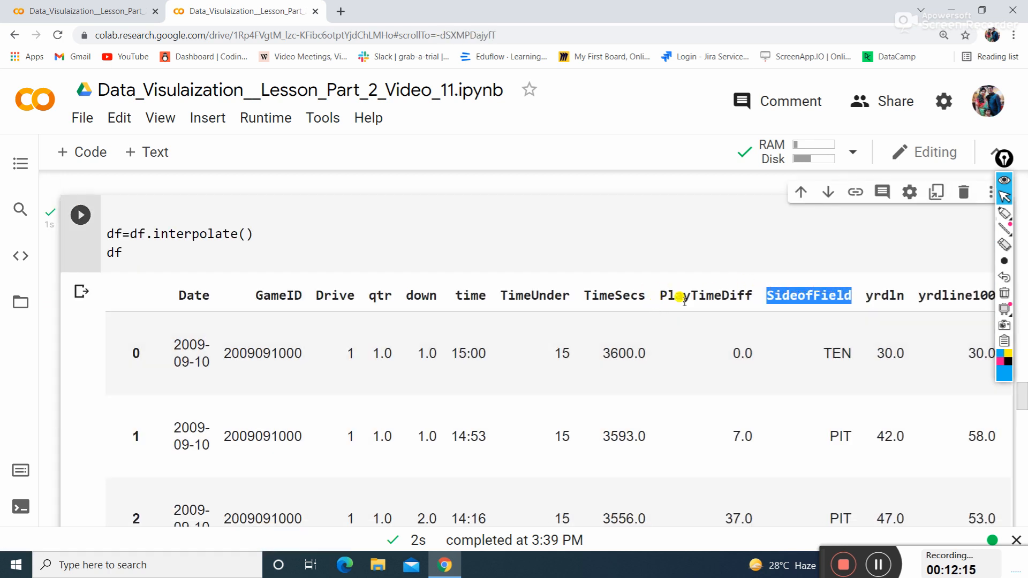
{"action": "scroll", "scroll_direction": "down", "scroll_amount": 3}
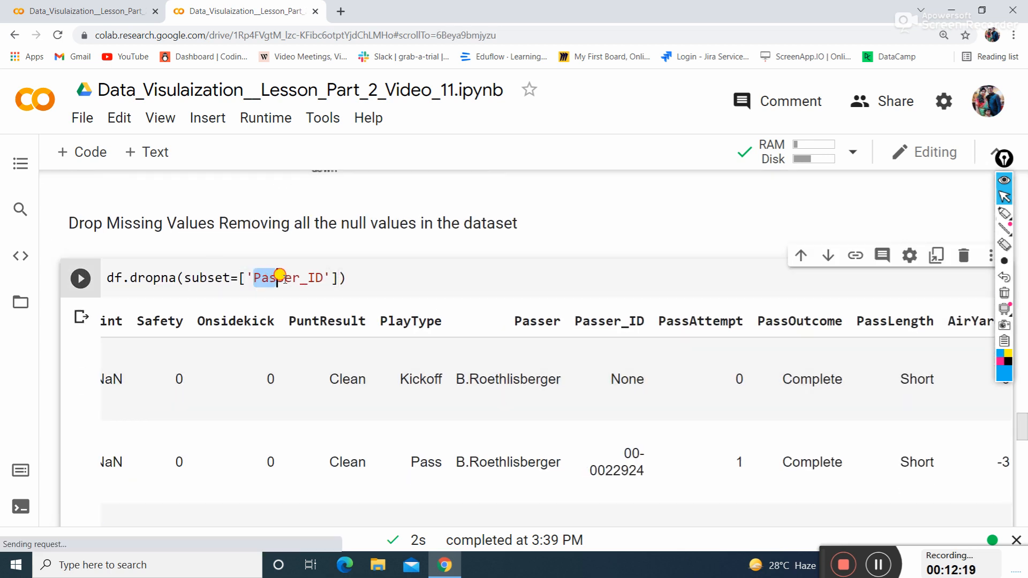
{"action": "type", "text": "SideofField"}
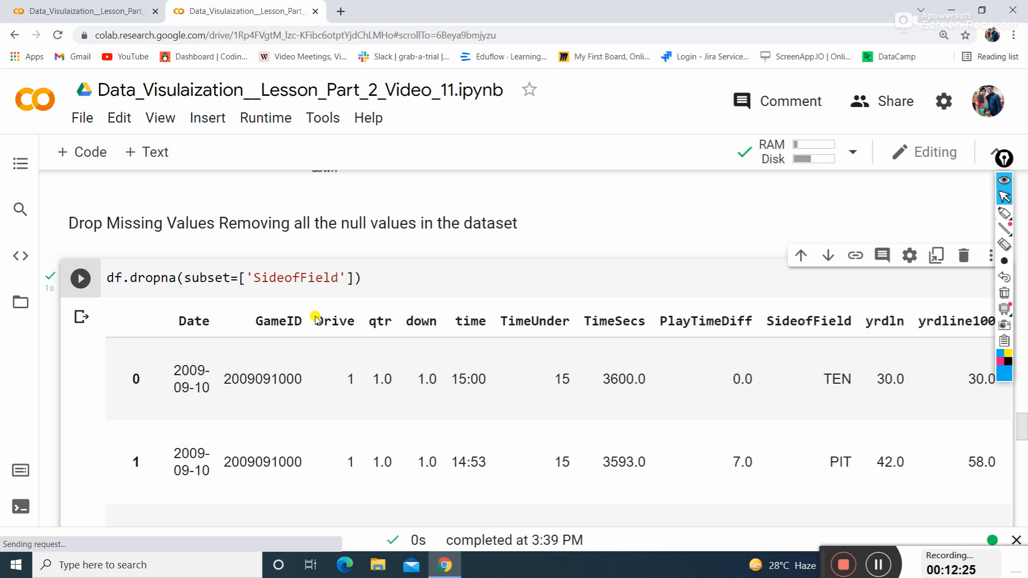
{"action": "scroll", "scroll_direction": "down", "scroll_amount": 3}
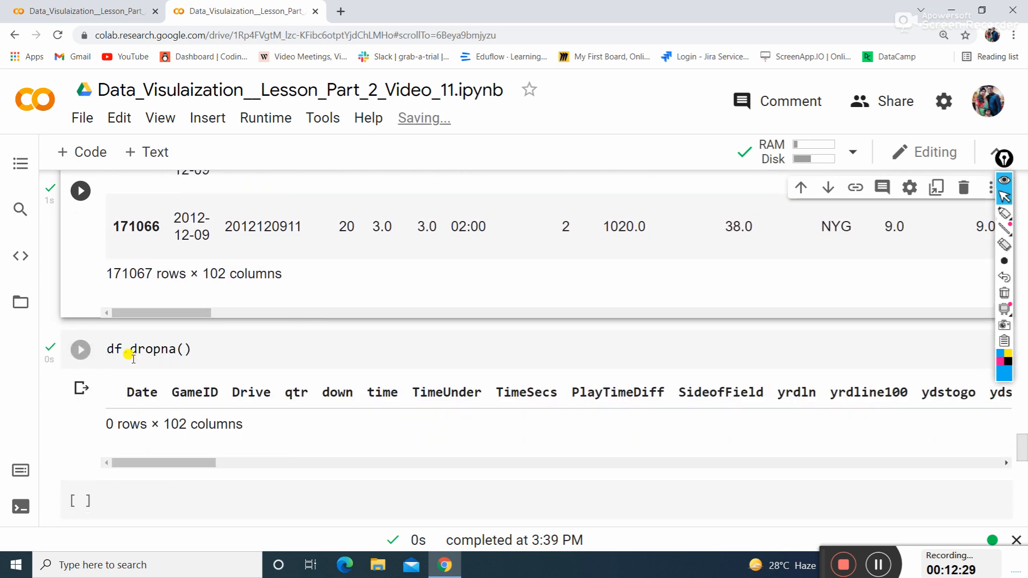
- Run df.dropna() and inspect its 0 rows × 102 columns result
{"action": "left_click", "coordinate": [81, 349]}
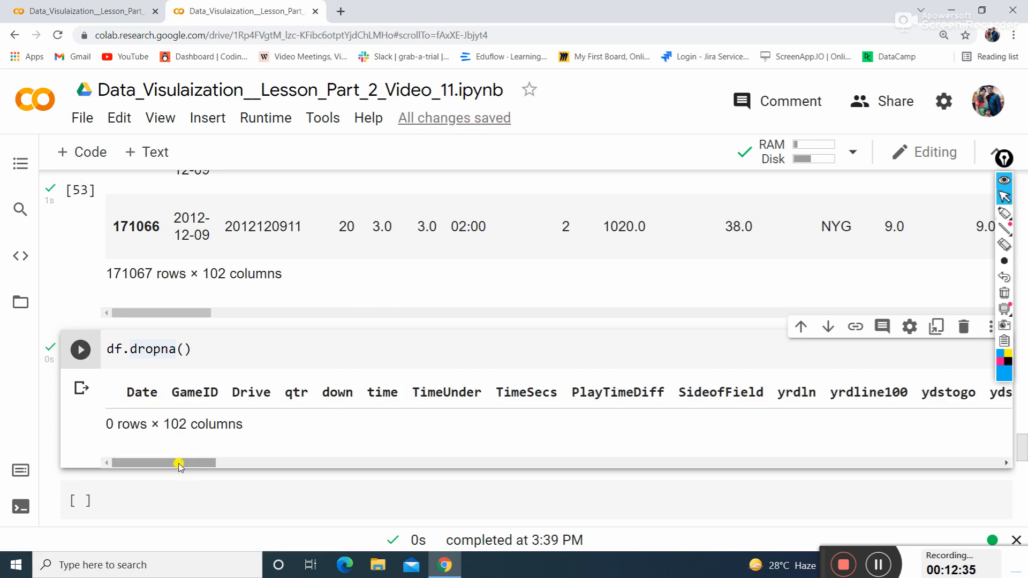
{"action": "left_click_drag", "start_coordinate": [180, 464], "coordinate": [259, 471]}
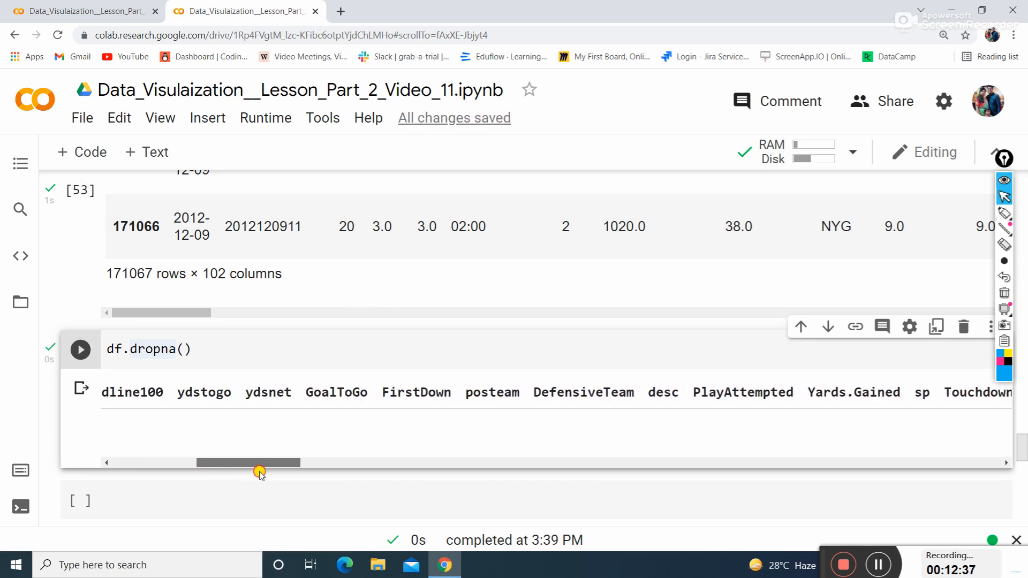
{"action": "left_click_drag", "start_coordinate": [259, 462], "coordinate": [318, 462]}
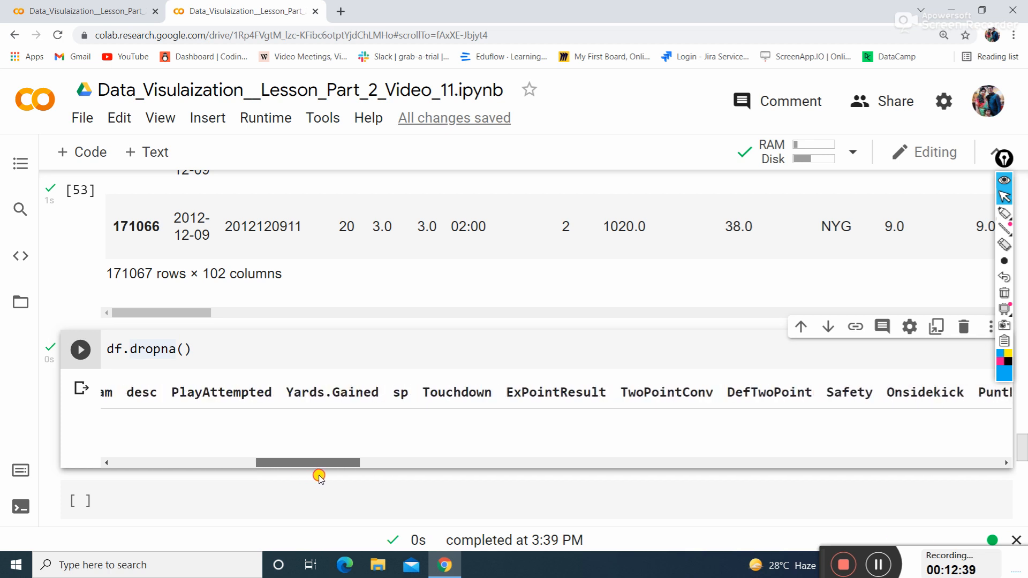
{"action": "left_click_drag", "start_coordinate": [307, 462], "coordinate": [228, 462]}
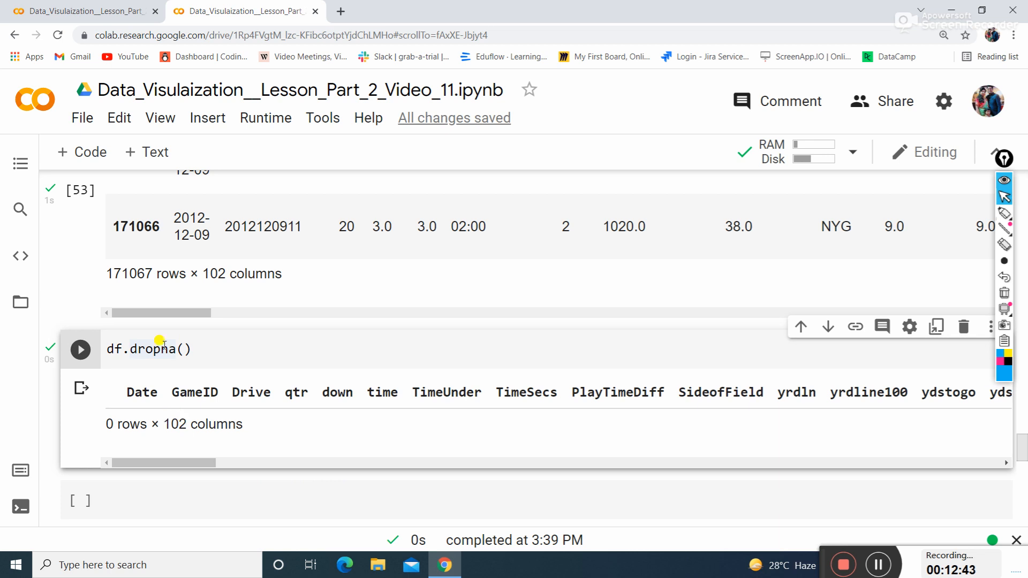
{"action": "mouse_move", "coordinate": [197, 458]}
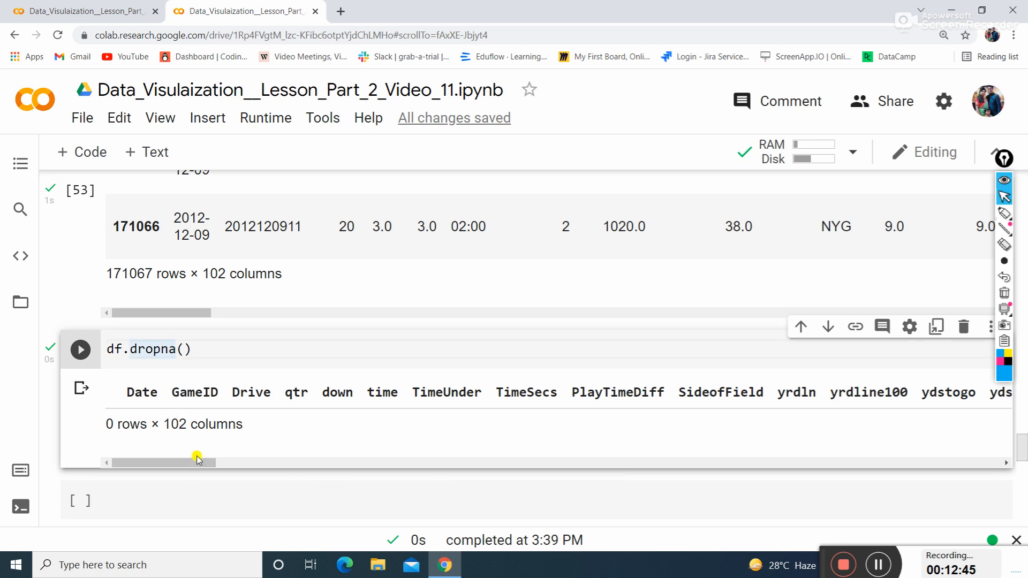